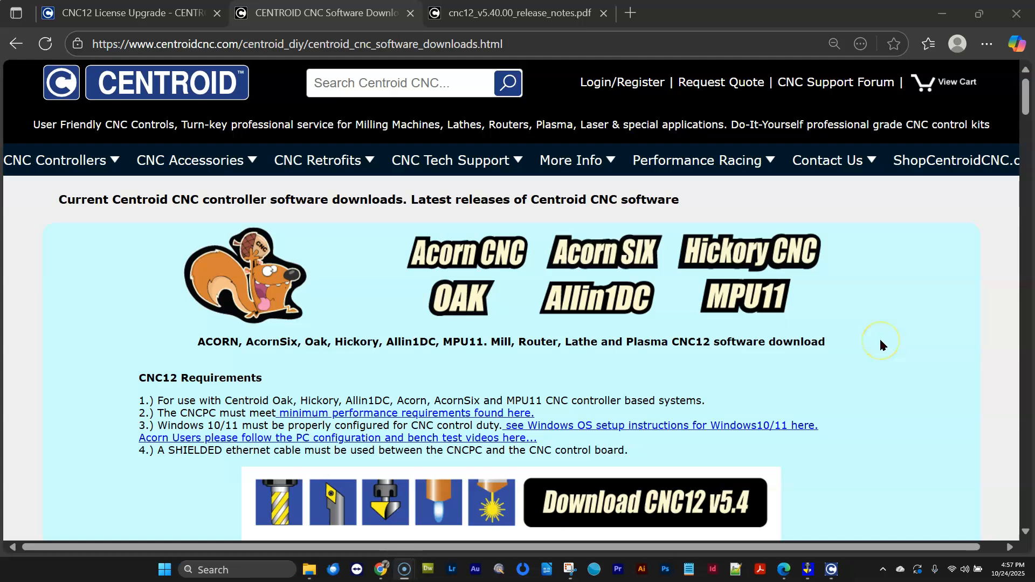
mouse_move(882, 352)
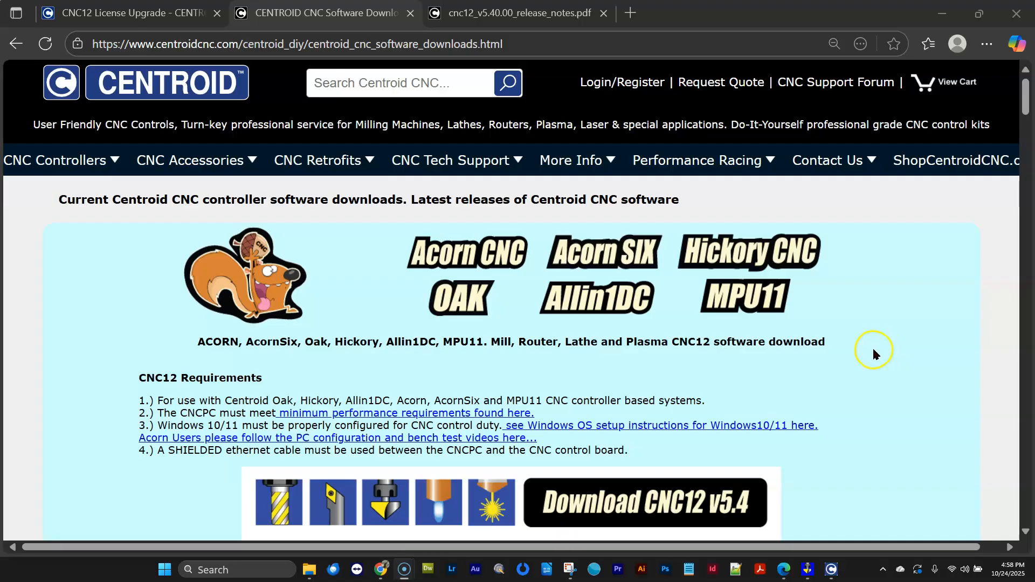
mouse_move(879, 356)
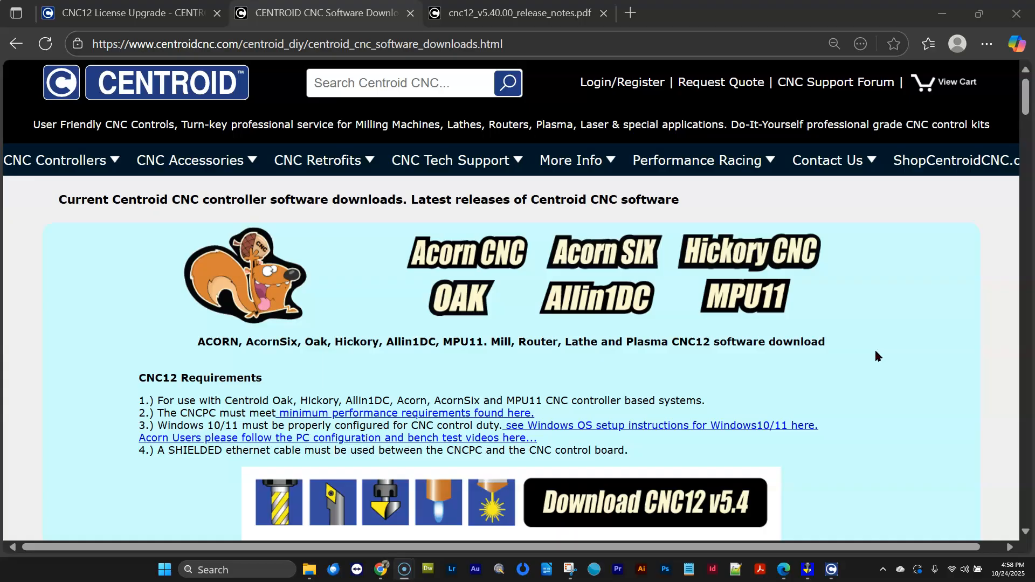
mouse_move(876, 358)
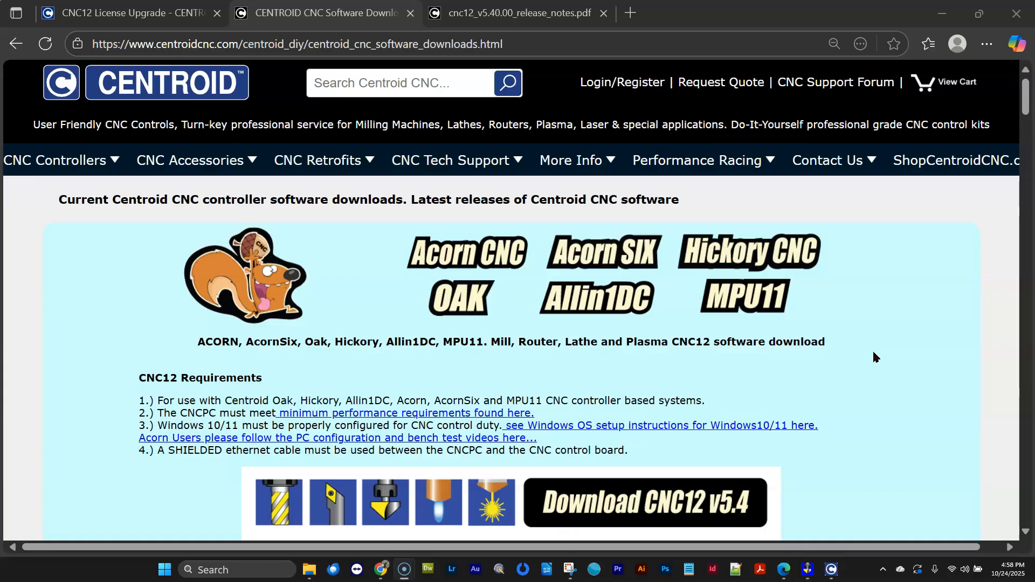
mouse_move(429, 267)
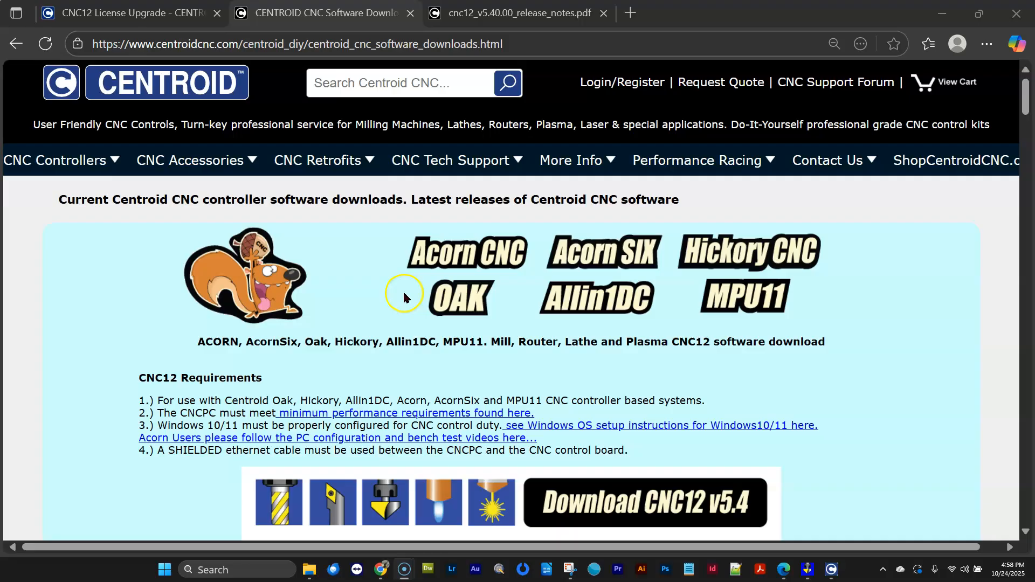
Open Options and Licensing and scroll the v5.4 capabilities table down to spindle RPM scaling
scroll(down, 3)
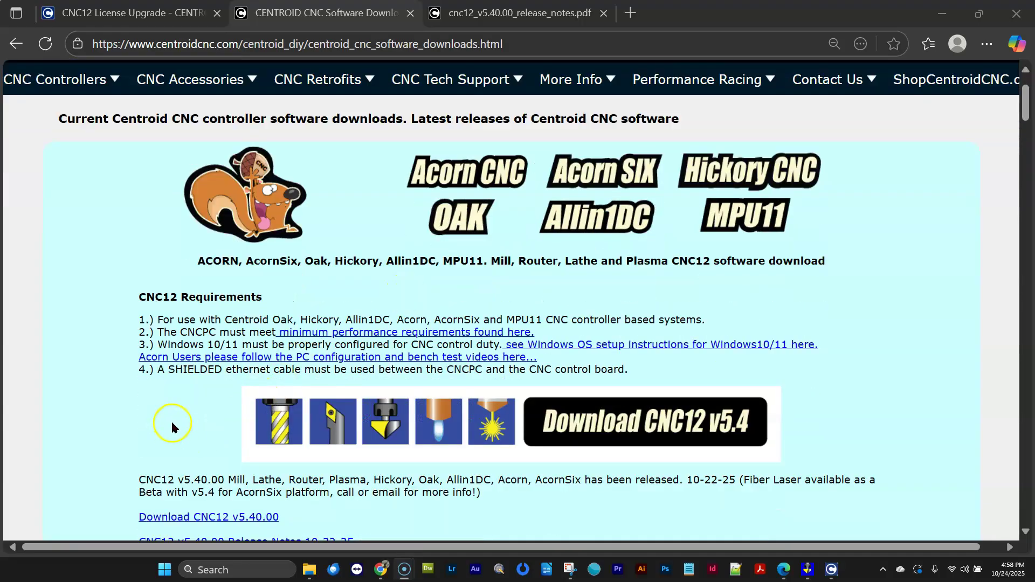
mouse_move(181, 430)
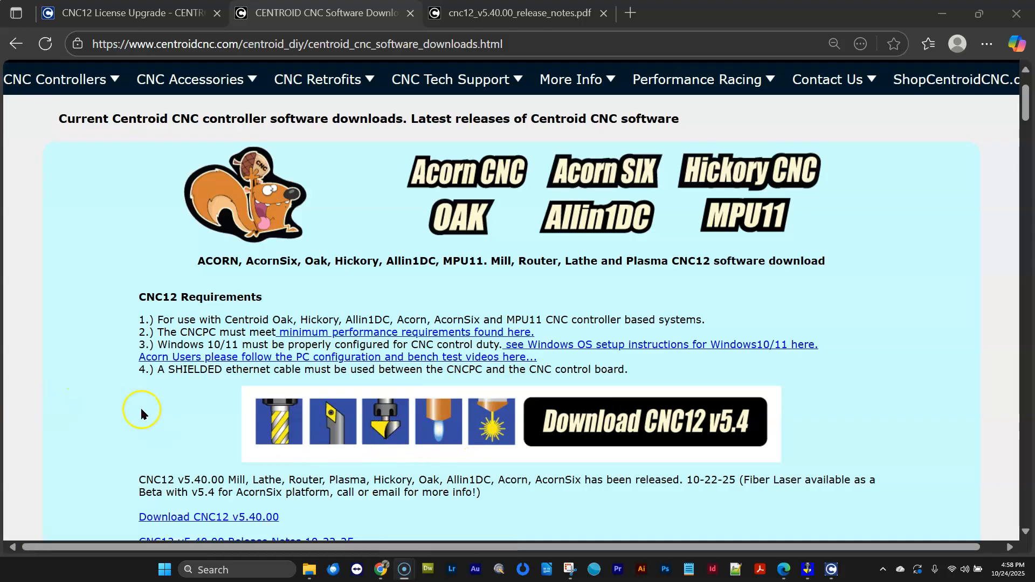
mouse_move(133, 399)
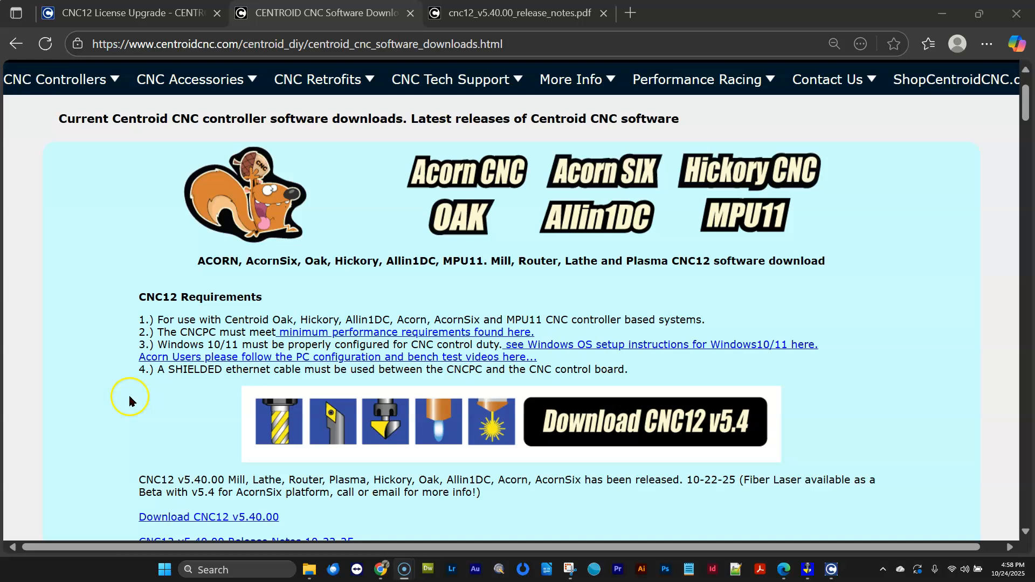
mouse_move(786, 12)
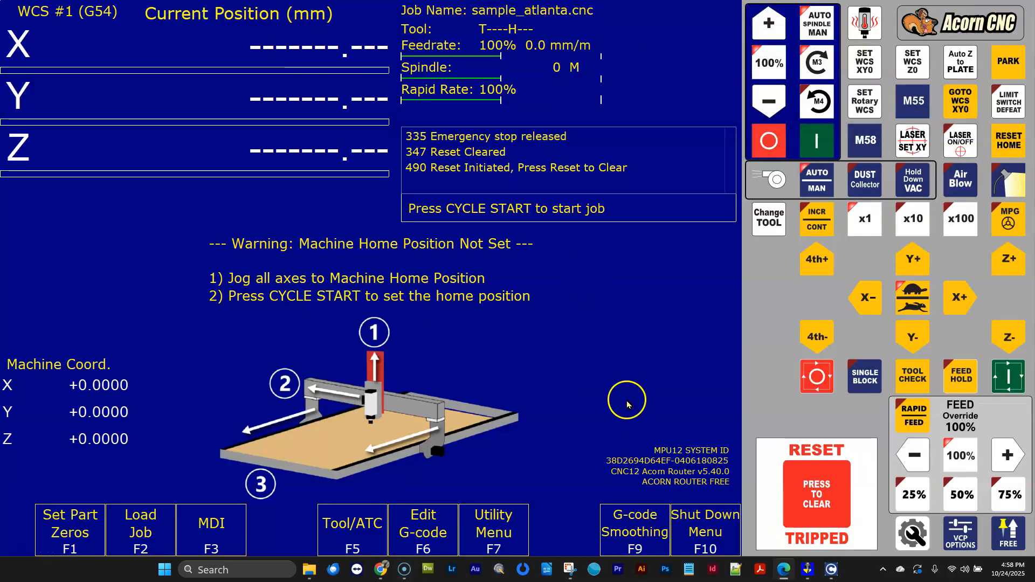
mouse_move(622, 391)
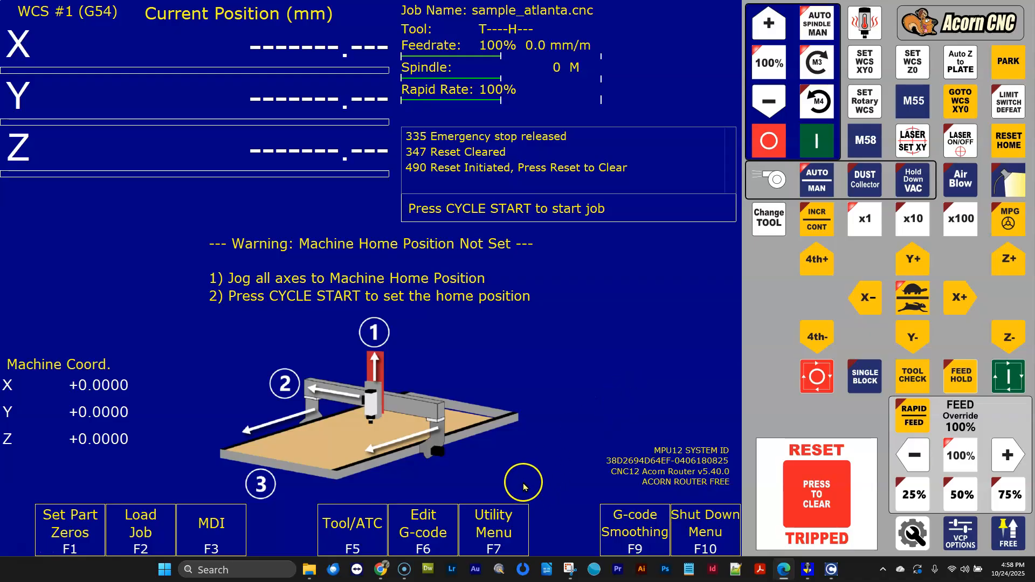
mouse_move(497, 527)
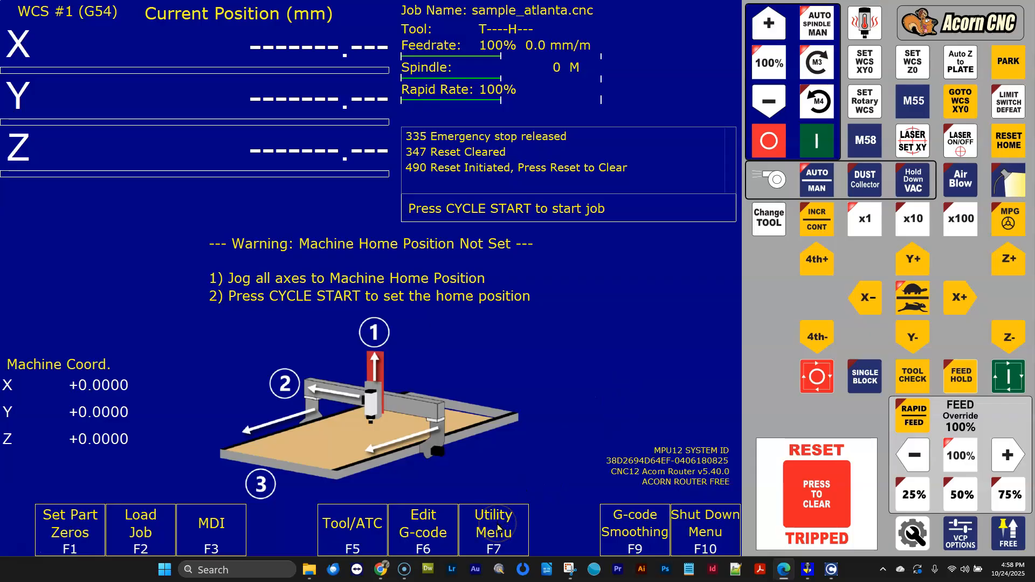
click(493, 529)
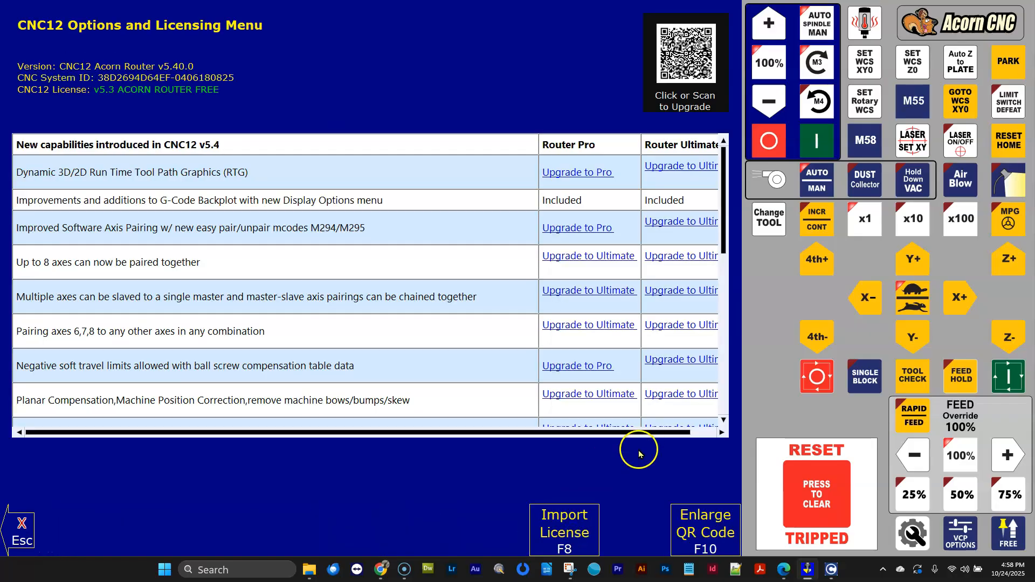
mouse_move(597, 355)
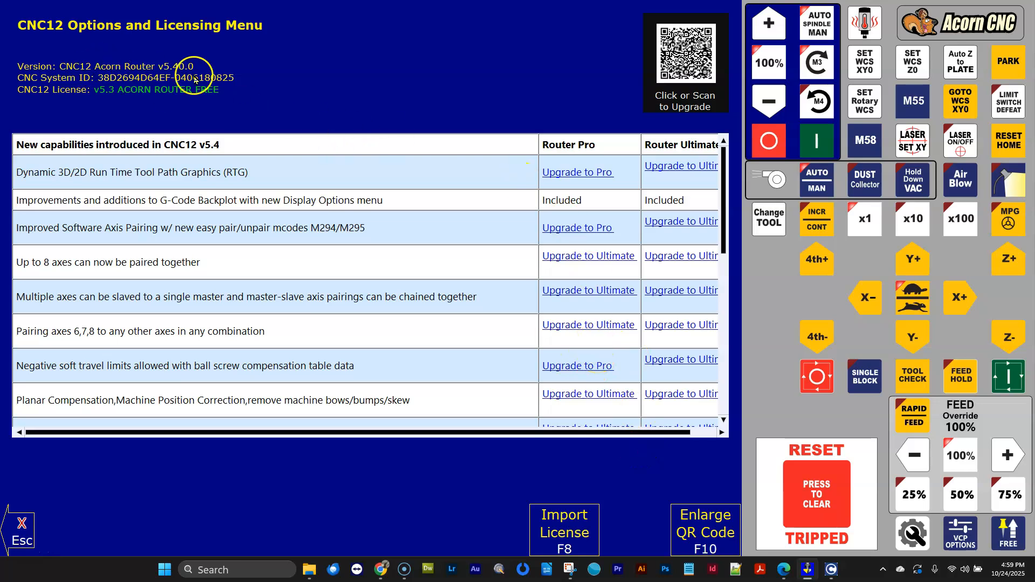
mouse_move(264, 94)
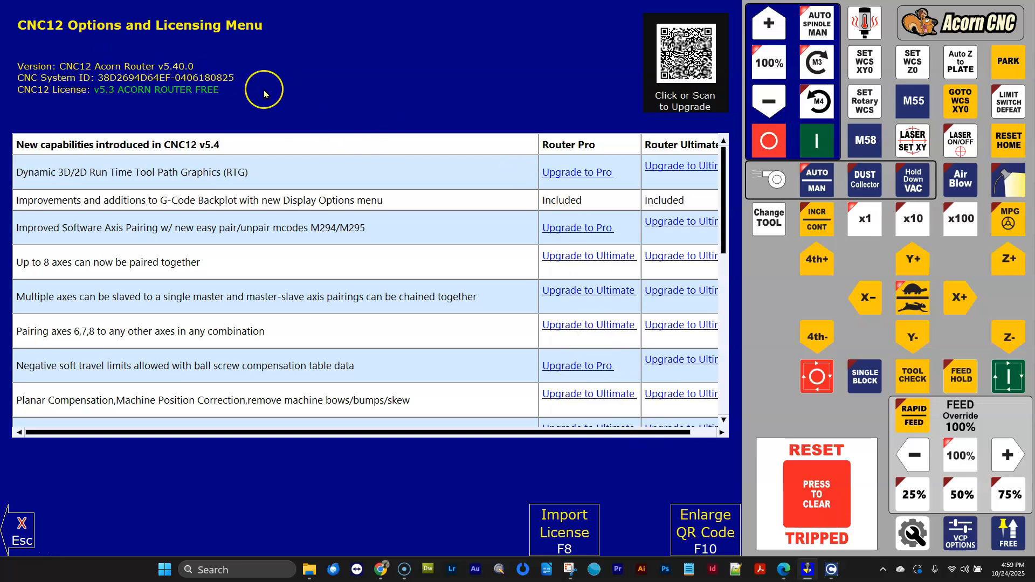
mouse_move(254, 99)
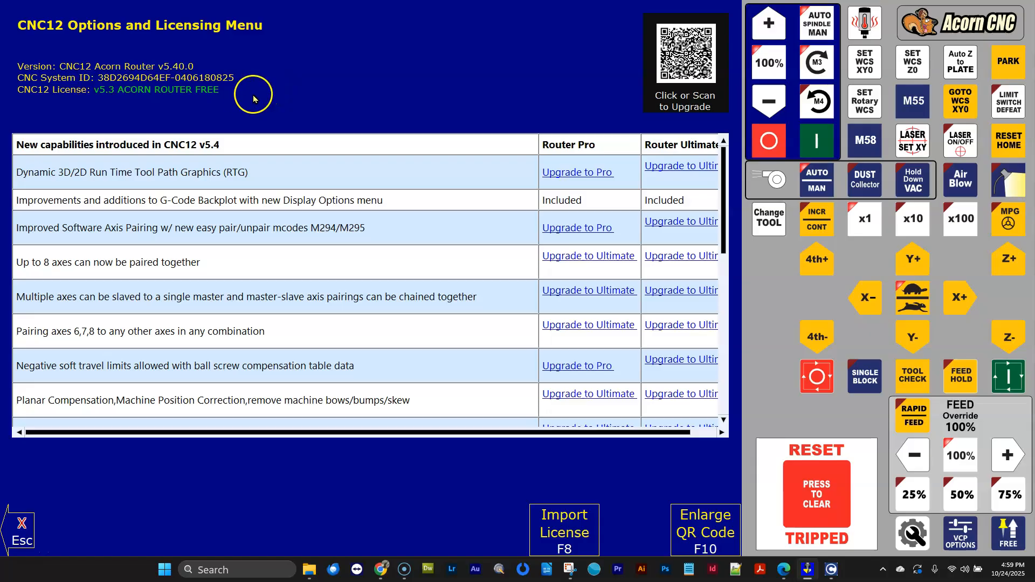
scroll(down, 3)
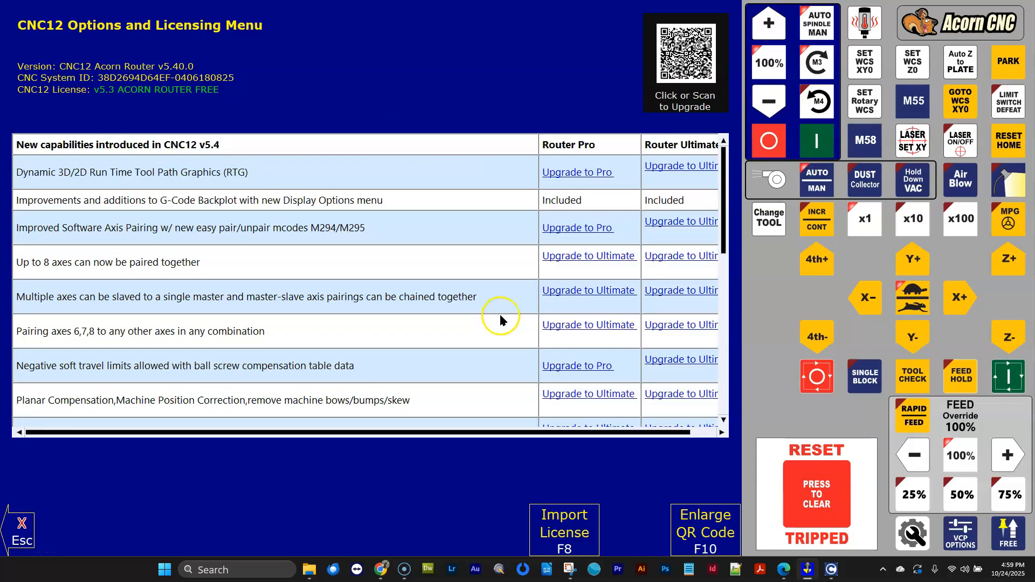
mouse_move(285, 283)
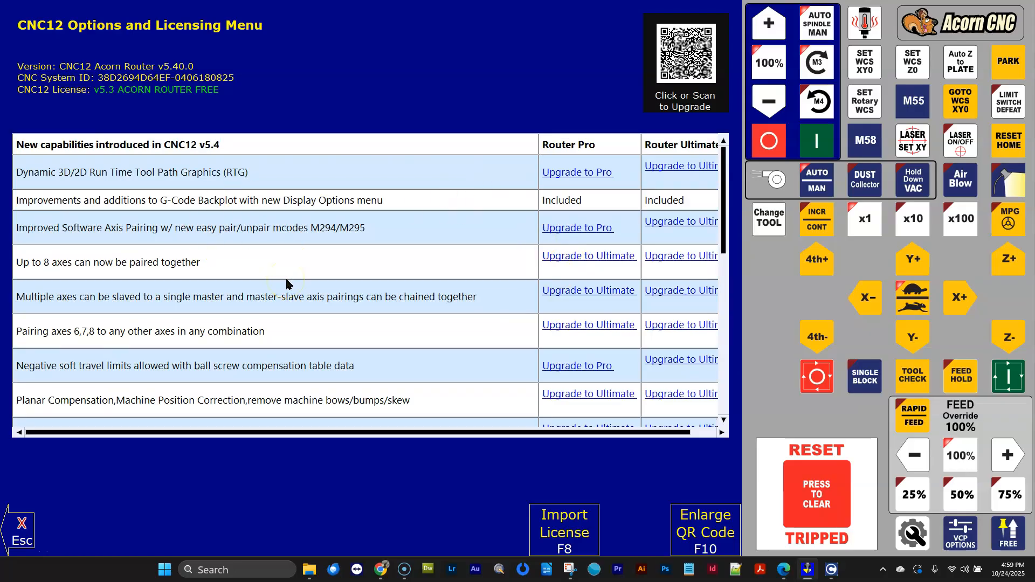
mouse_move(361, 261)
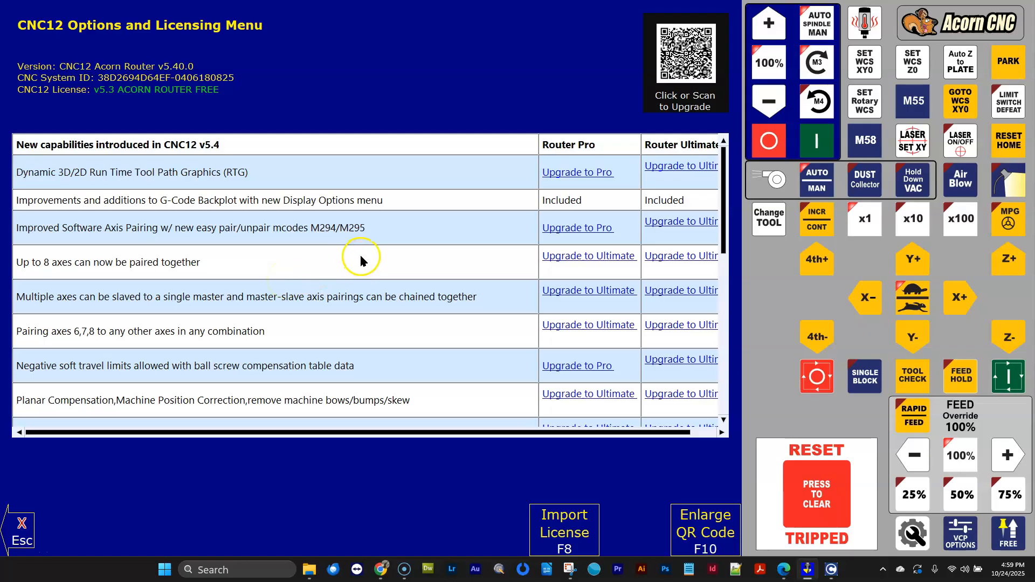
scroll(down, 3)
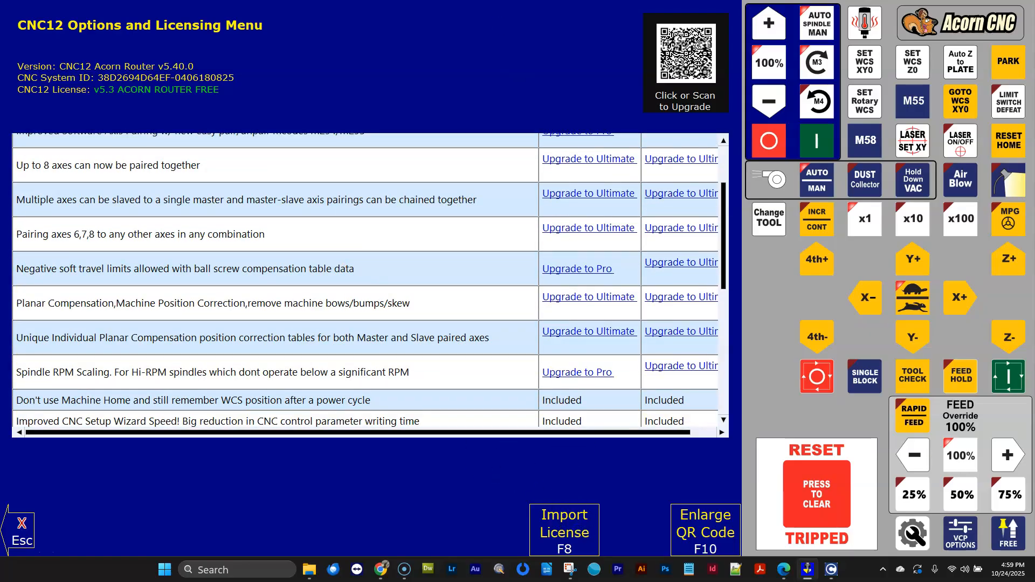
Import the Router Pro license .dat file from ncfiles, making the license v5.3 ACORN ROUTER PRO
click(564, 530)
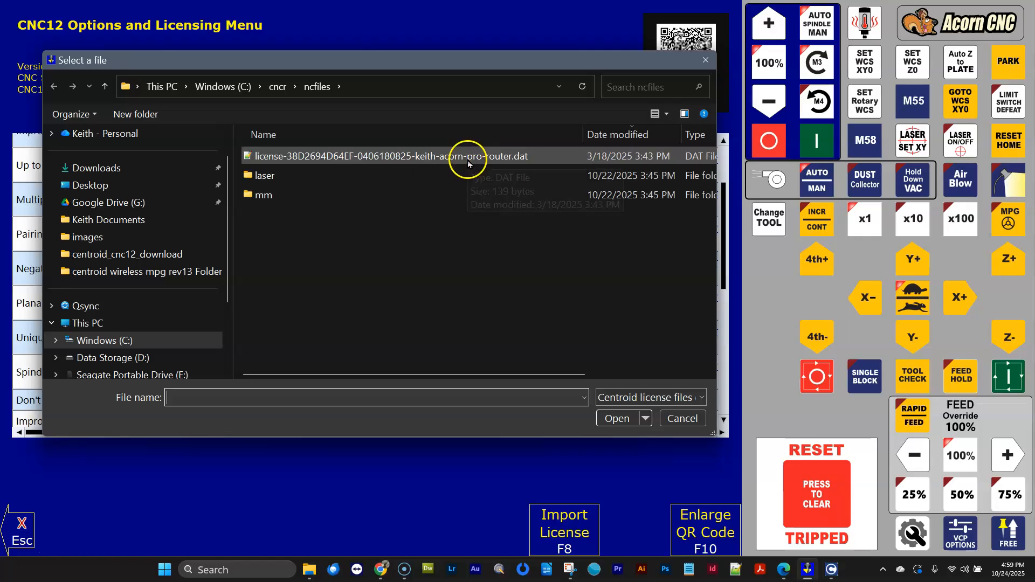
mouse_move(469, 158)
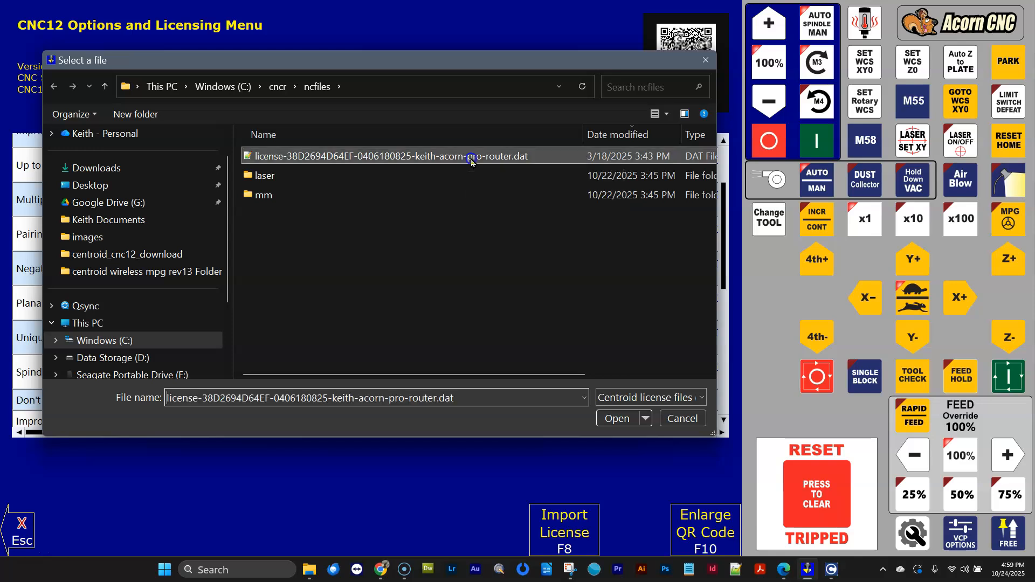
click(616, 417)
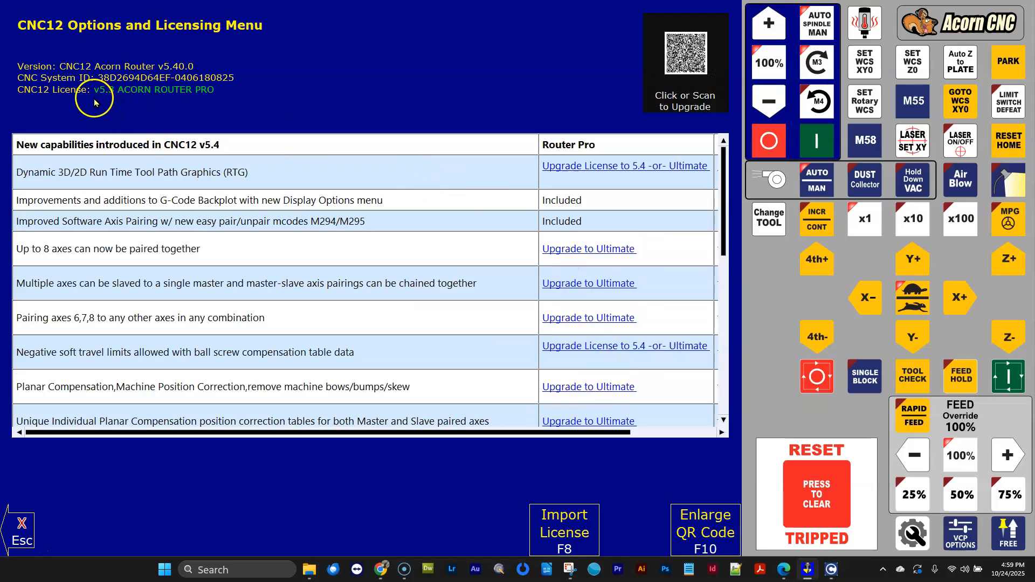
mouse_move(99, 98)
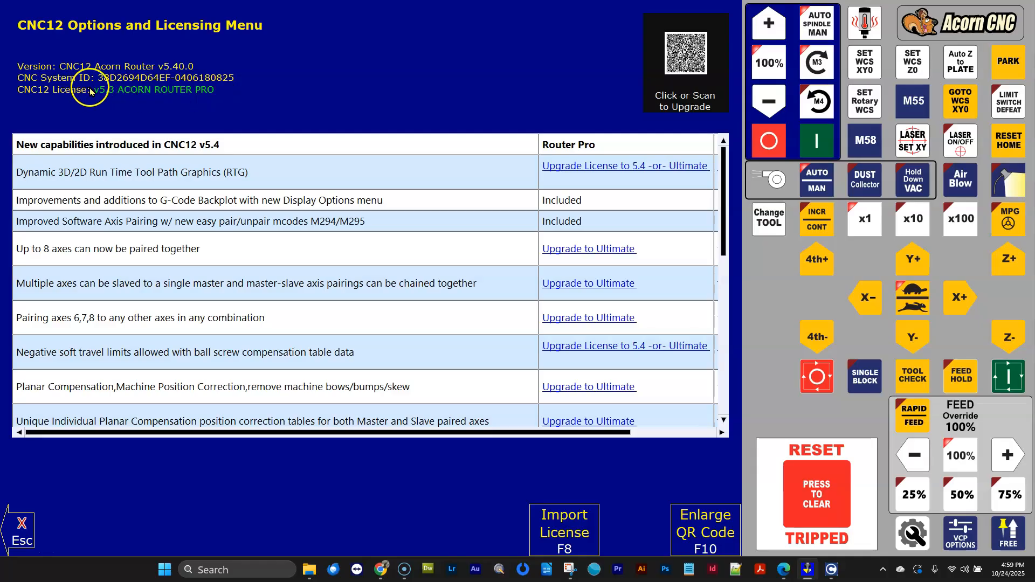
mouse_move(104, 102)
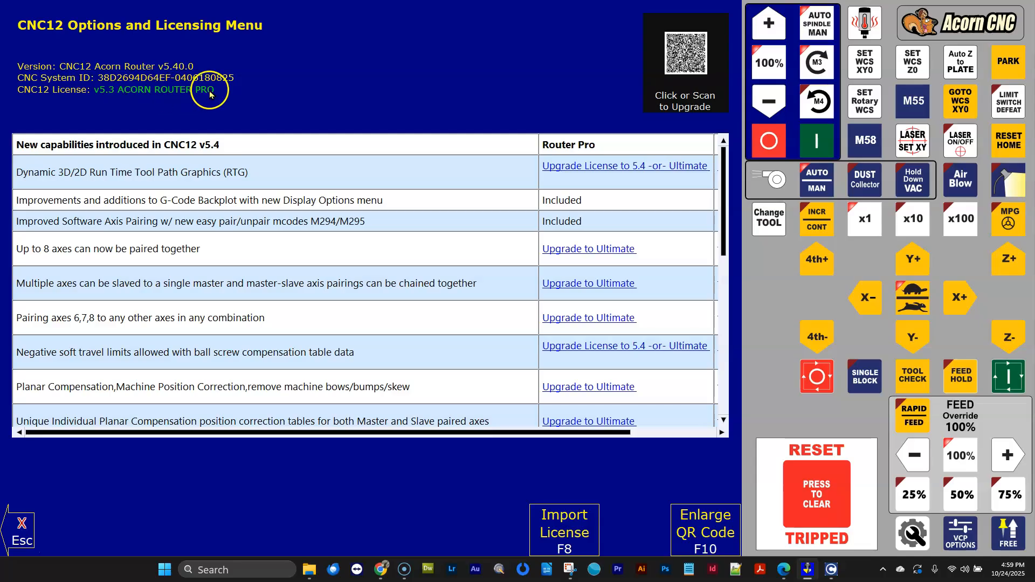
mouse_move(210, 94)
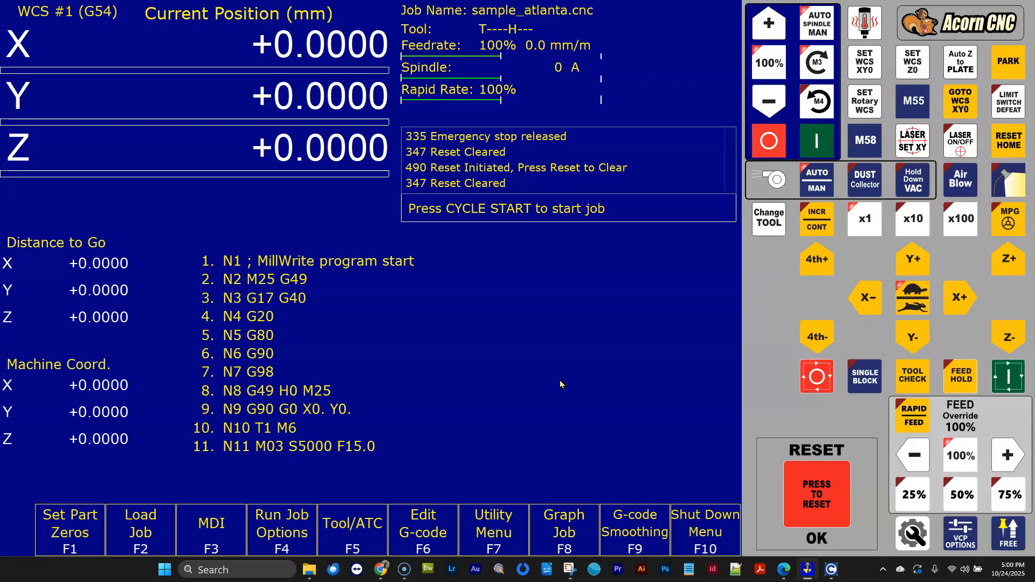
Reopen Options and Licensing and scroll the v5.4 table's new Router Pro column
click(493, 530)
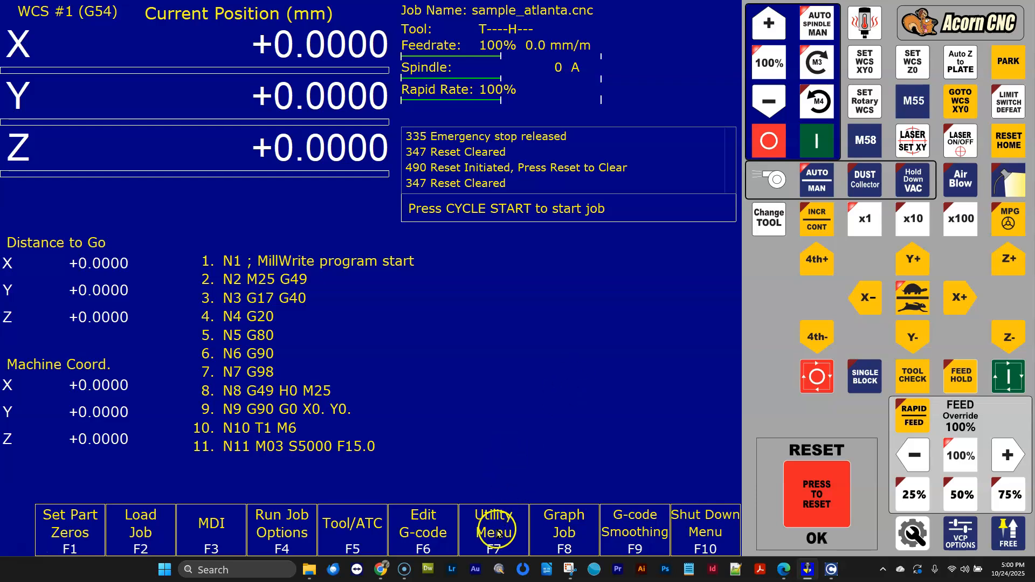
click(493, 529)
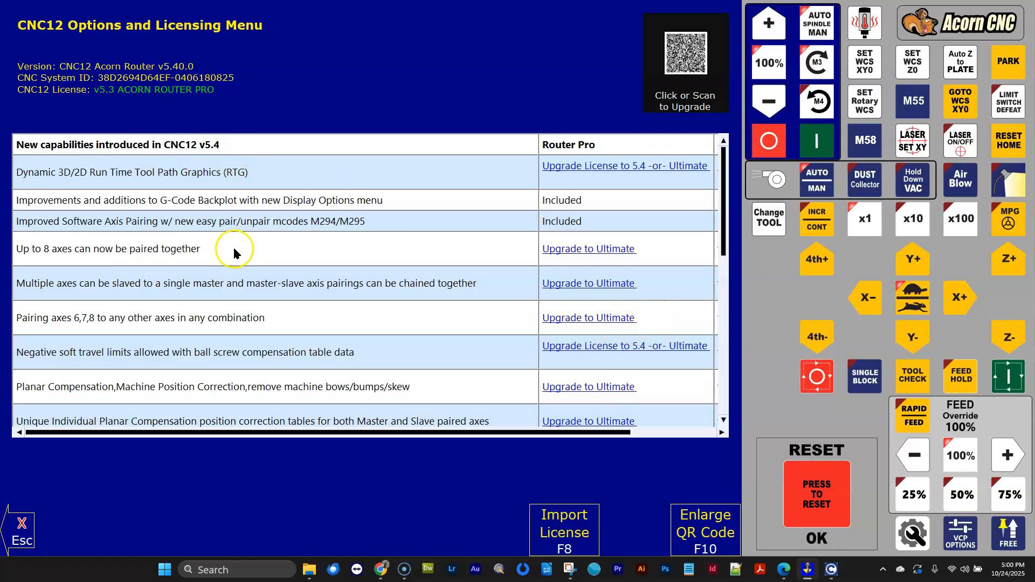
mouse_move(364, 262)
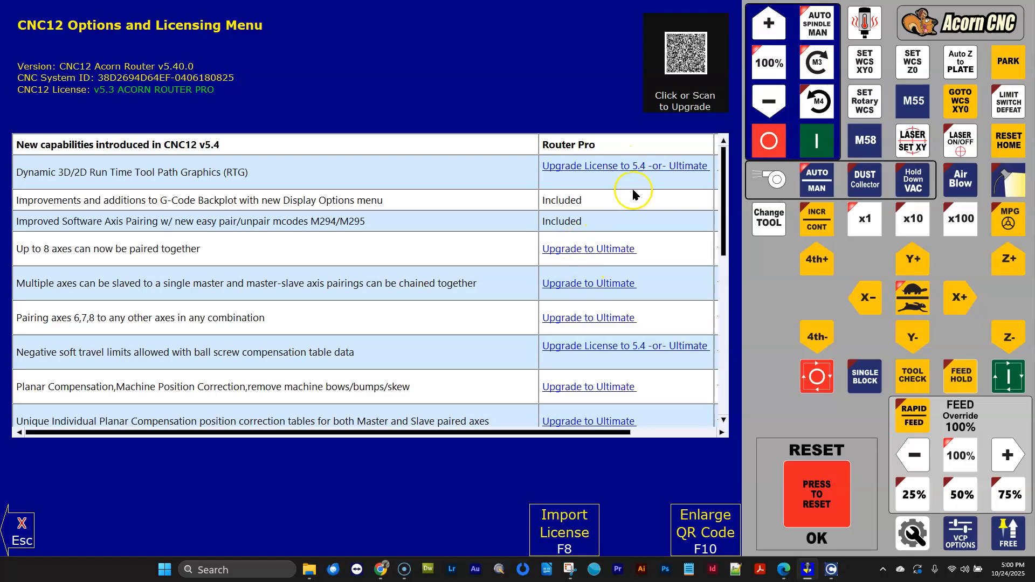
mouse_move(618, 247)
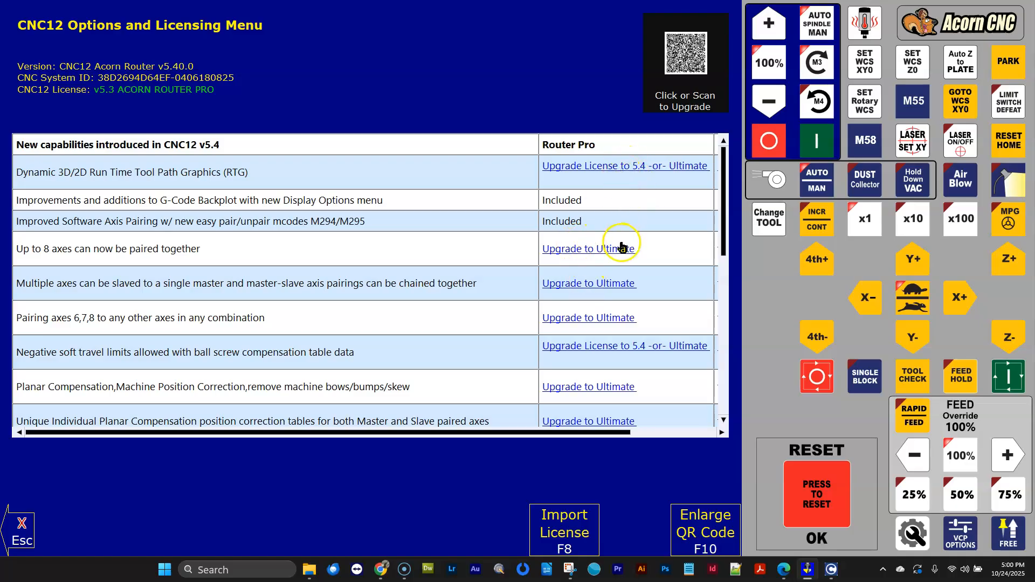
mouse_move(597, 208)
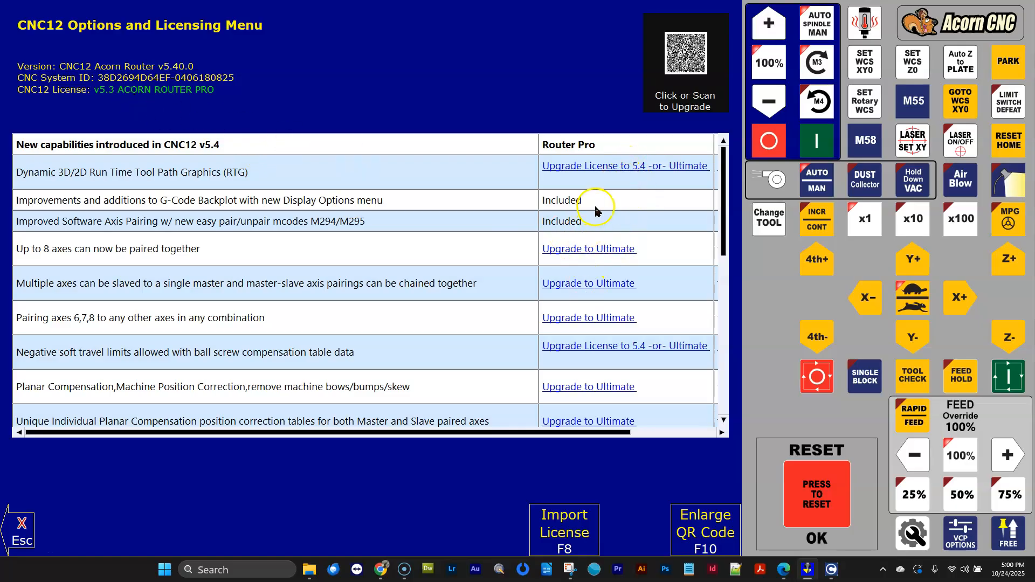
mouse_move(606, 253)
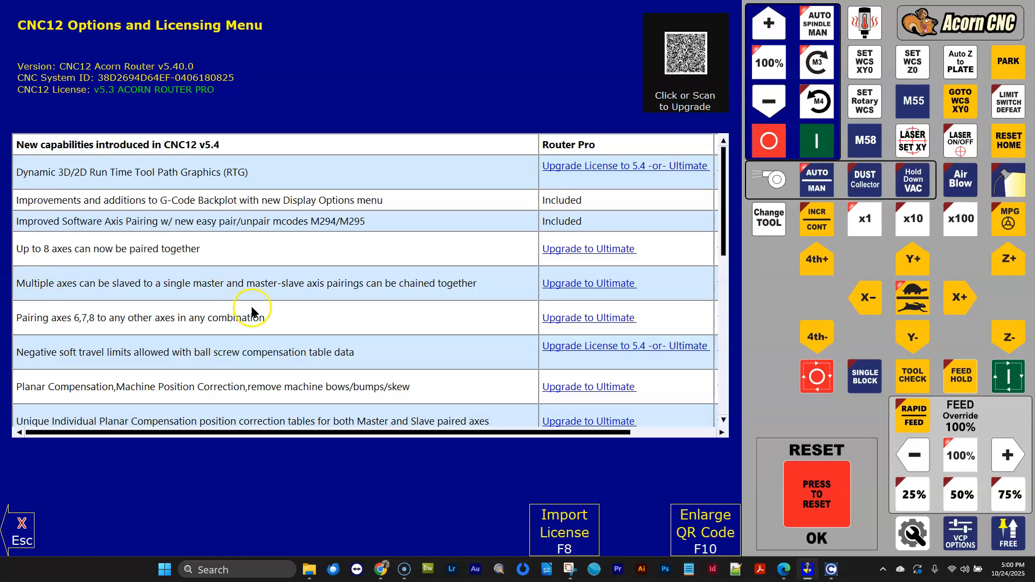
mouse_move(417, 297)
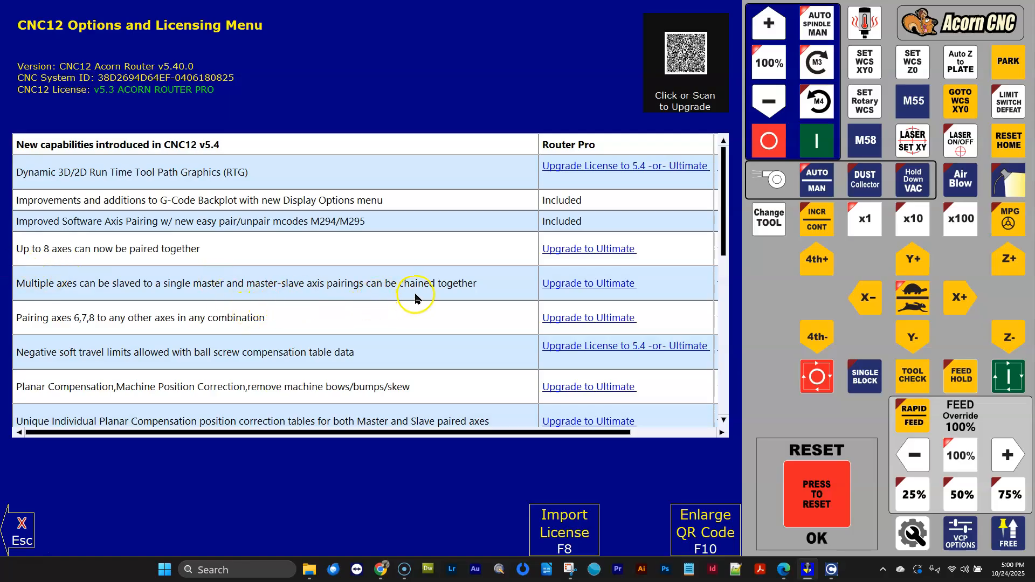
scroll(down, 3)
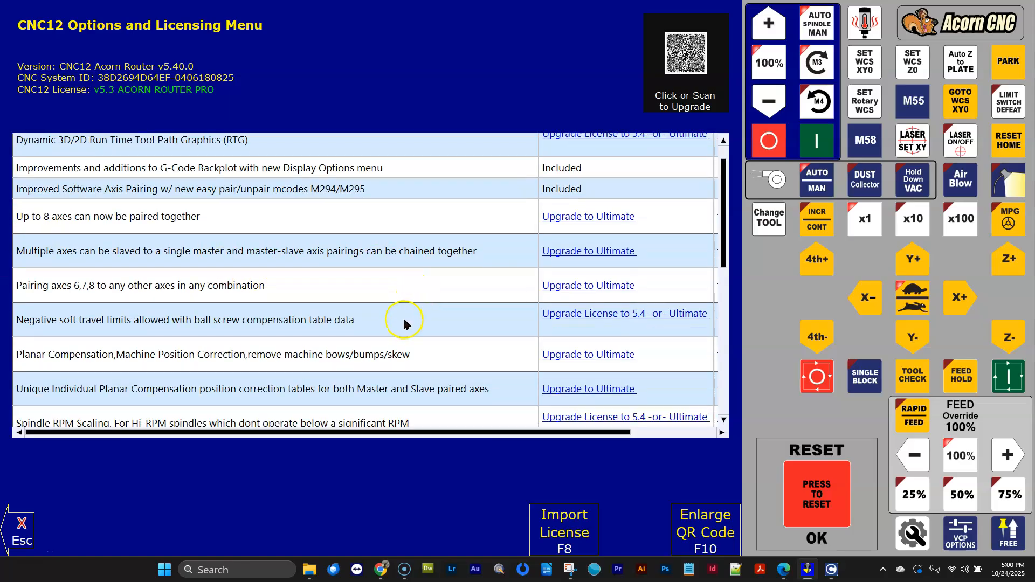
scroll(down, 3)
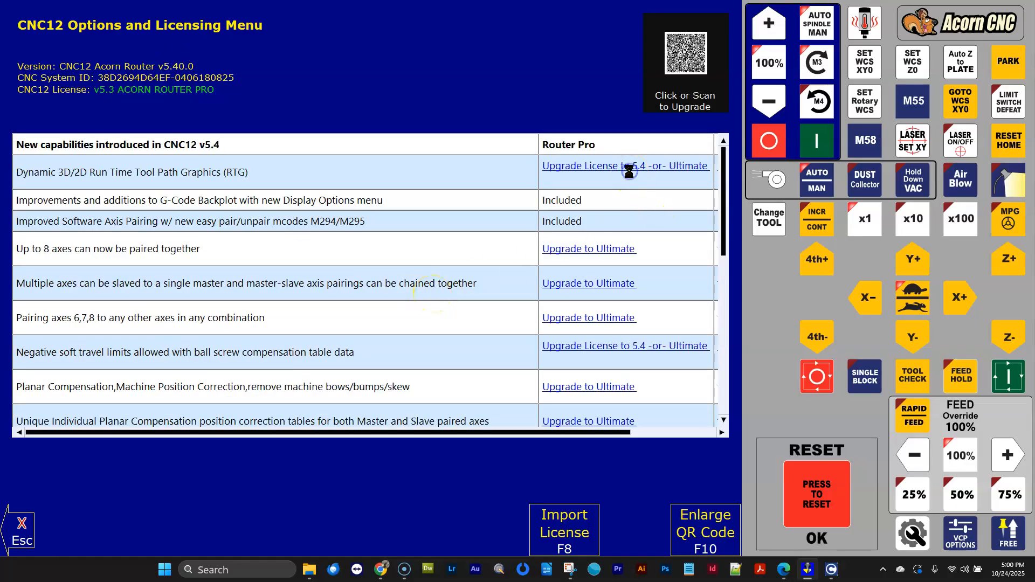
mouse_move(657, 48)
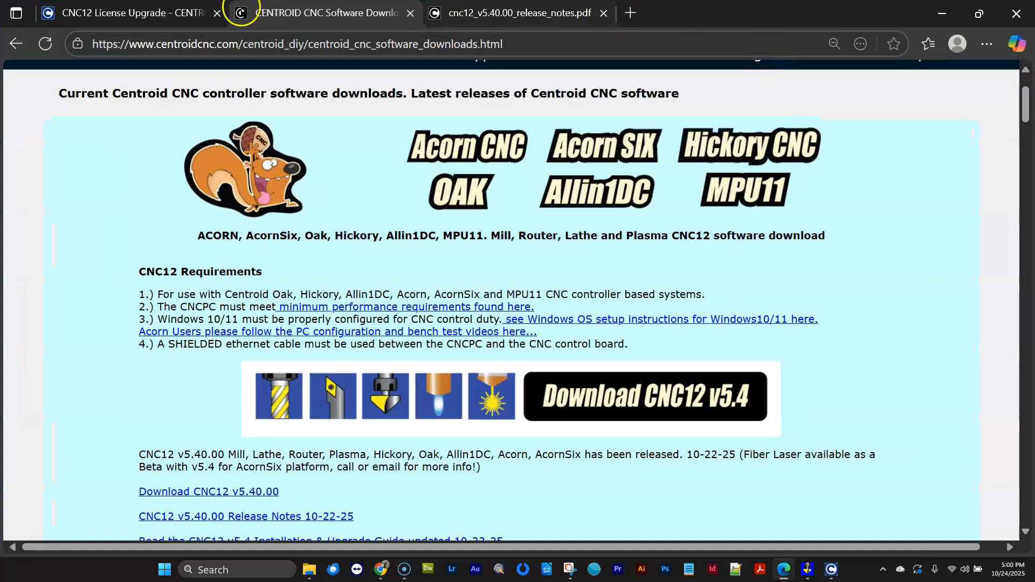
Show the CNC12 License Upgrade tab full screen, listing the $79 Pro and $225 Ultimate upgrades
click(124, 13)
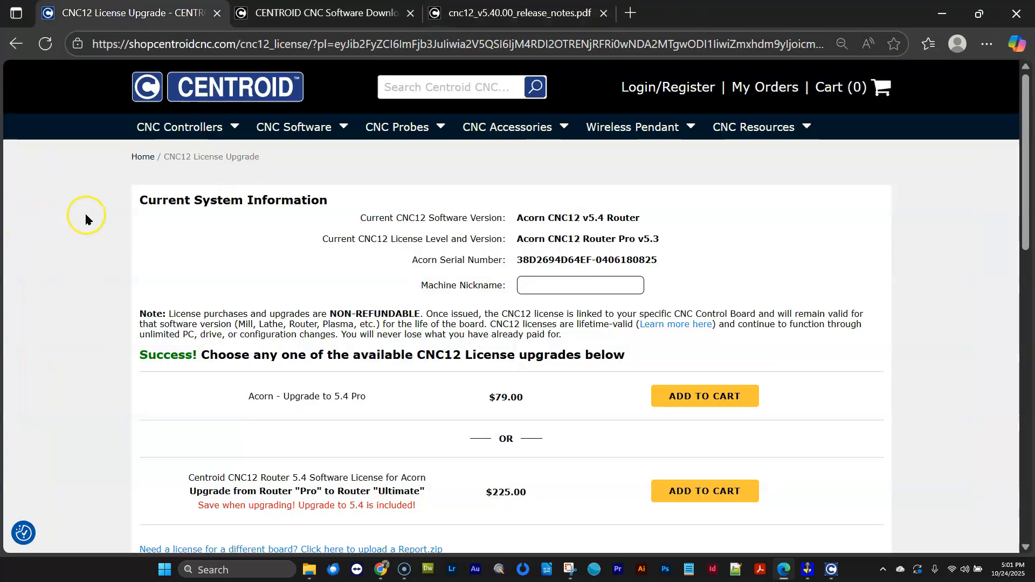
mouse_move(400, 219)
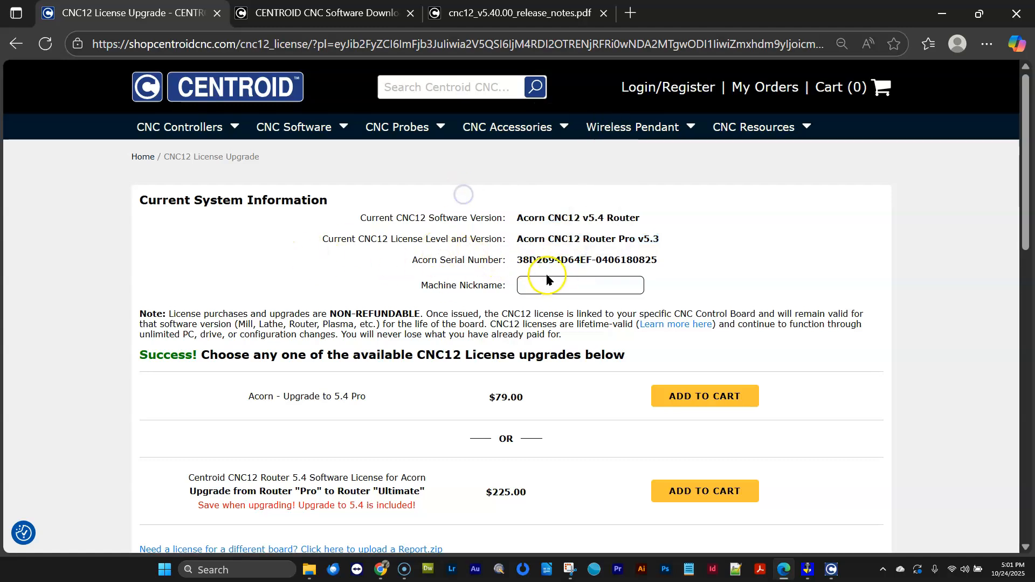
click(579, 285)
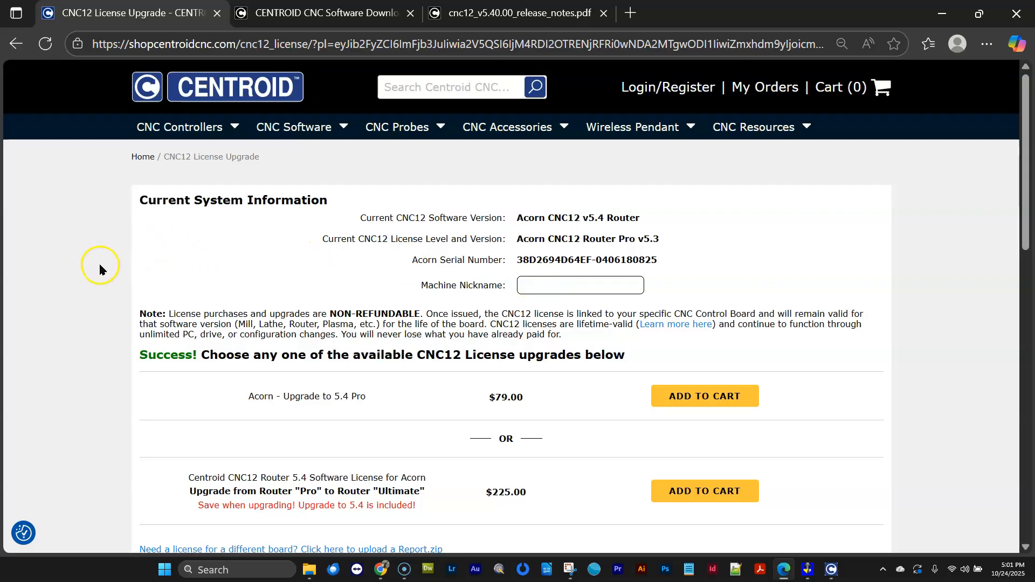
scroll(down, 3)
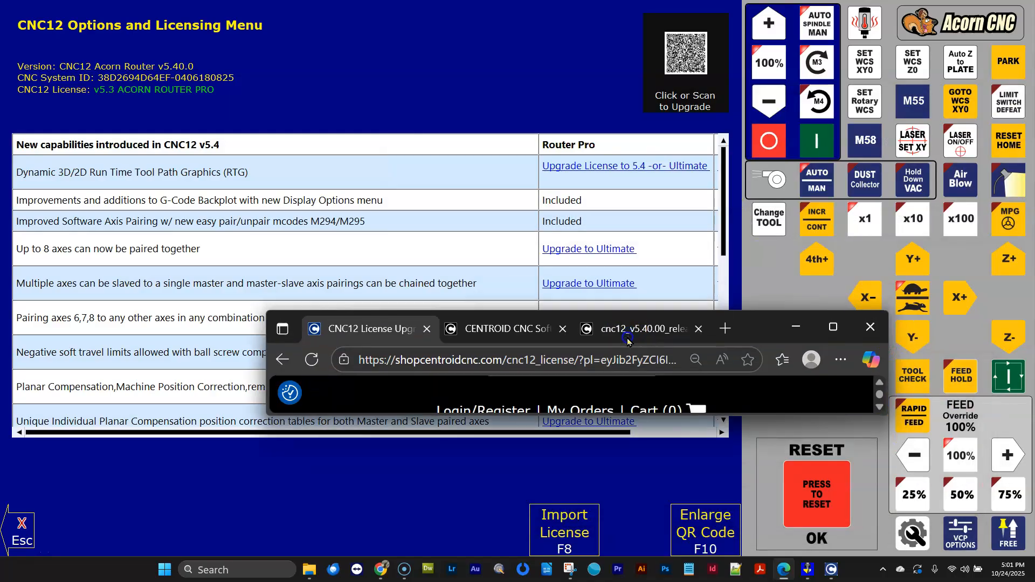
click(832, 327)
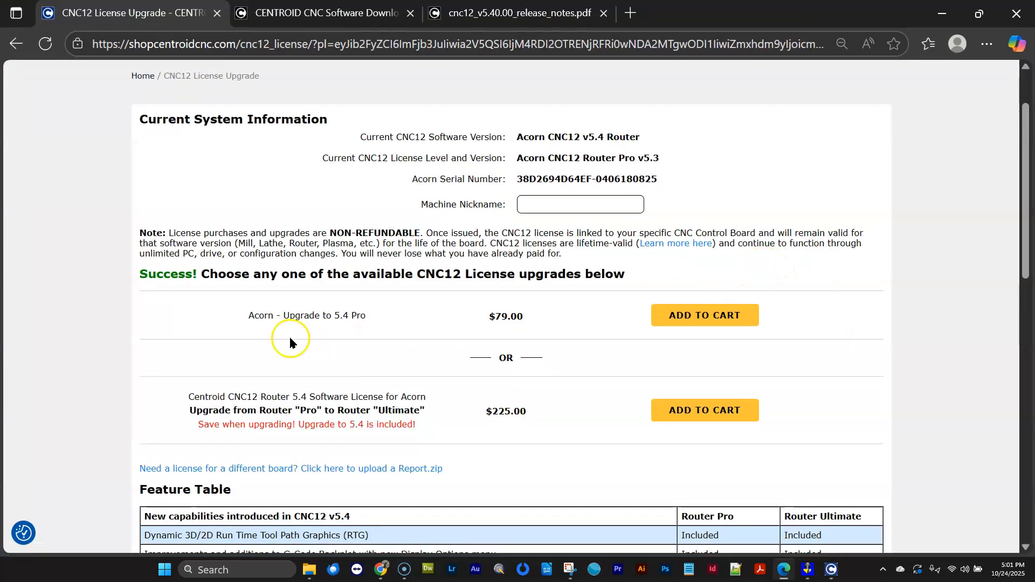
mouse_move(594, 230)
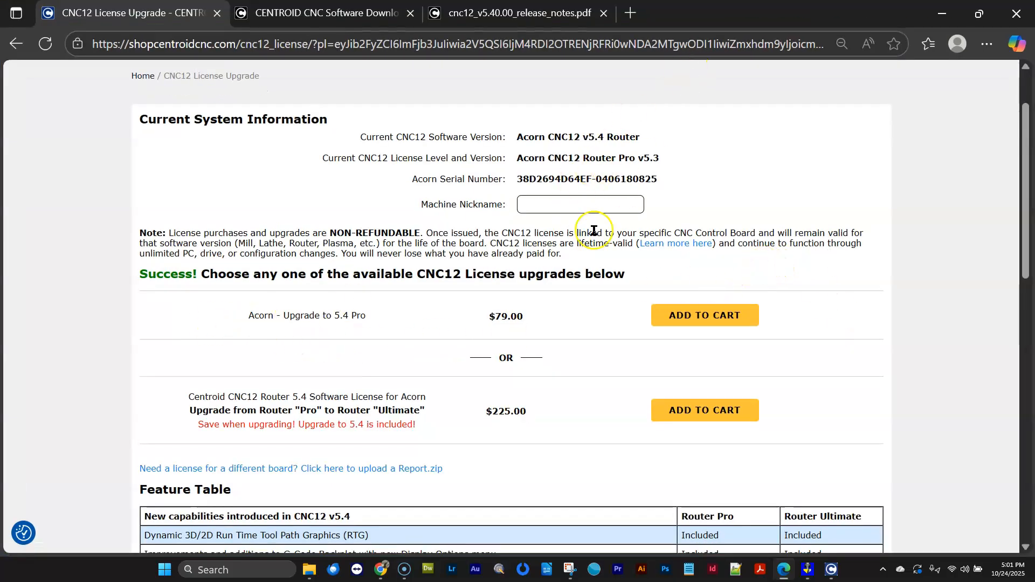
mouse_move(277, 333)
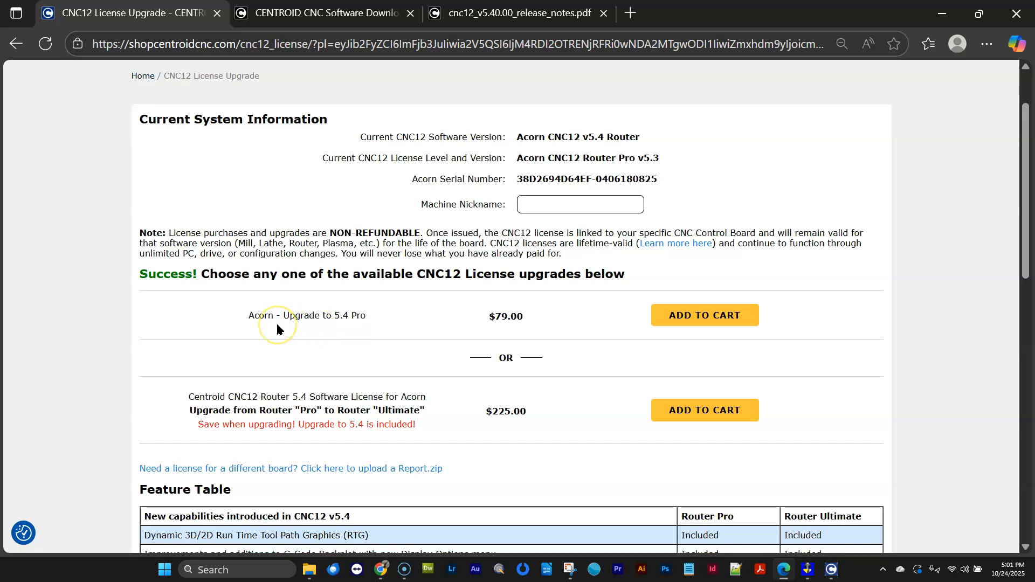
mouse_move(321, 324)
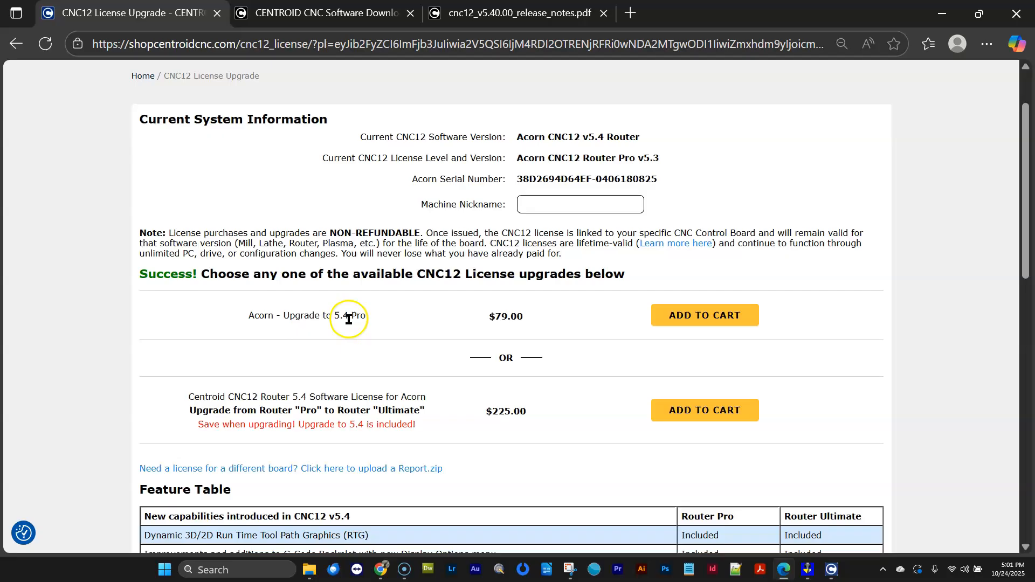
mouse_move(508, 333)
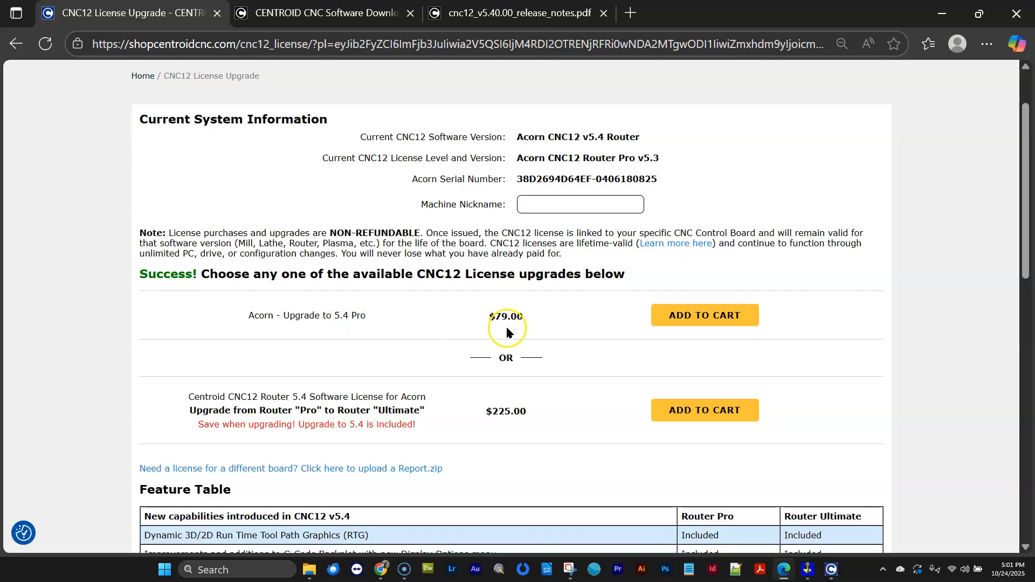
mouse_move(736, 331)
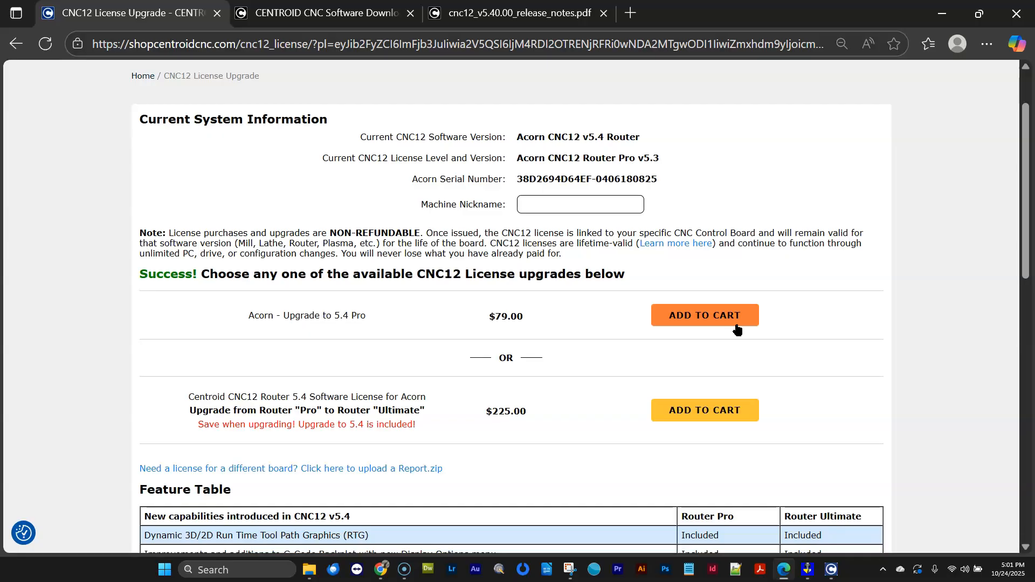
mouse_move(347, 330)
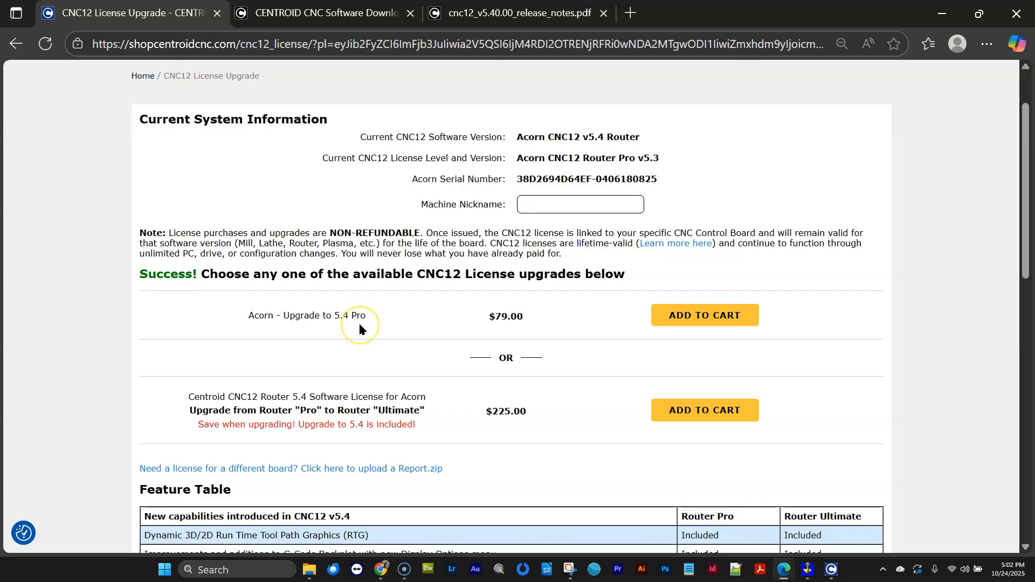
mouse_move(353, 330)
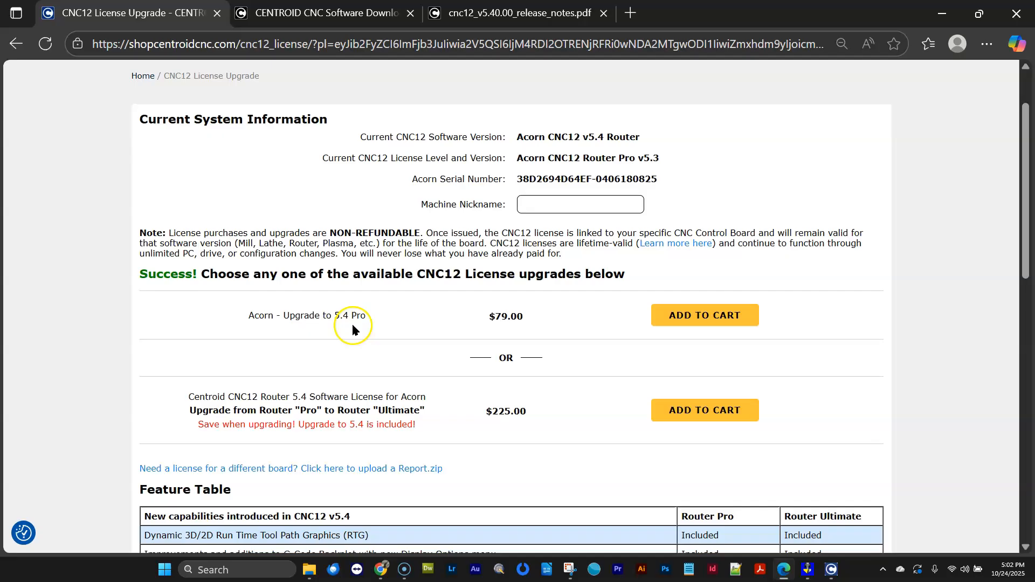
mouse_move(331, 325)
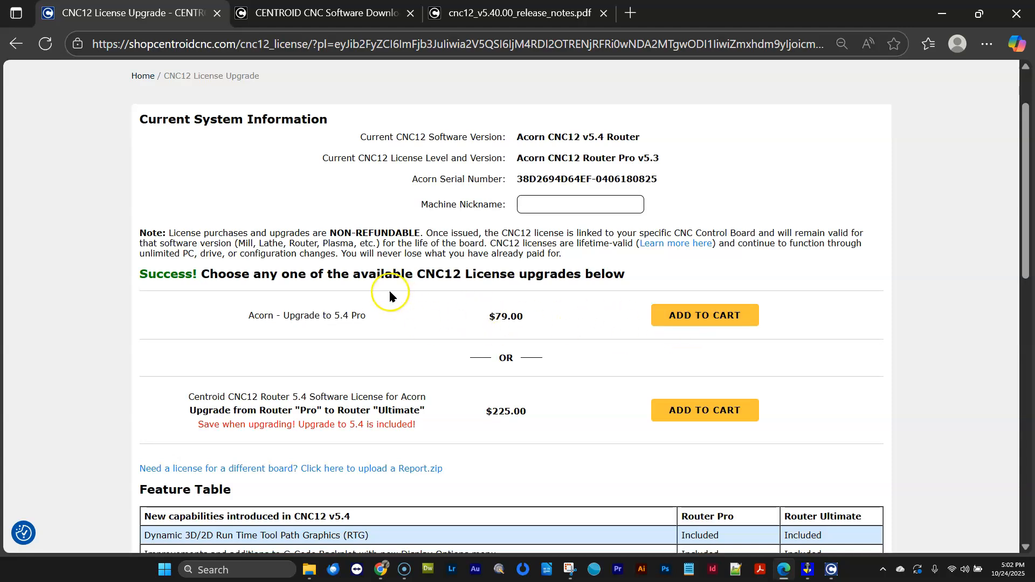
scroll(down, 3)
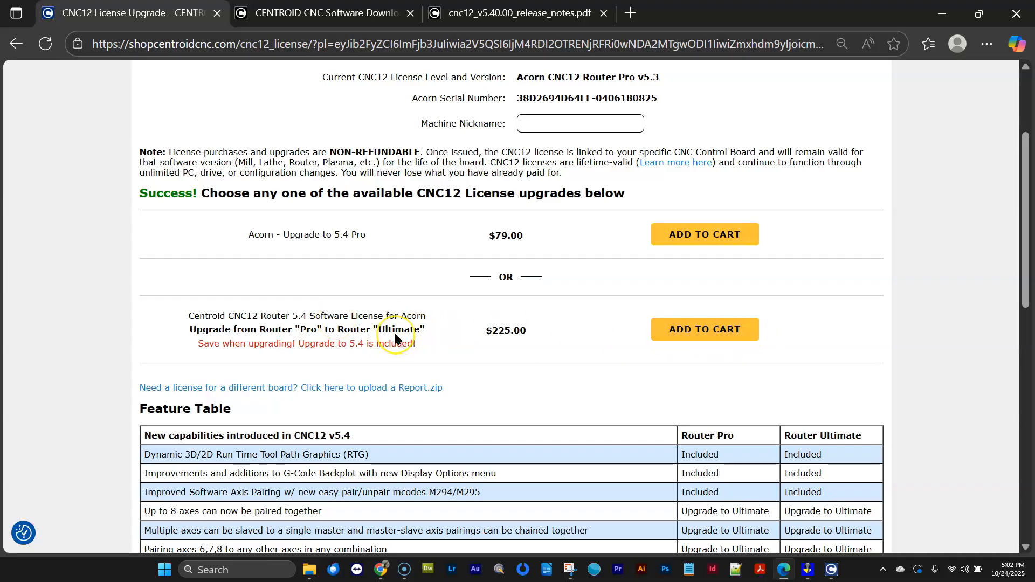
mouse_move(302, 319)
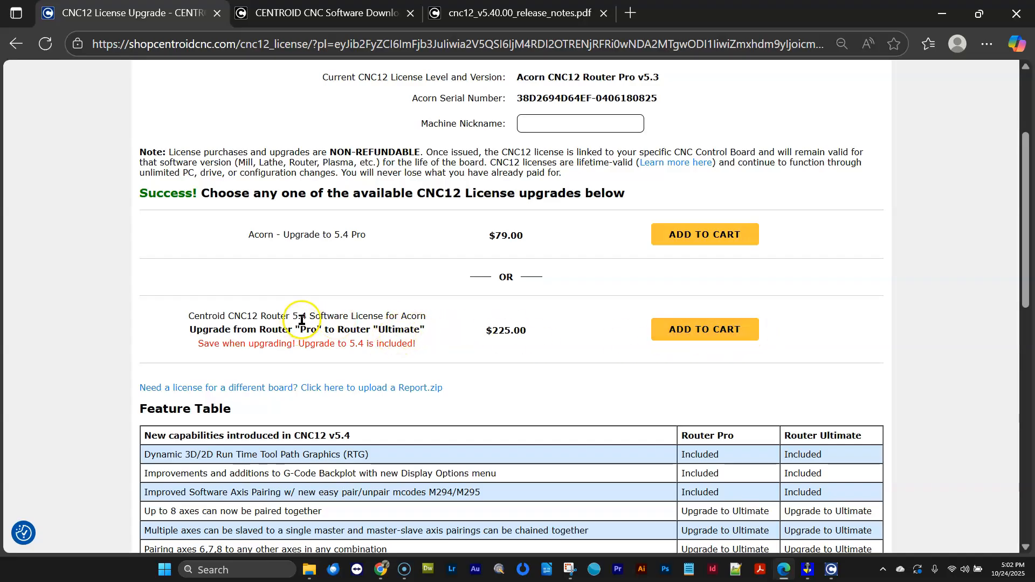
mouse_move(385, 328)
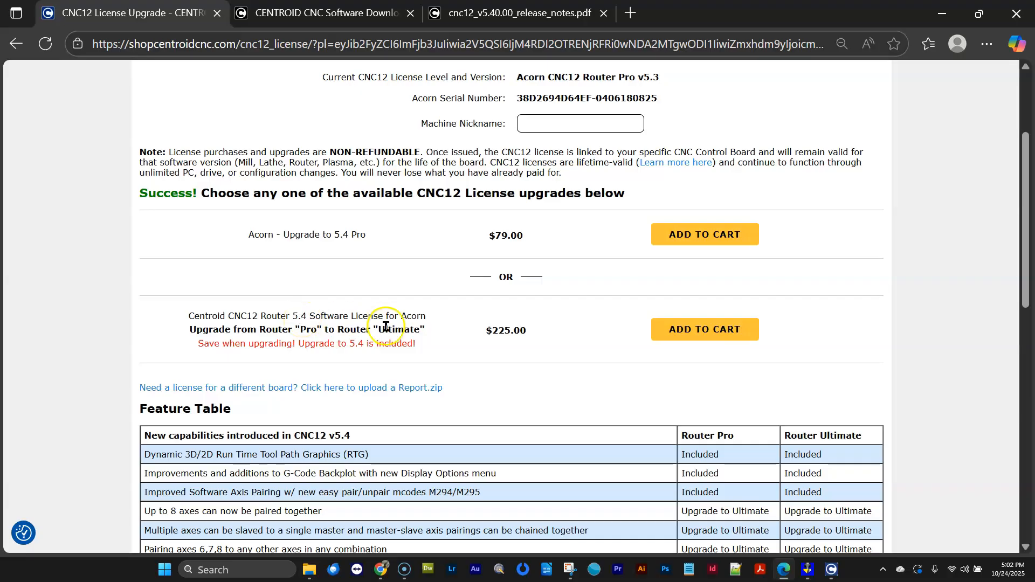
mouse_move(498, 259)
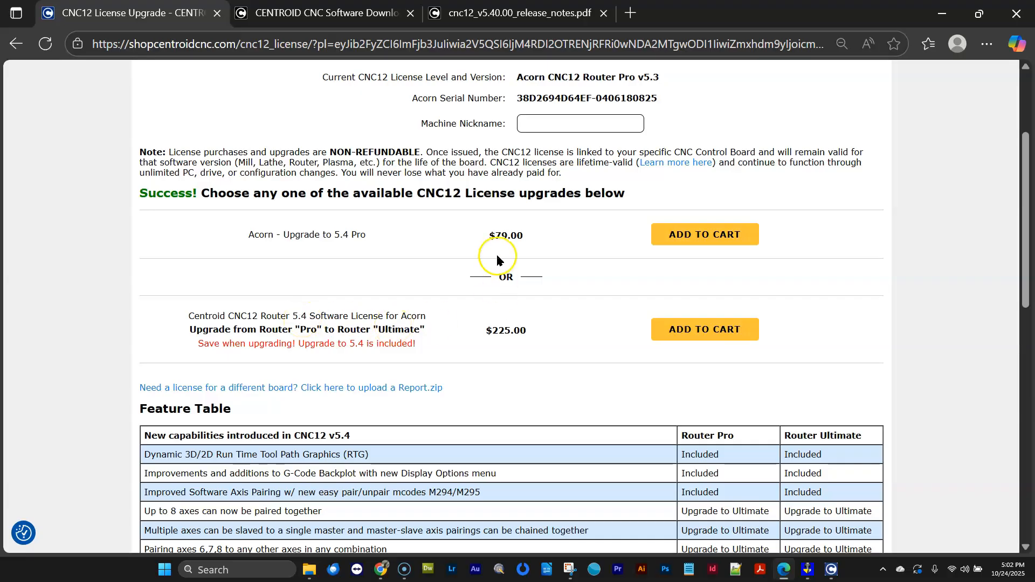
mouse_move(498, 342)
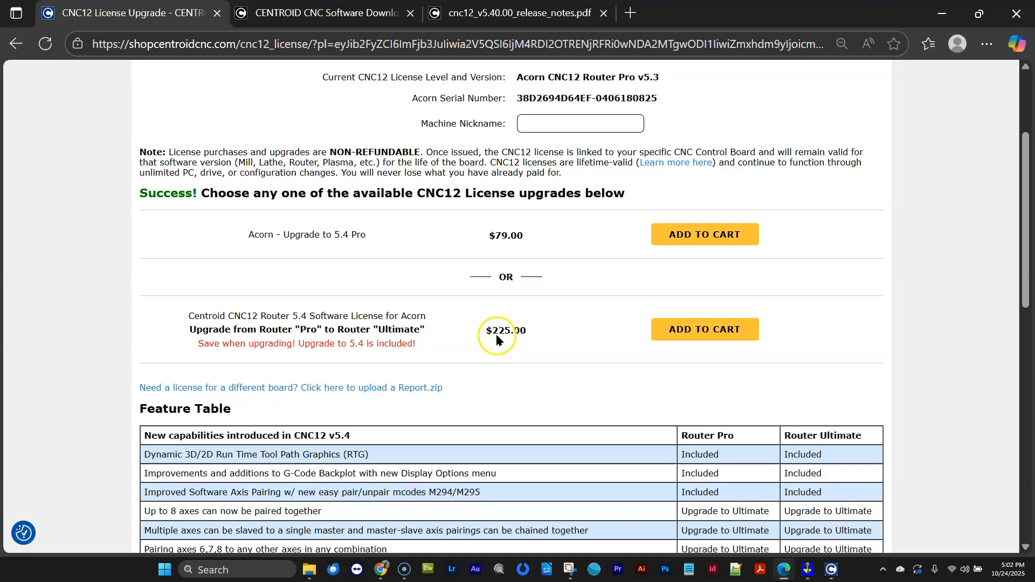
mouse_move(516, 341)
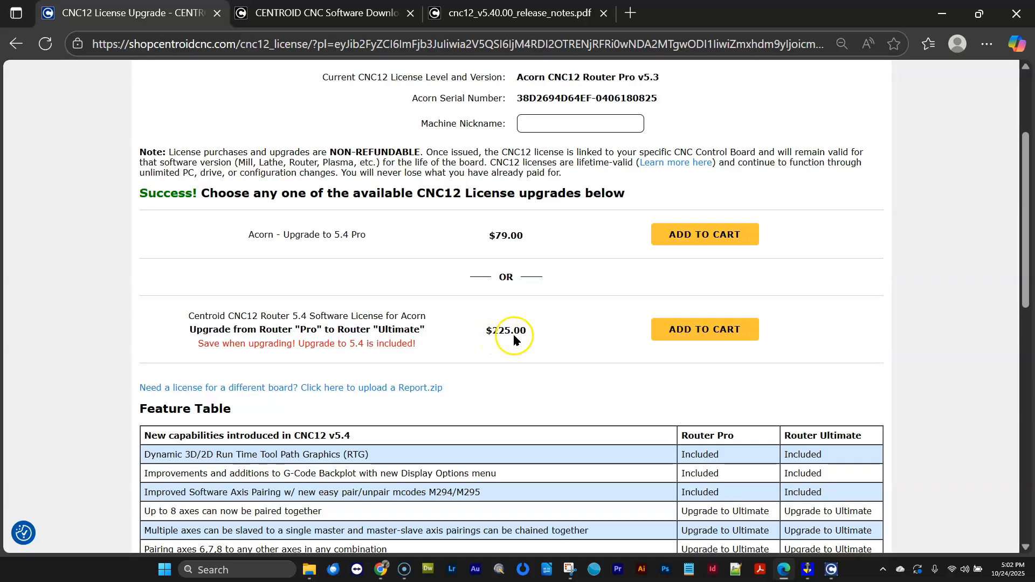
mouse_move(308, 345)
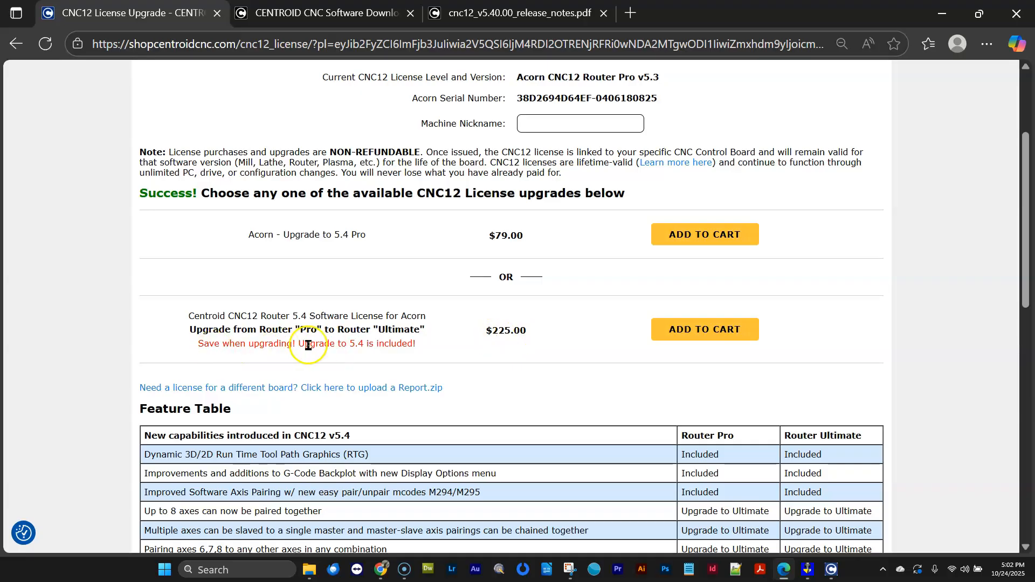
mouse_move(463, 312)
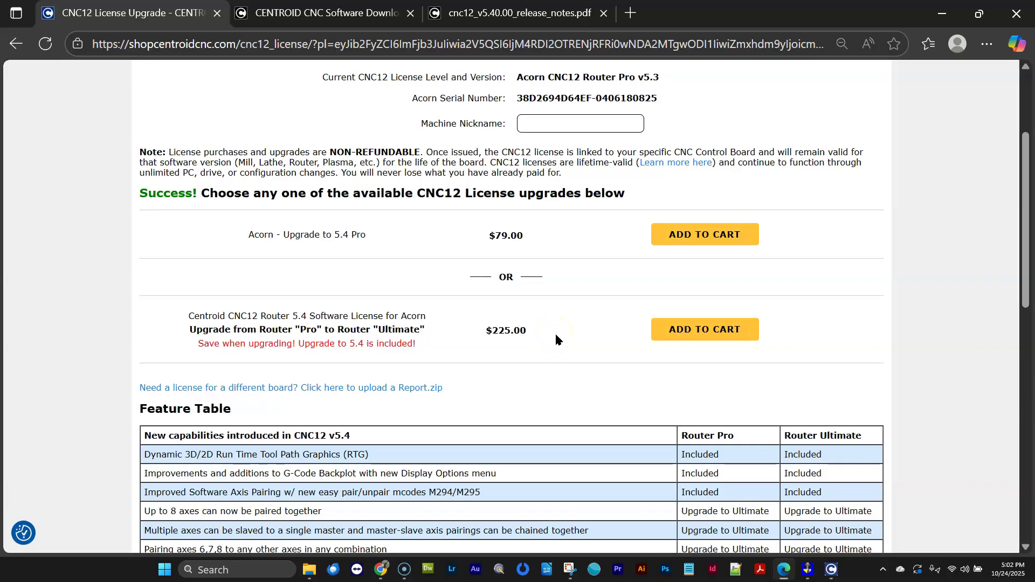
scroll(down, 3)
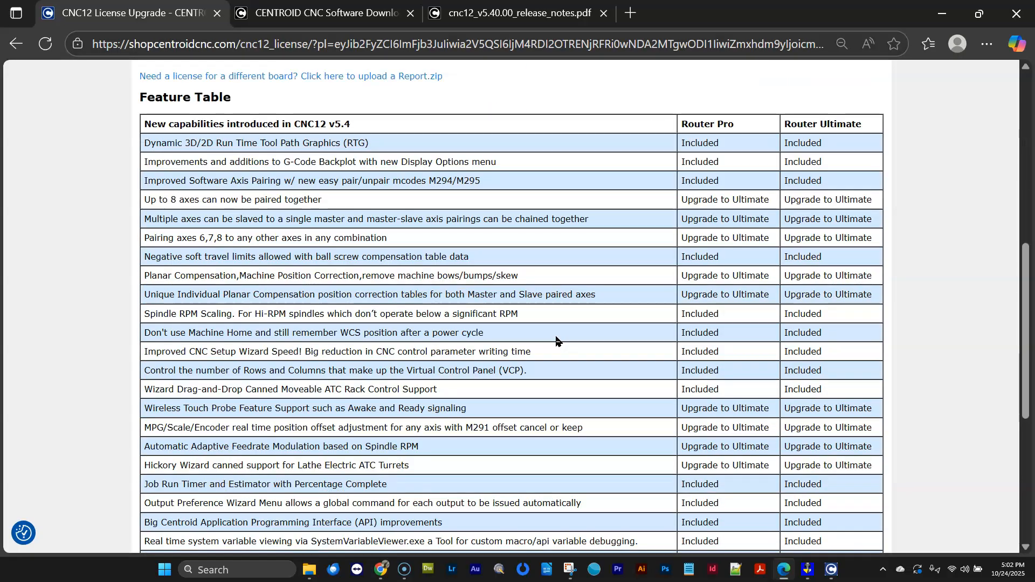
scroll(down, 3)
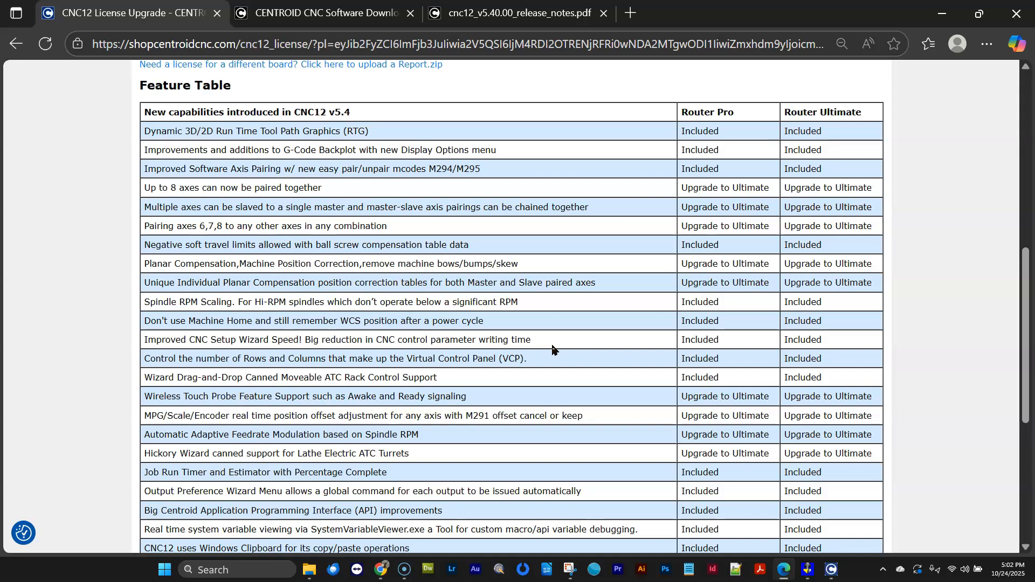
scroll(down, 3)
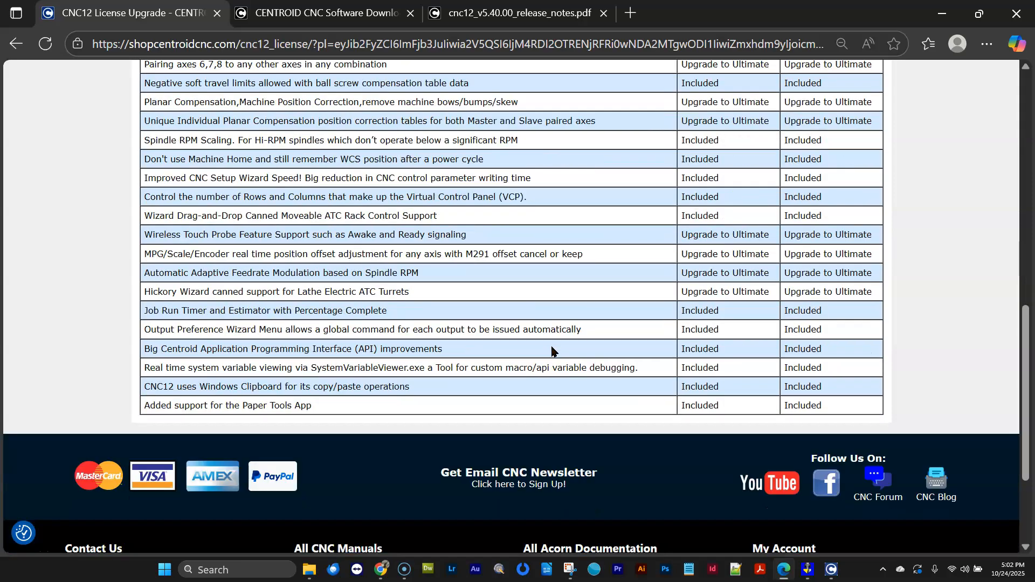
scroll(up, 3)
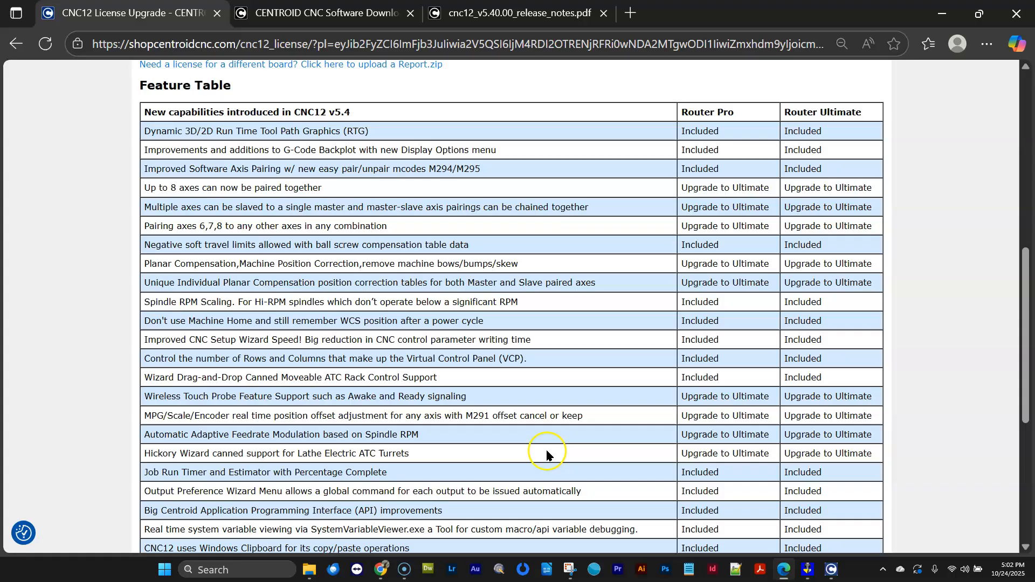
mouse_move(520, 337)
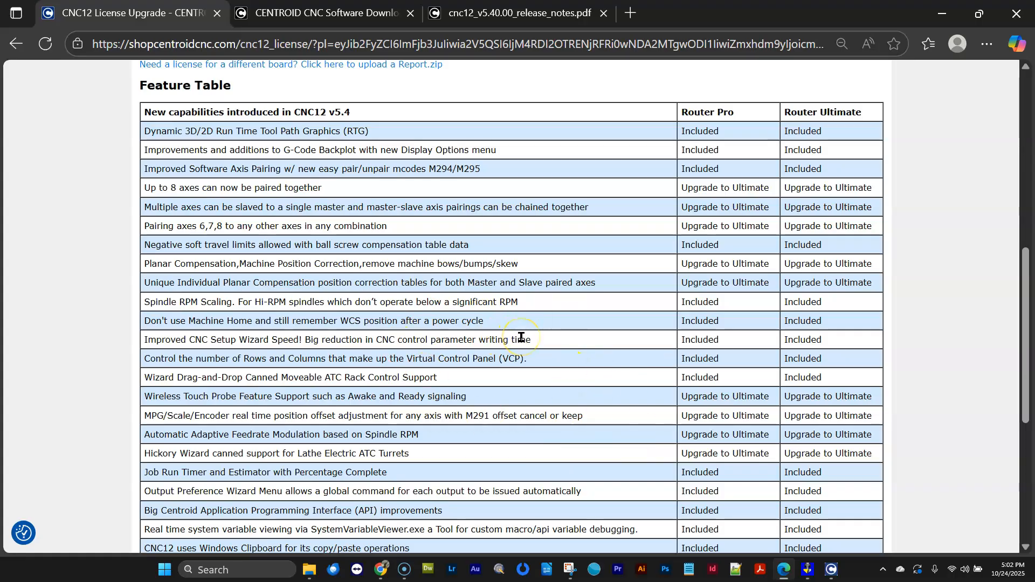
scroll(up, 3)
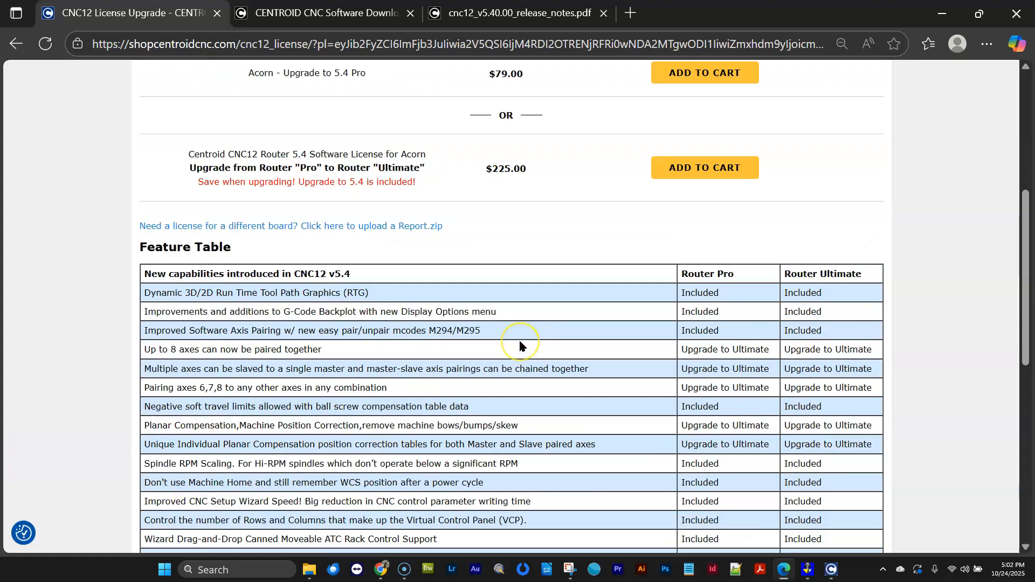
scroll(down, 3)
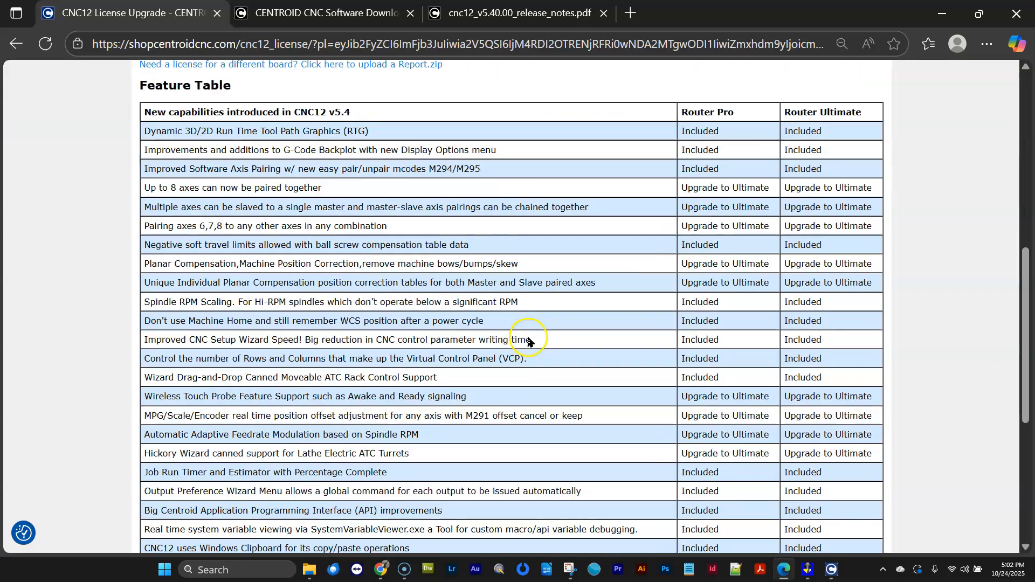
mouse_move(529, 338)
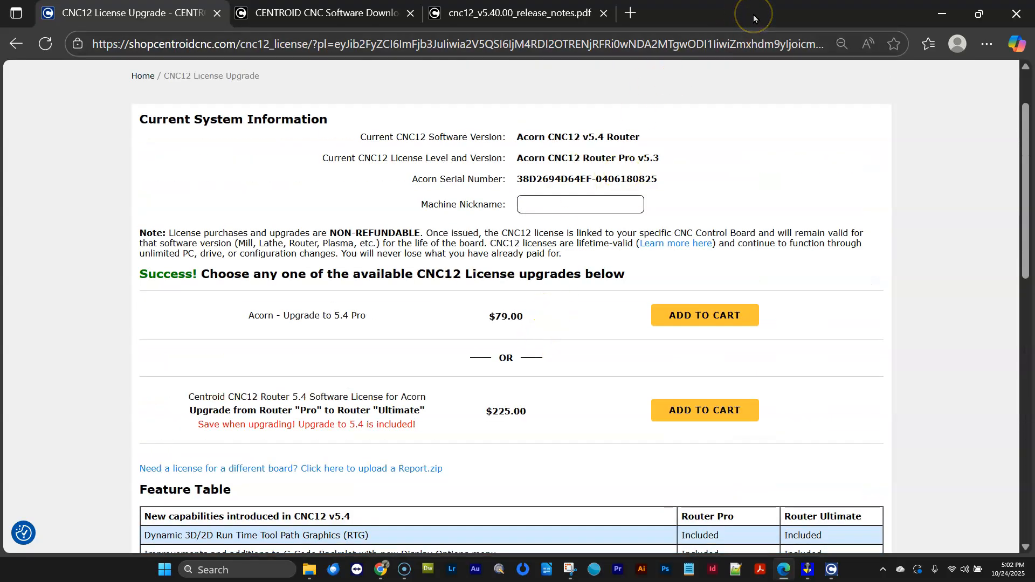
mouse_move(864, 14)
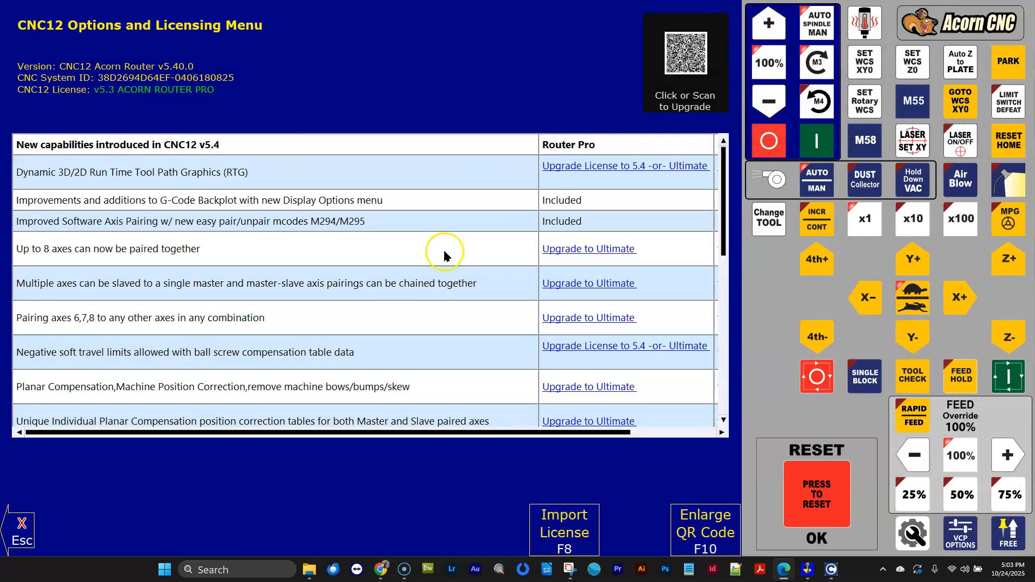
mouse_move(535, 262)
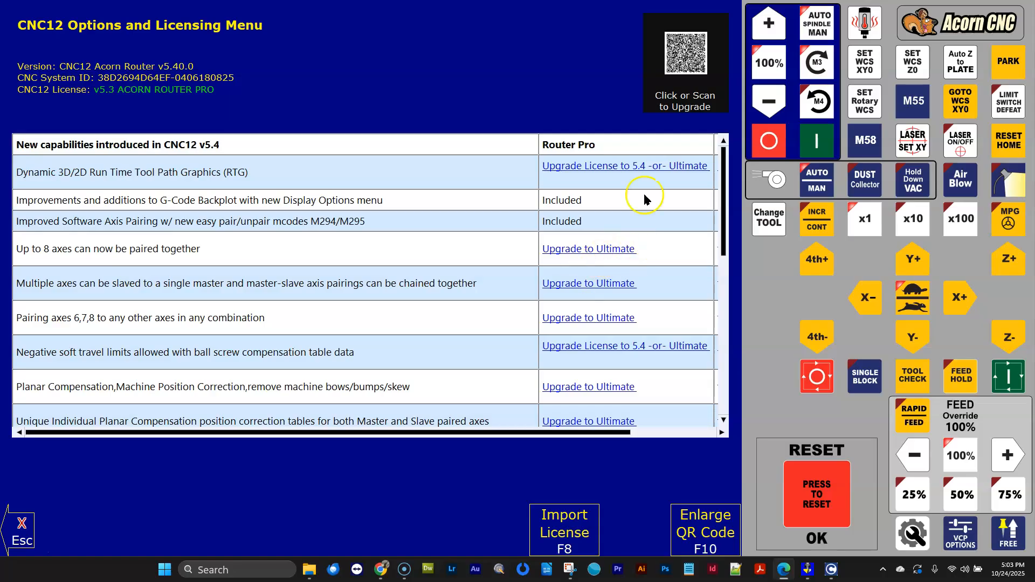
Enlarge the upgrade QR code with F10 in the Options and Licensing menu
click(705, 529)
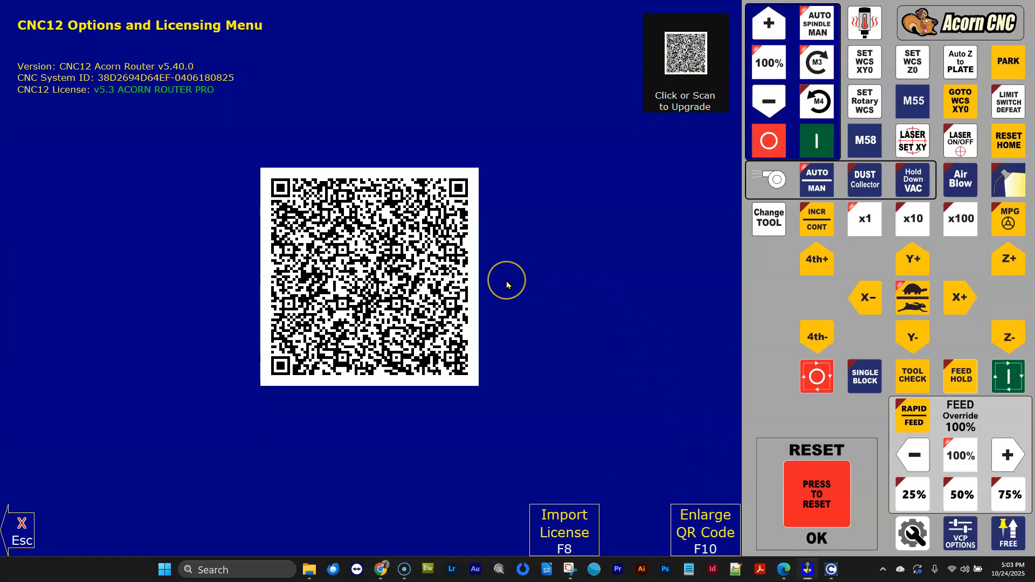
mouse_move(511, 276)
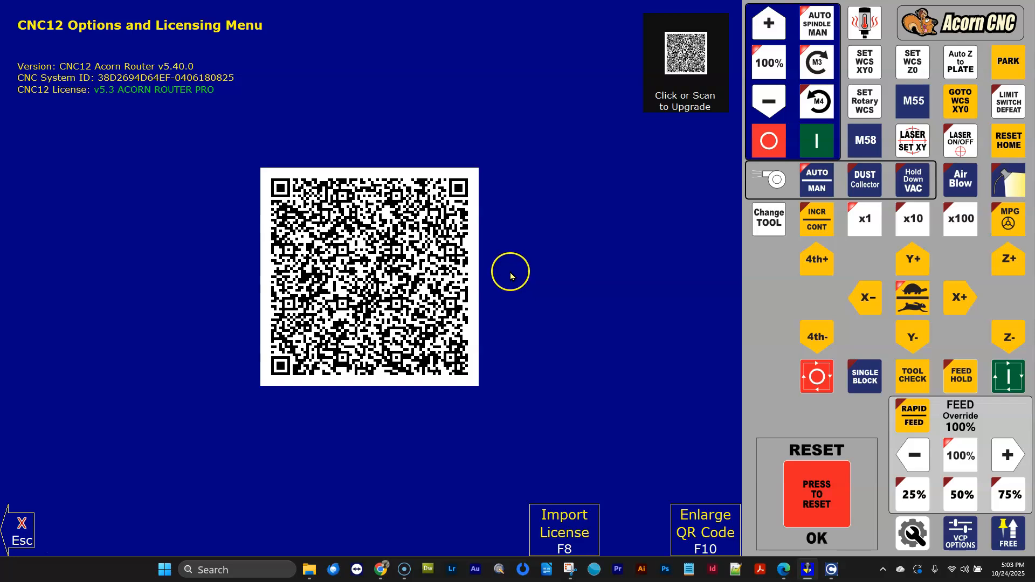
mouse_move(512, 277)
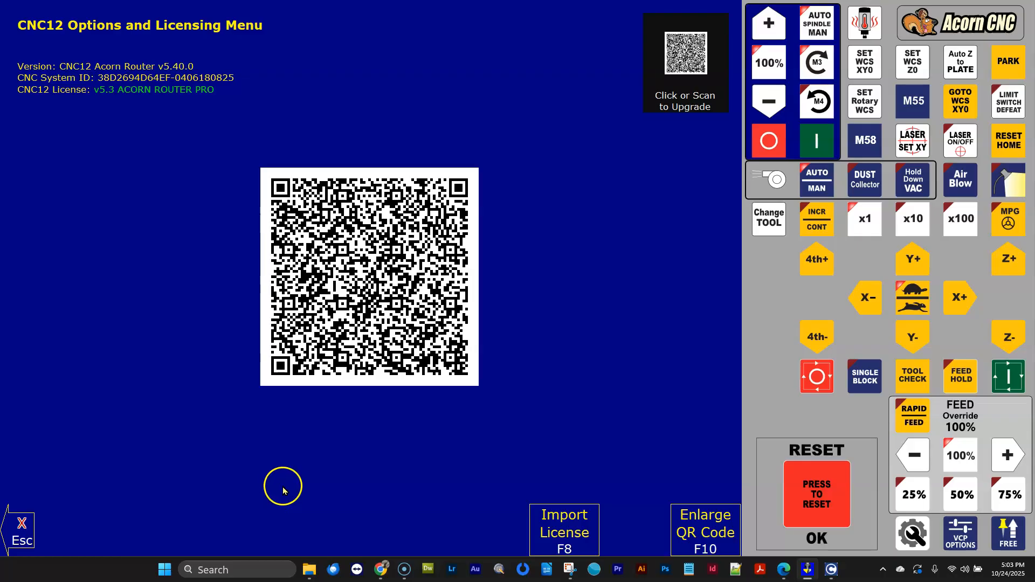
mouse_move(150, 482)
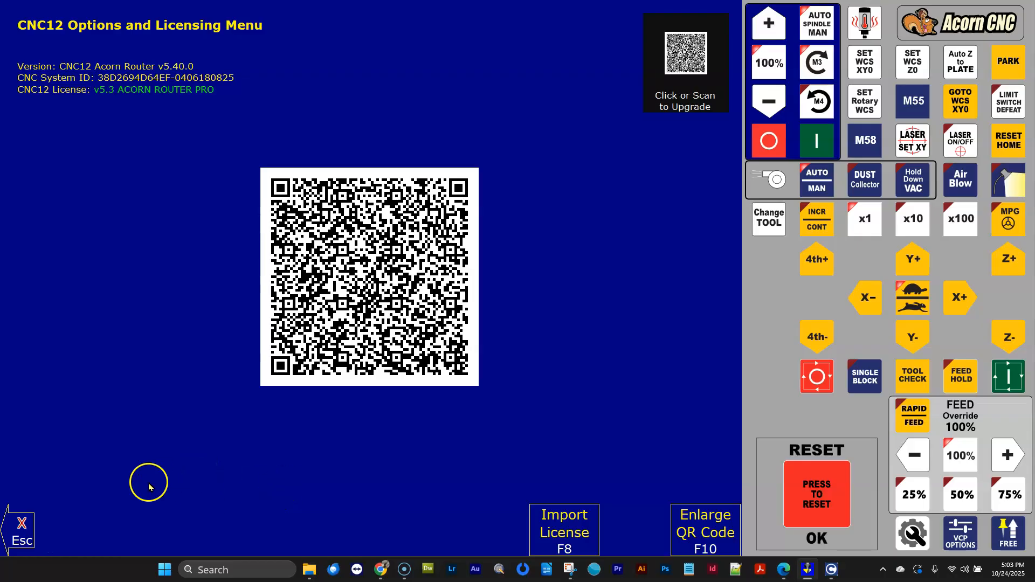
mouse_move(84, 498)
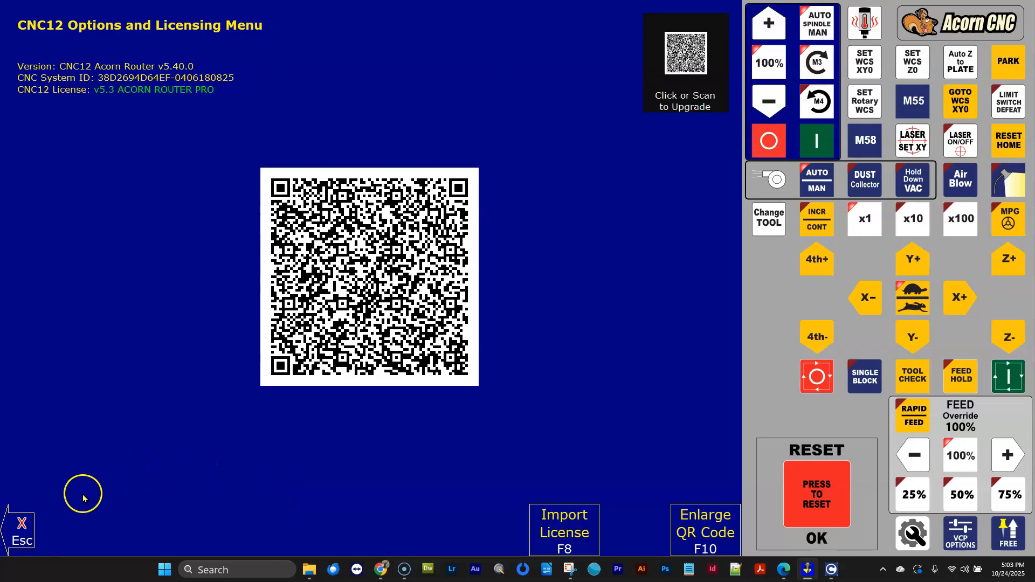
mouse_move(570, 528)
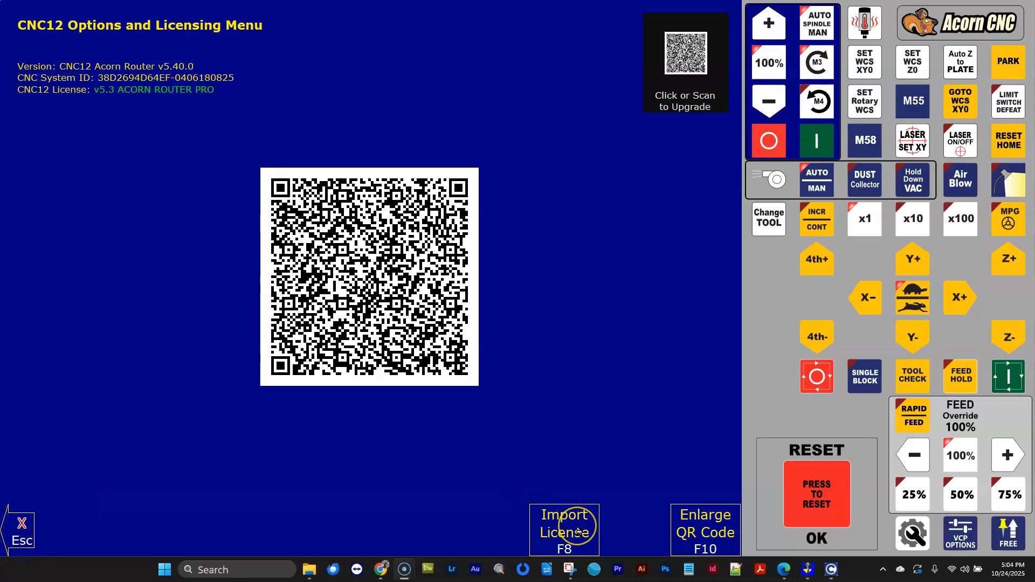
mouse_move(578, 533)
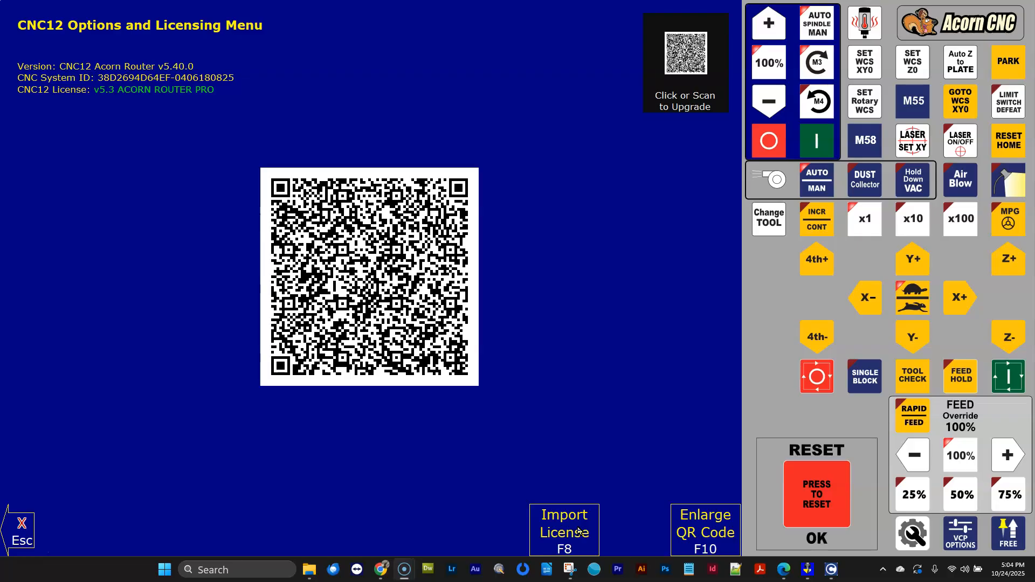
Import the v540.dat Router Pro license file from C:\cncr\ncfiles
click(564, 531)
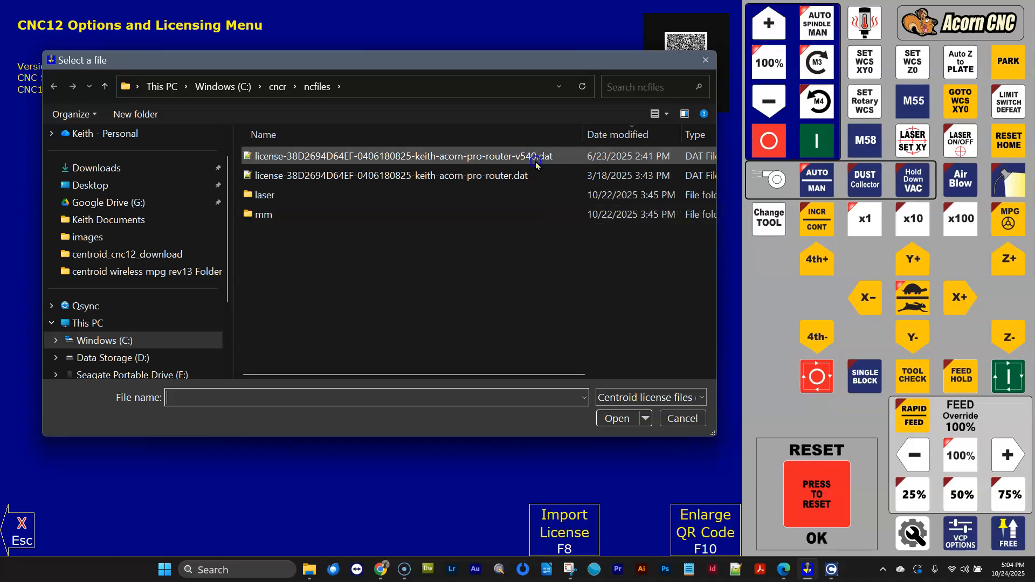
mouse_move(399, 156)
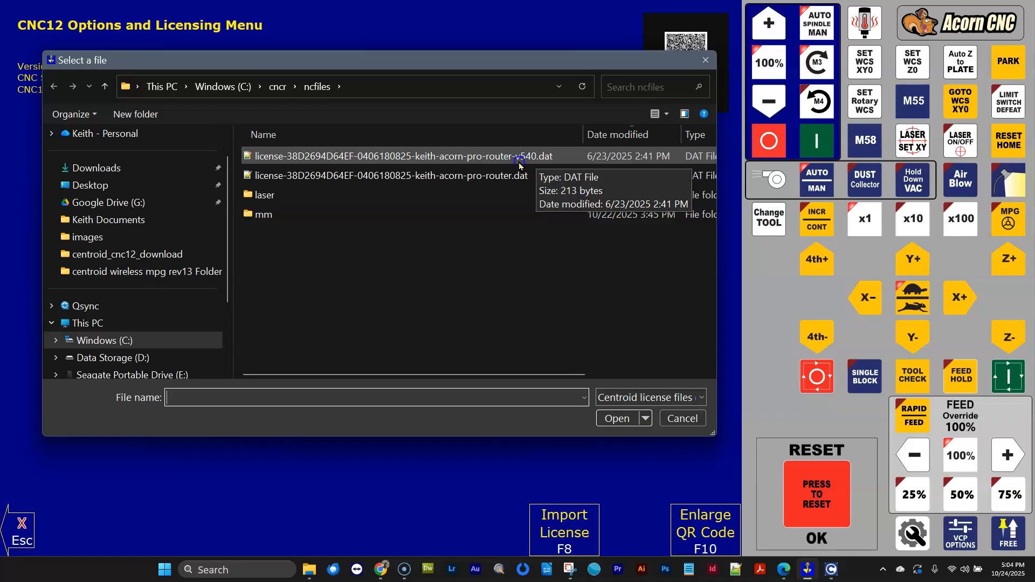
mouse_move(516, 175)
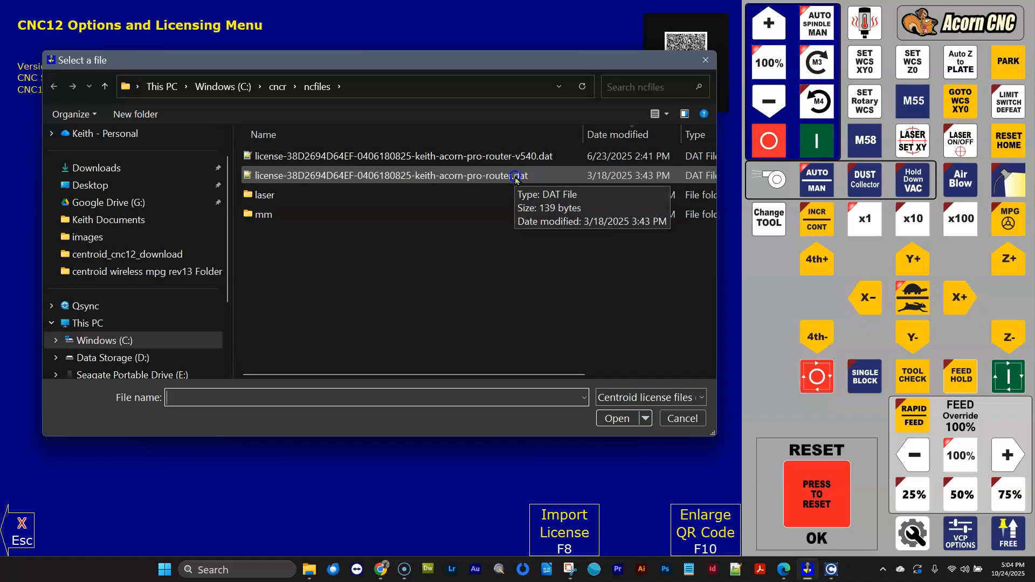
click(403, 156)
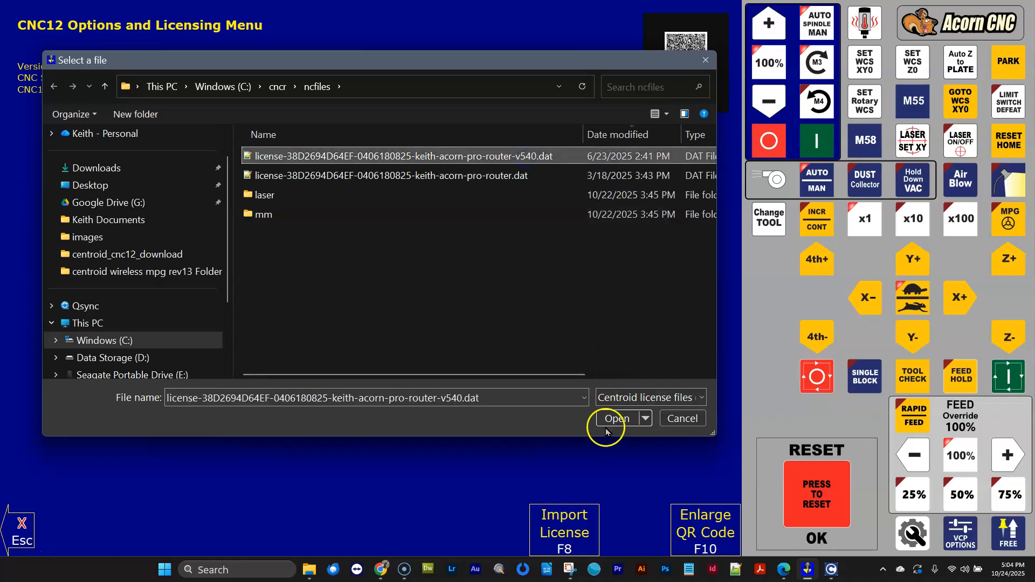
click(616, 418)
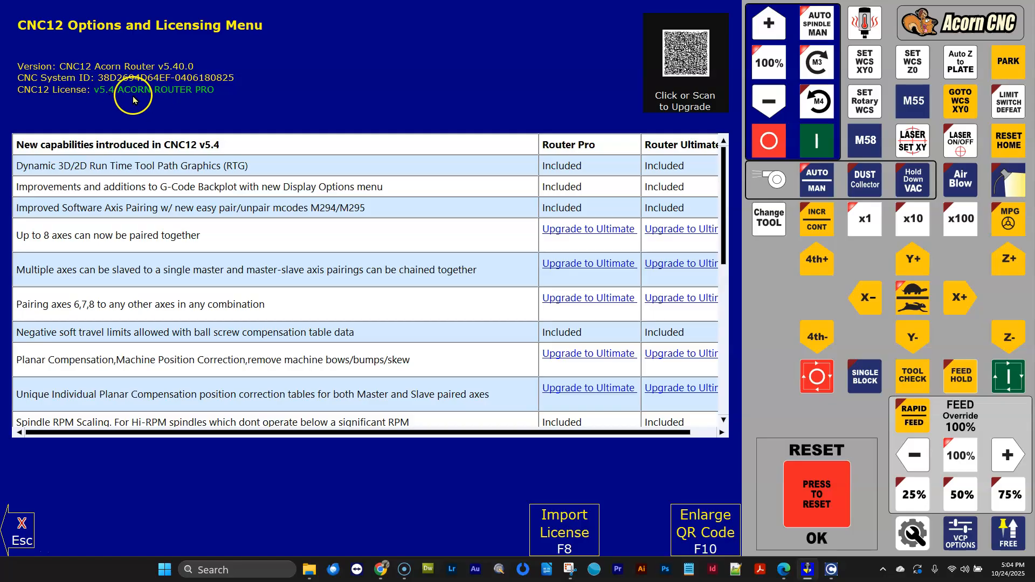
mouse_move(563, 182)
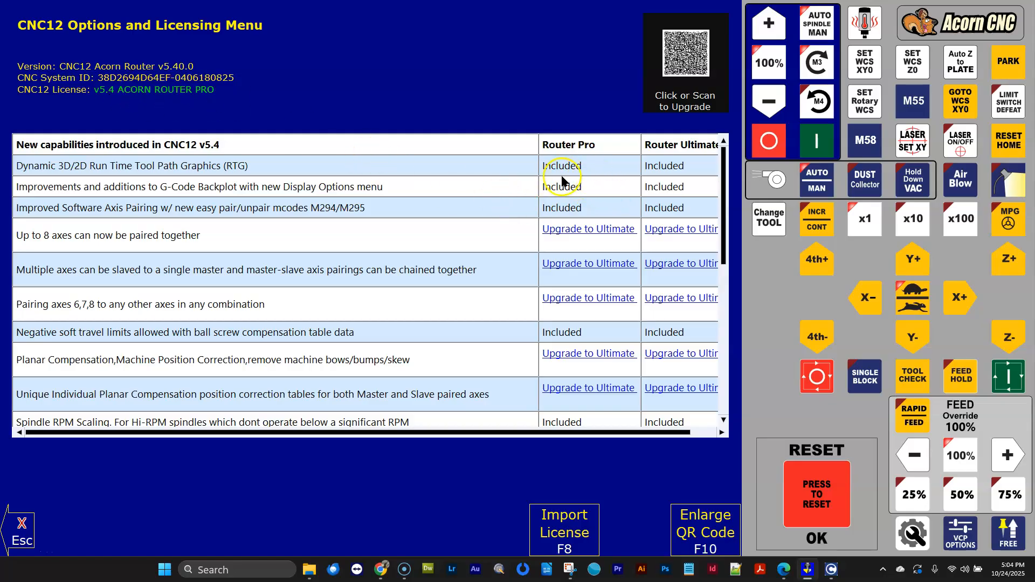
Scroll through the v5.4 capabilities table to review features Included for Router Pro
scroll(down, 3)
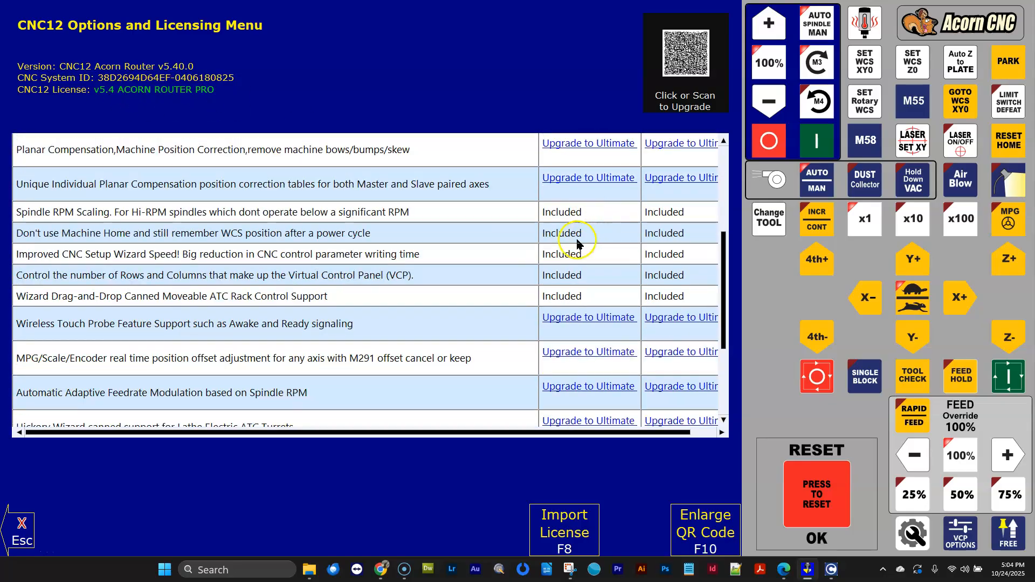
scroll(down, 3)
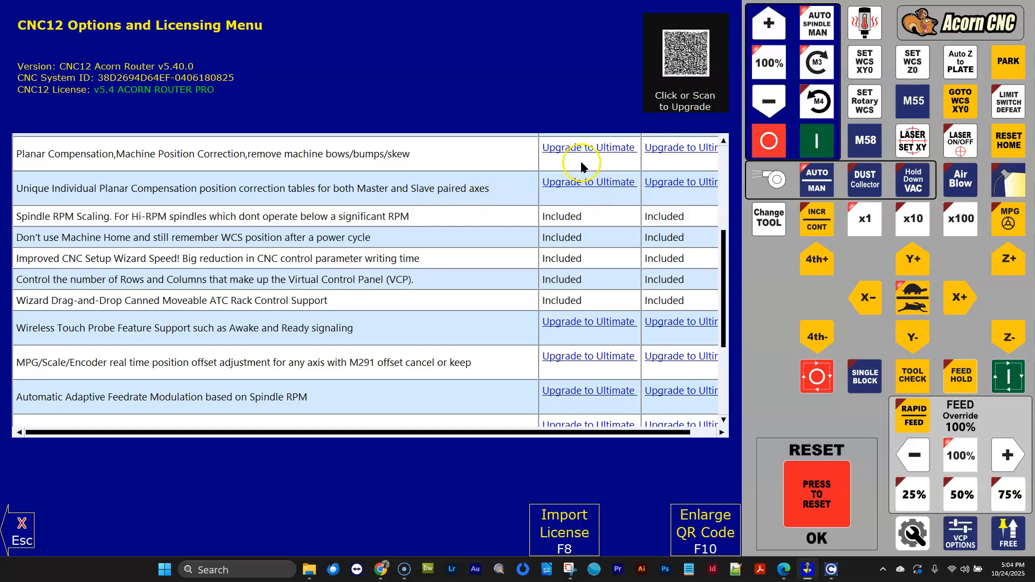
scroll(down, 3)
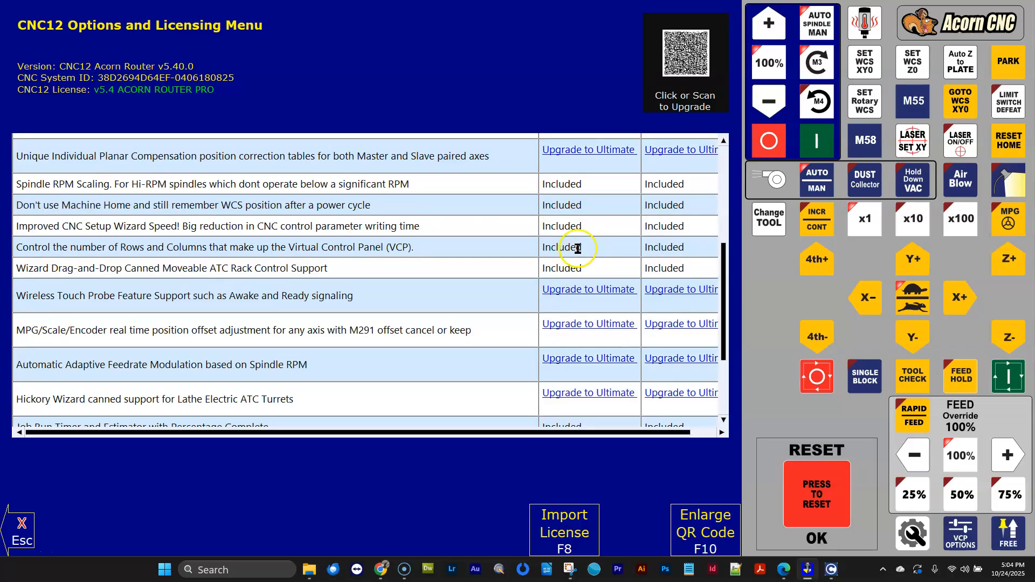
scroll(down, 3)
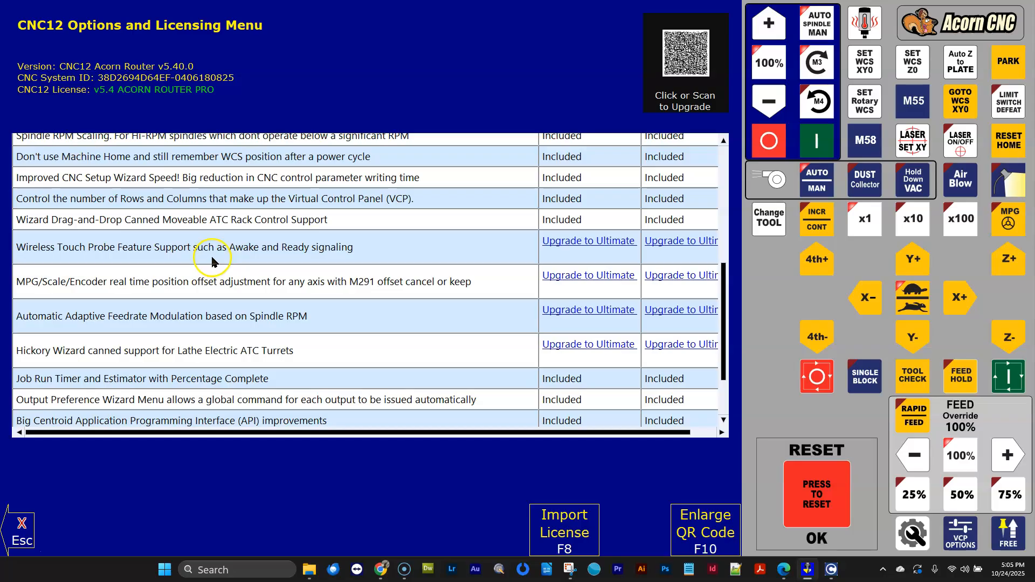
scroll(down, 3)
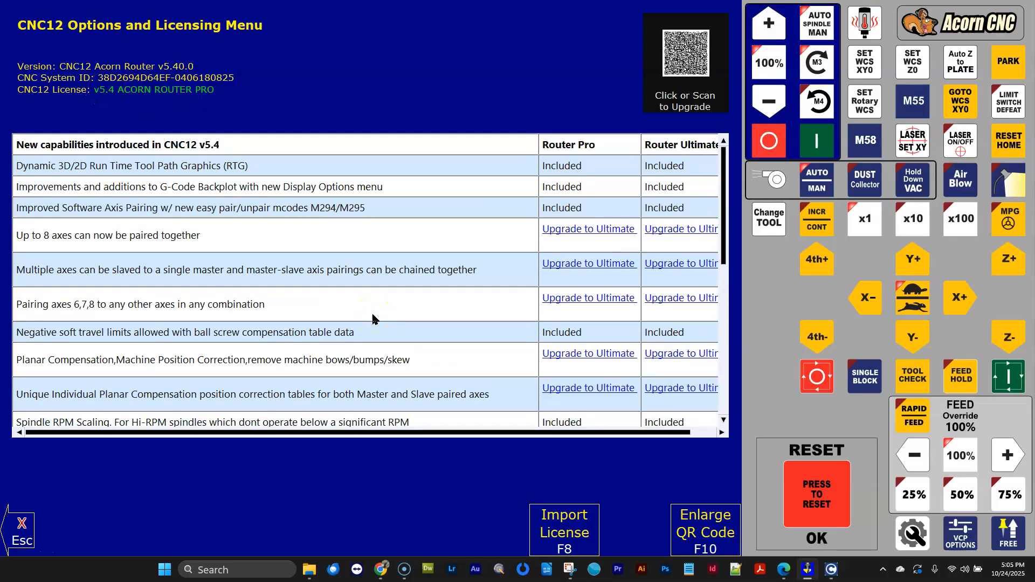
mouse_move(396, 284)
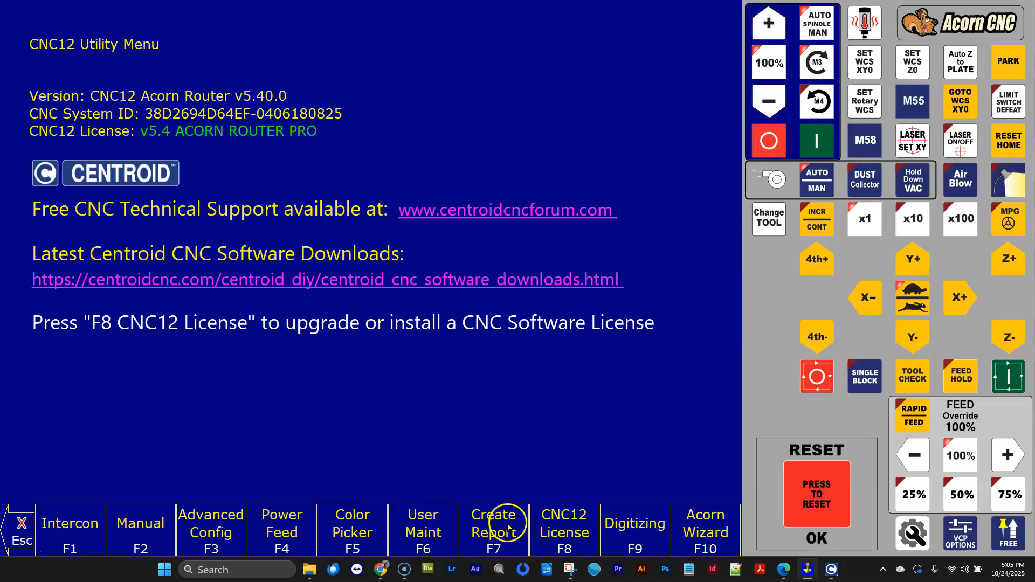
Start Create Report from the Utility Menu, saving the report into ncfiles
click(494, 528)
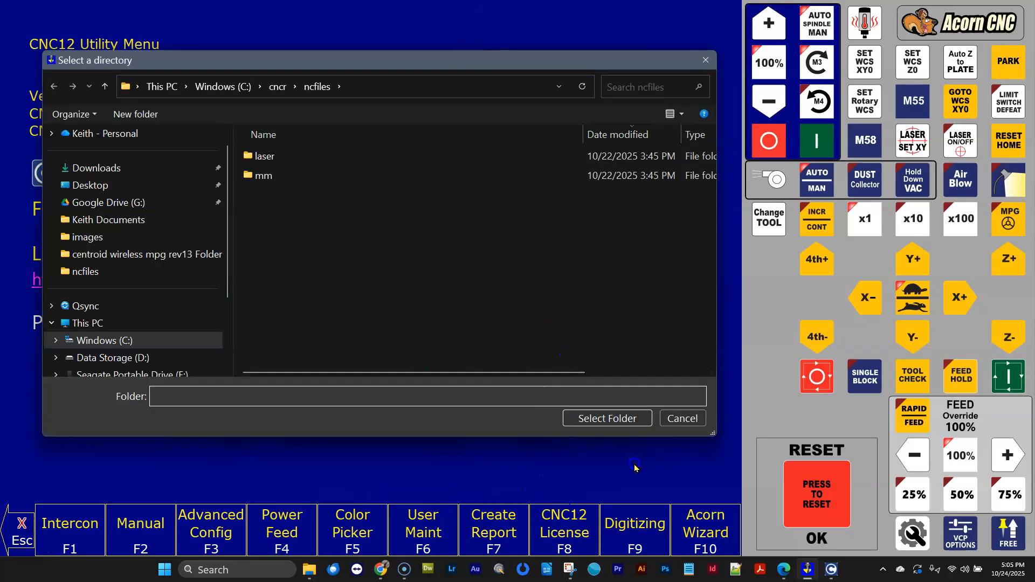
mouse_move(378, 572)
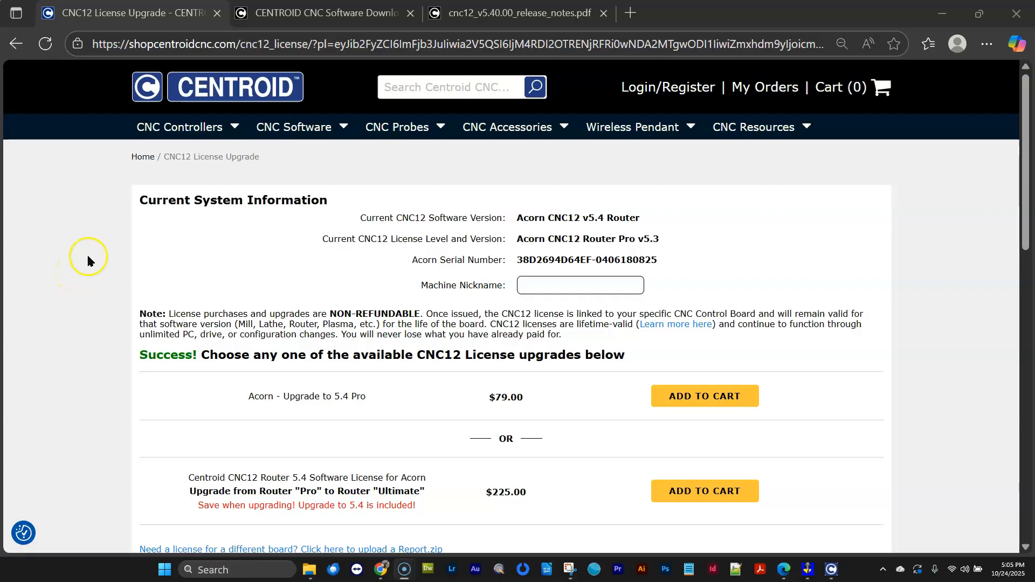
mouse_move(322, 143)
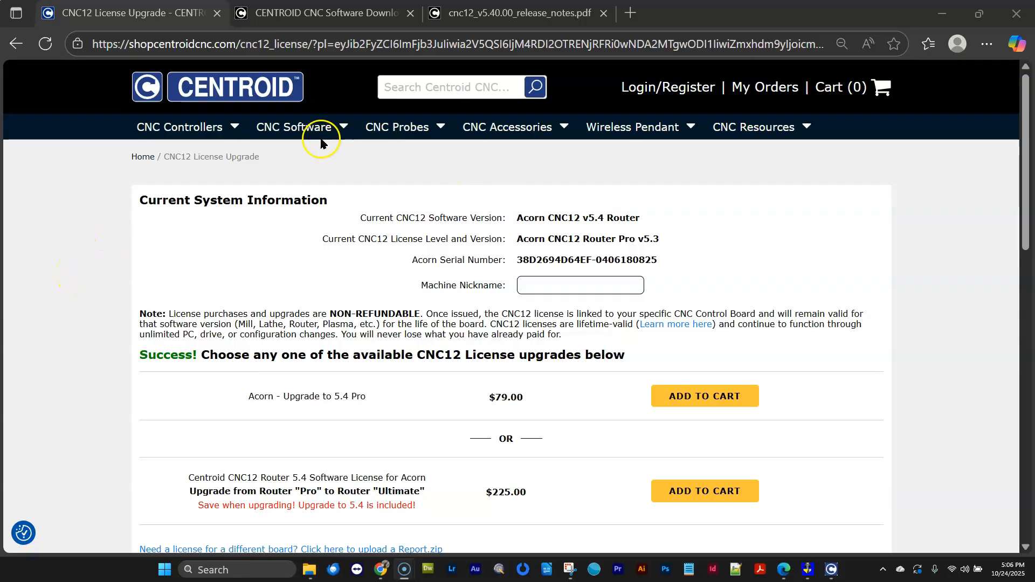
Go to CNC12 v5.4 License Upgrade from the website's CNC Software menu
click(293, 127)
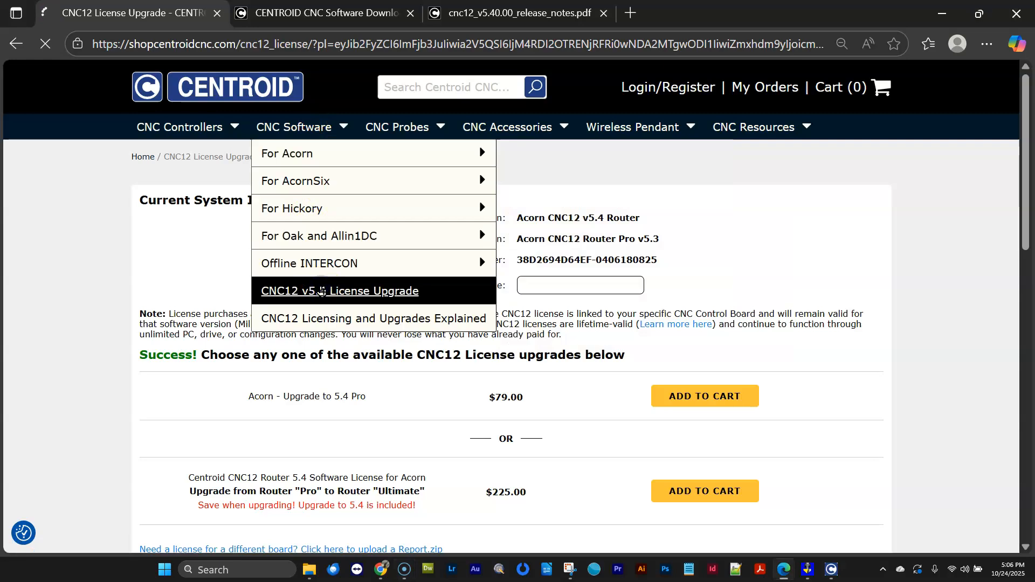
click(340, 291)
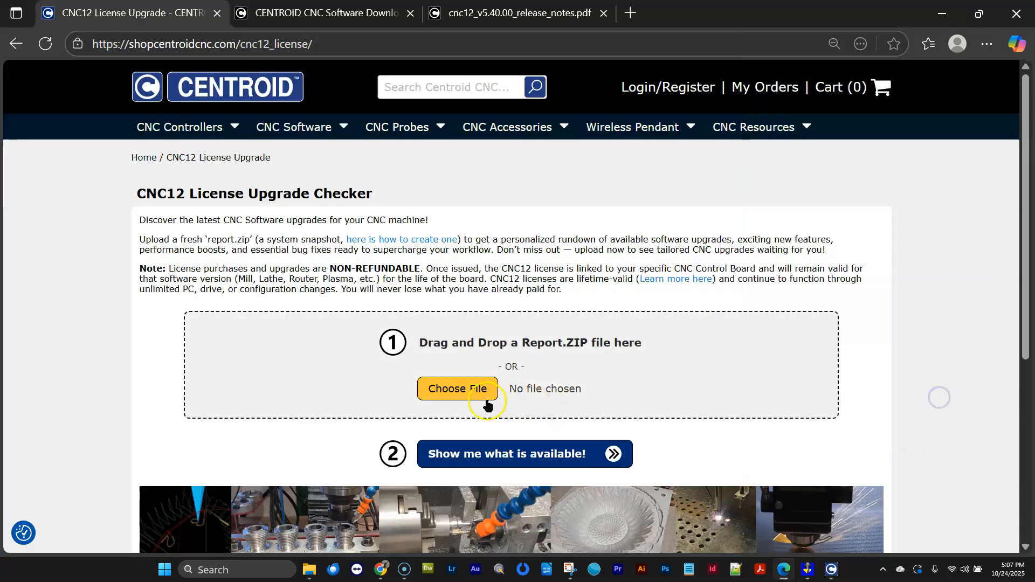
Upload the new report zip from C:\cncr\ncfiles to the upgrade checker and submit it
click(457, 389)
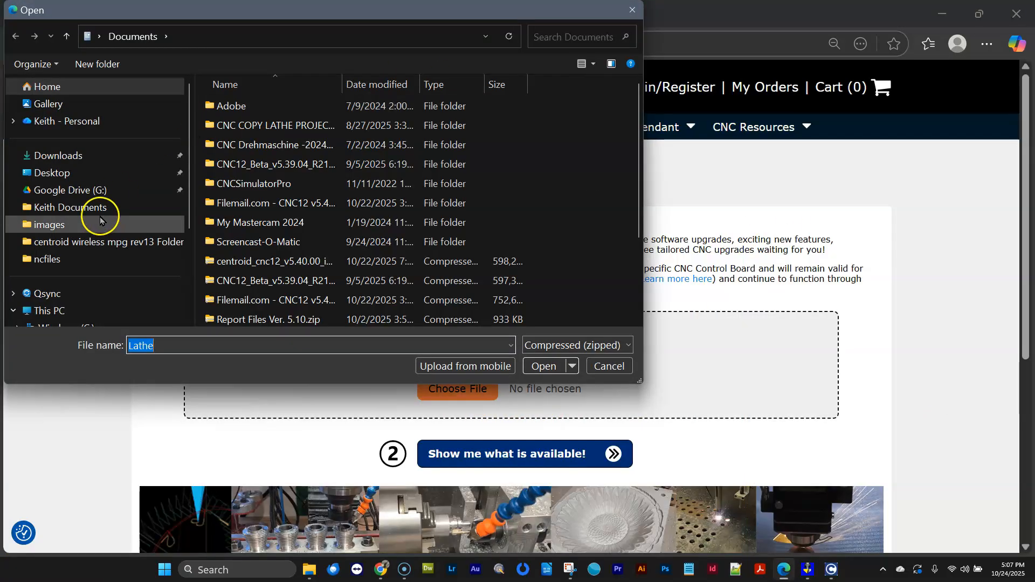
click(608, 366)
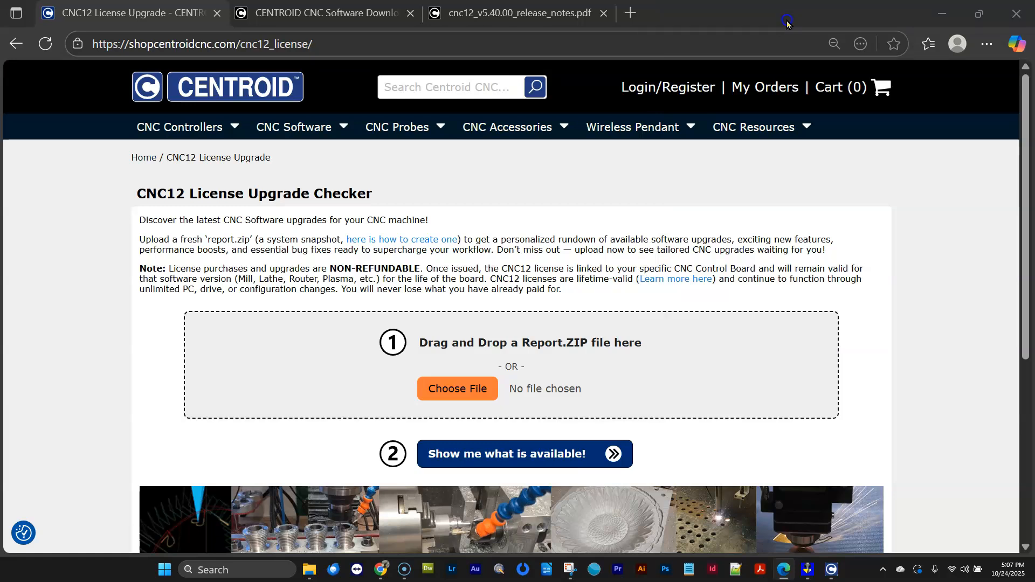
click(457, 388)
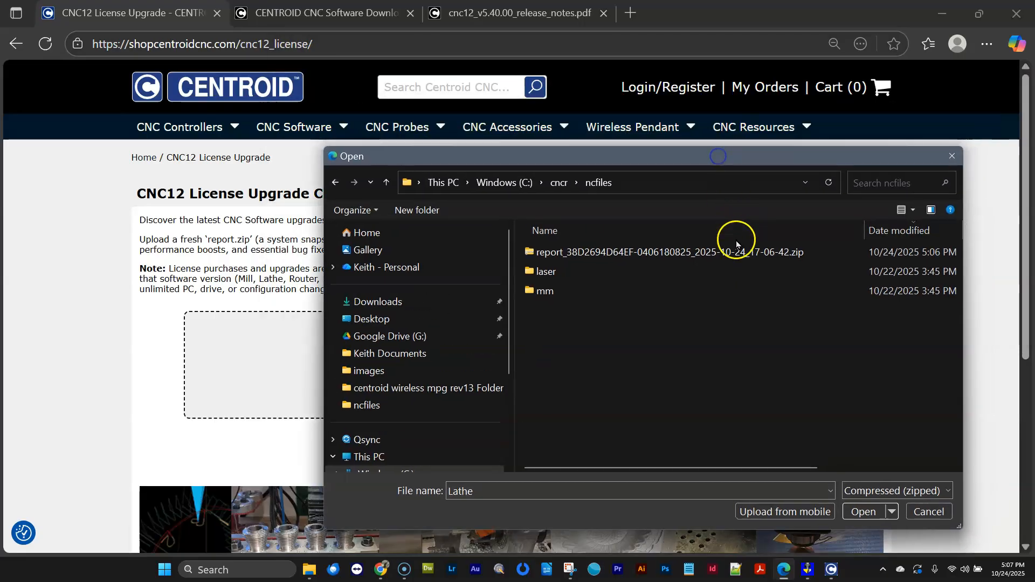
click(864, 511)
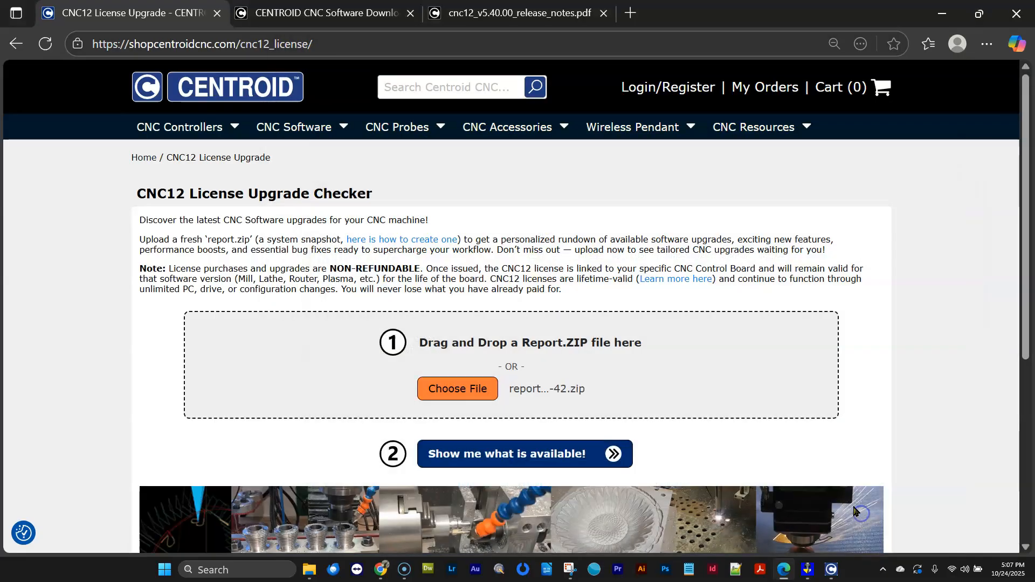
mouse_move(627, 382)
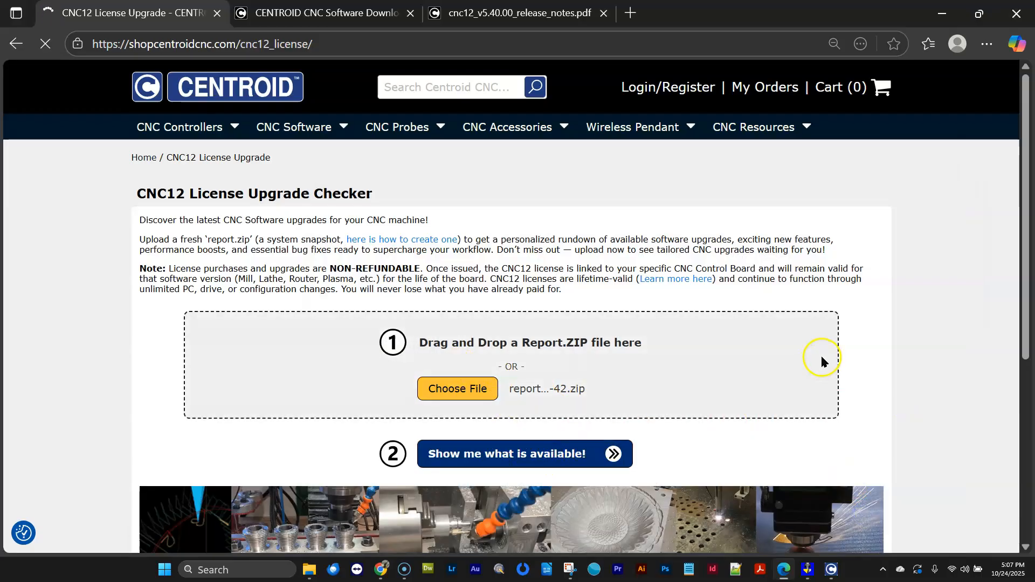
mouse_move(822, 347)
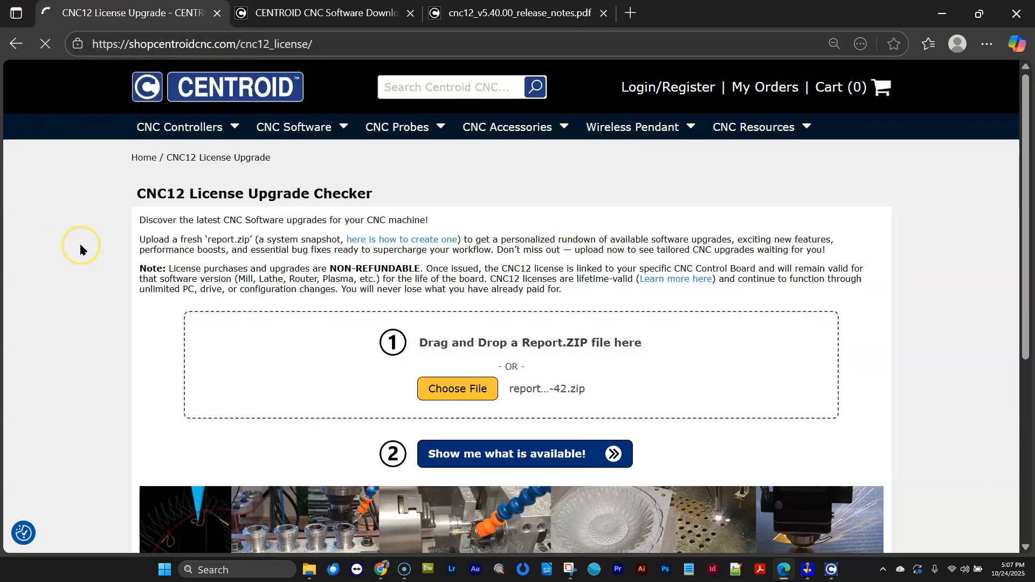
click(524, 454)
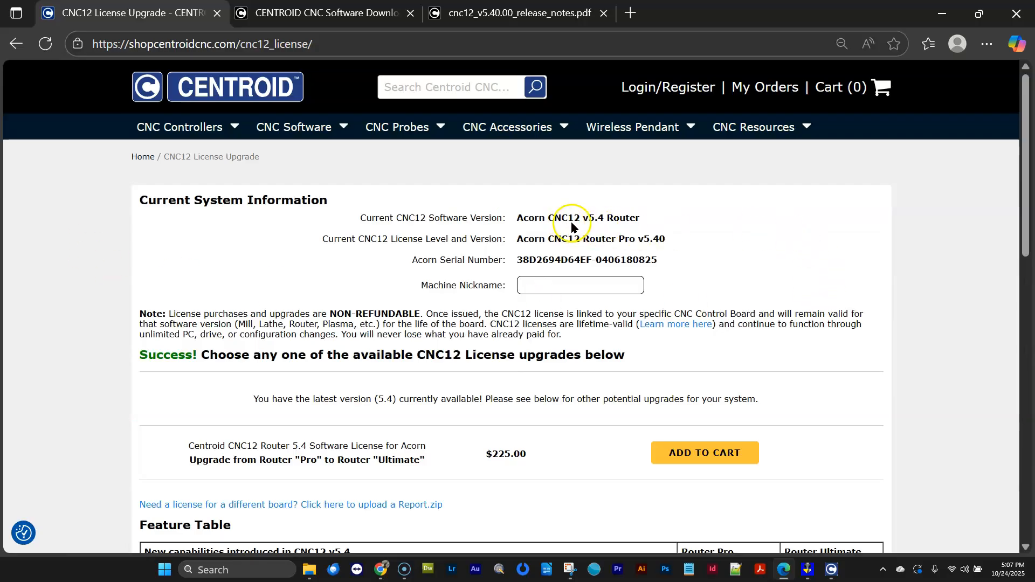
mouse_move(677, 221)
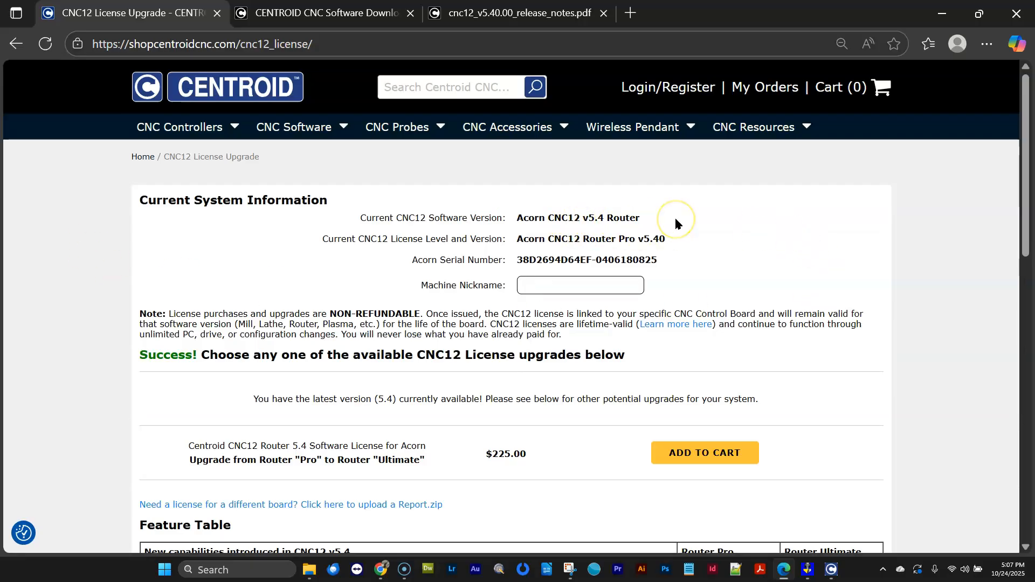
mouse_move(677, 225)
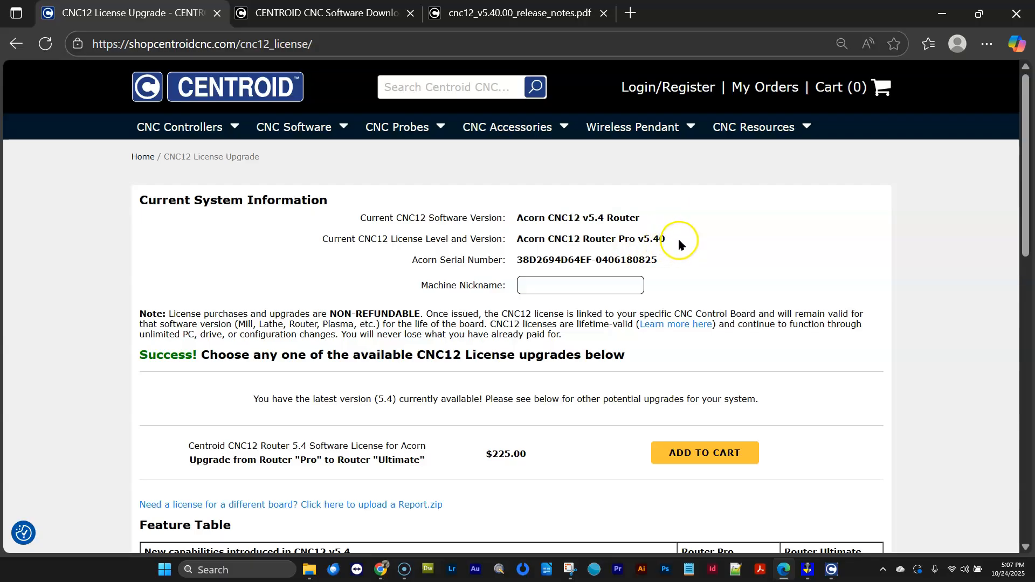
mouse_move(707, 260)
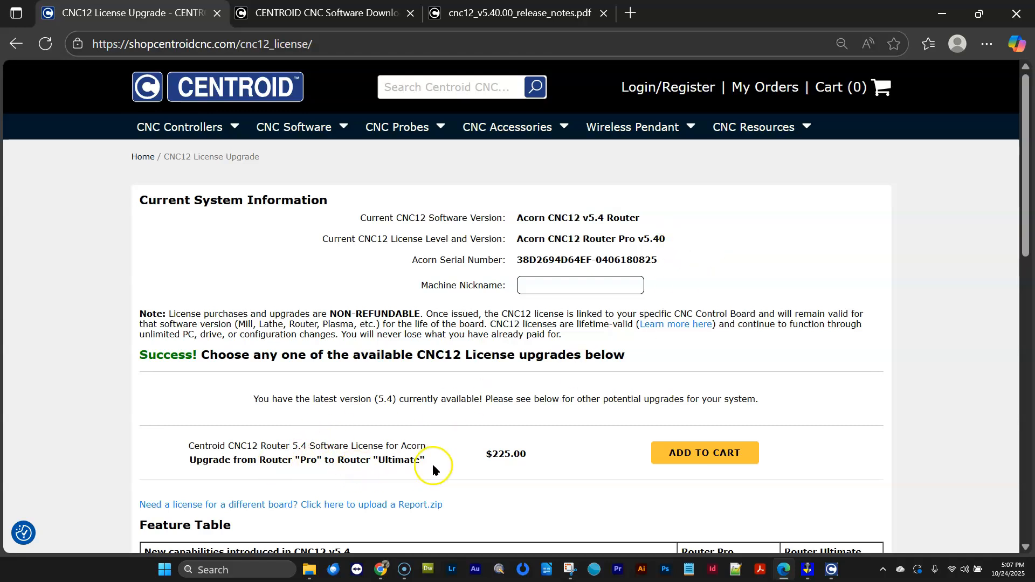
mouse_move(682, 454)
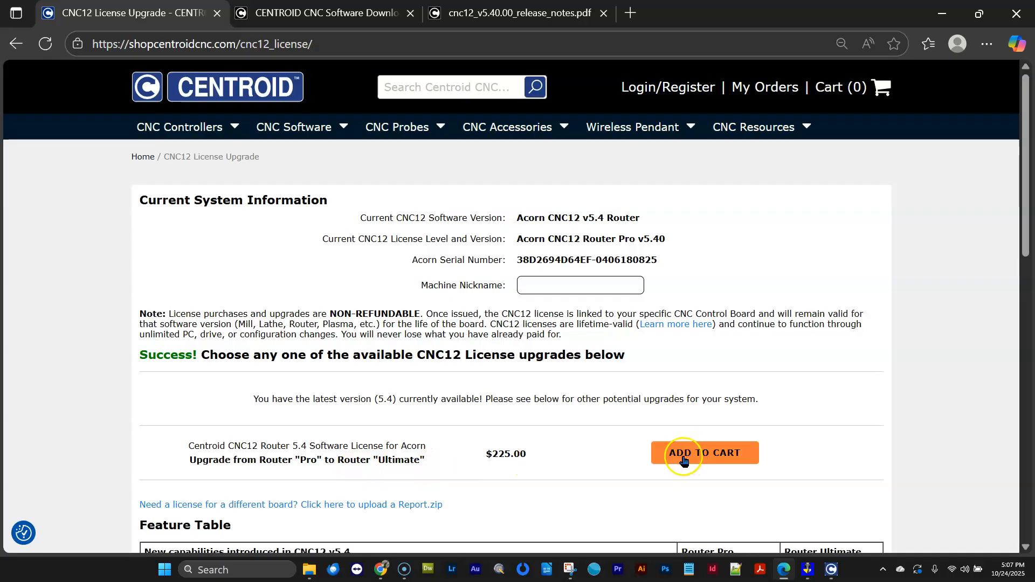
mouse_move(403, 438)
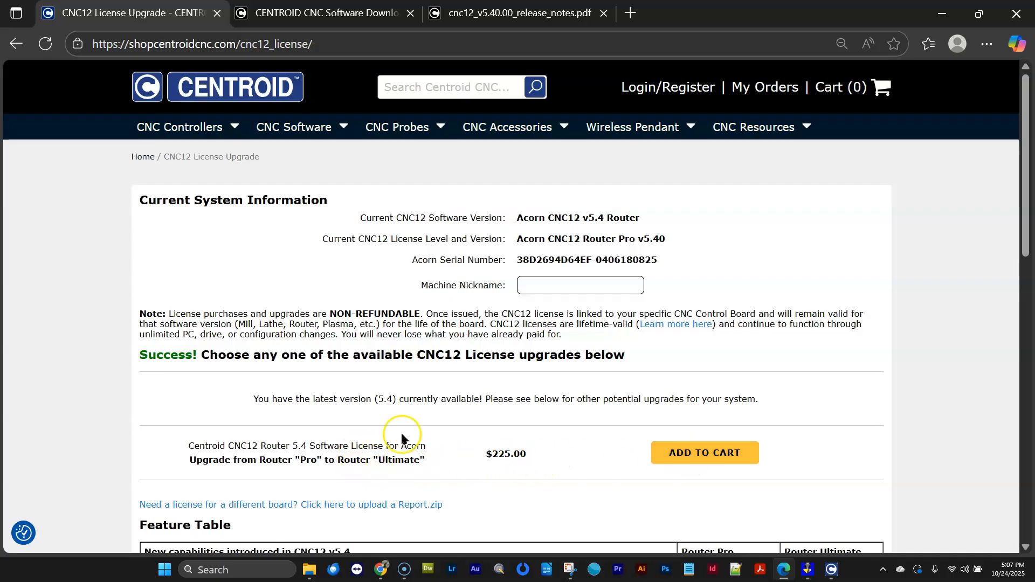
mouse_move(390, 423)
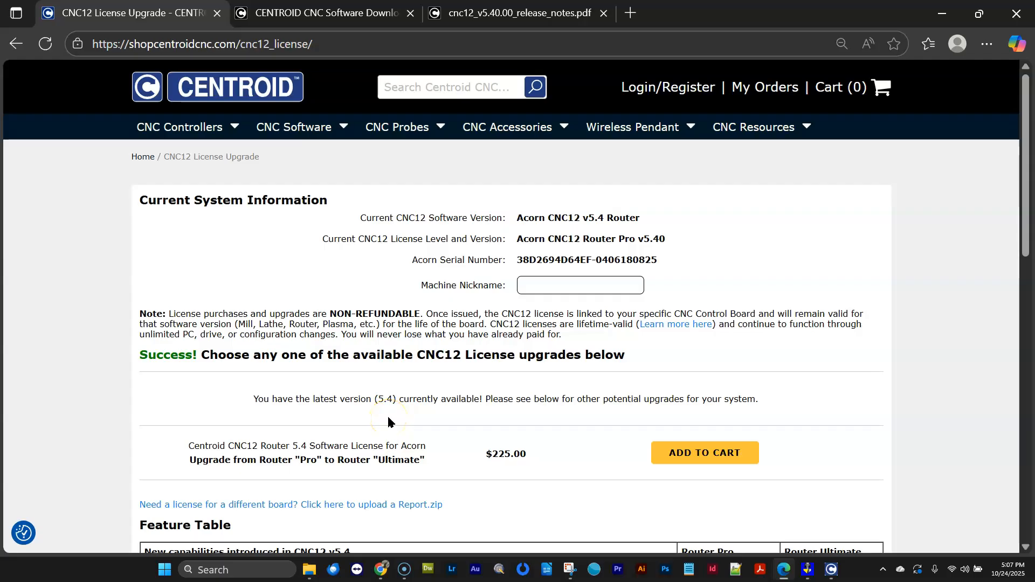
Scroll past the Router Pro to Ultimate upgrade offer and switch to the CENTROID CNC Software Downloads tab
scroll(down, 3)
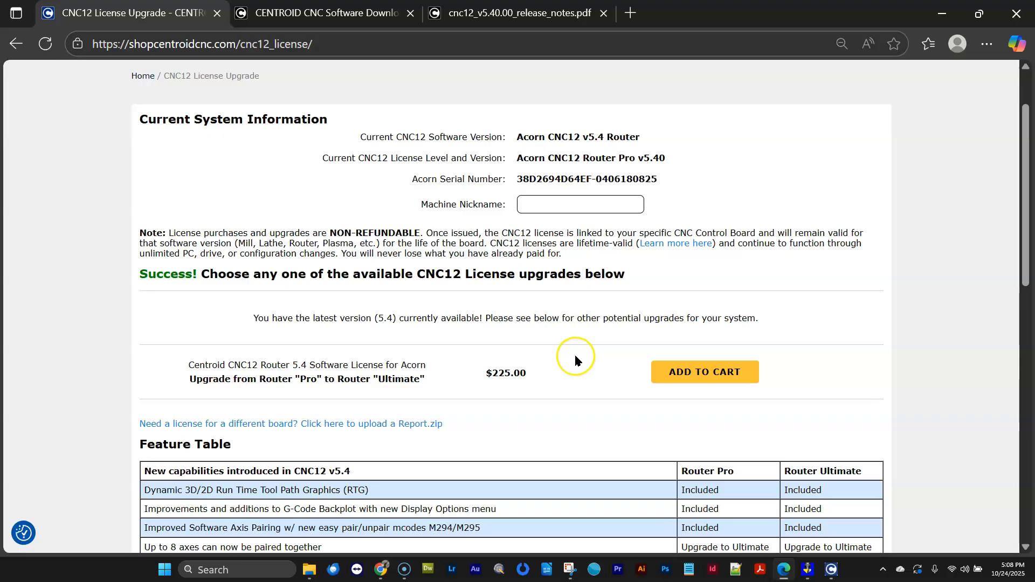
click(297, 127)
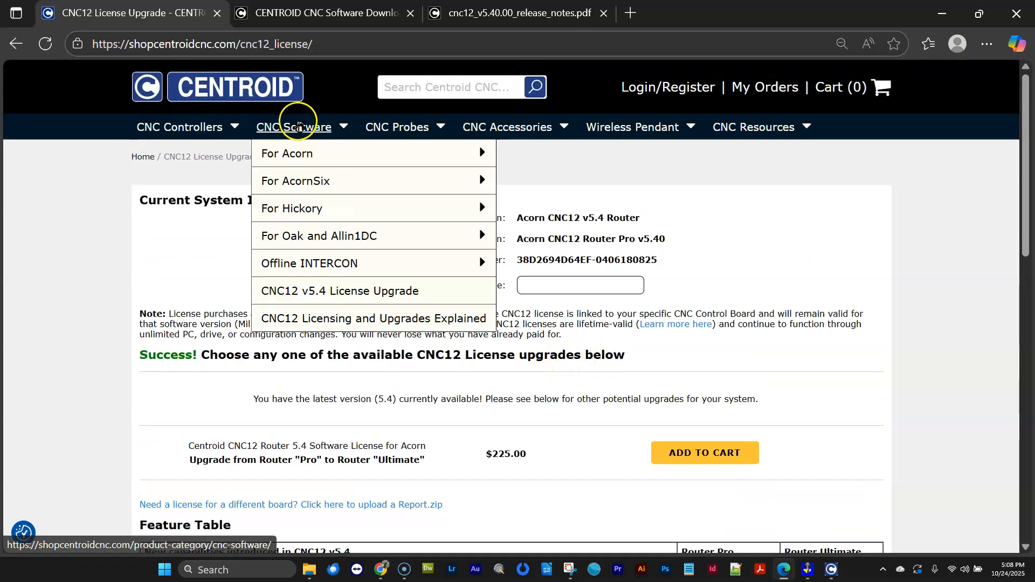
mouse_move(348, 291)
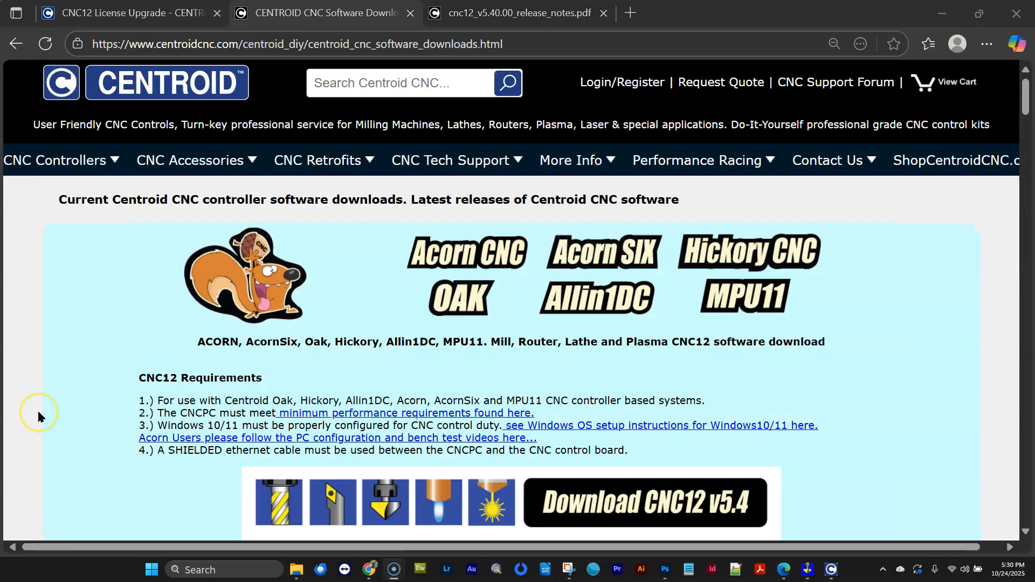
mouse_move(42, 416)
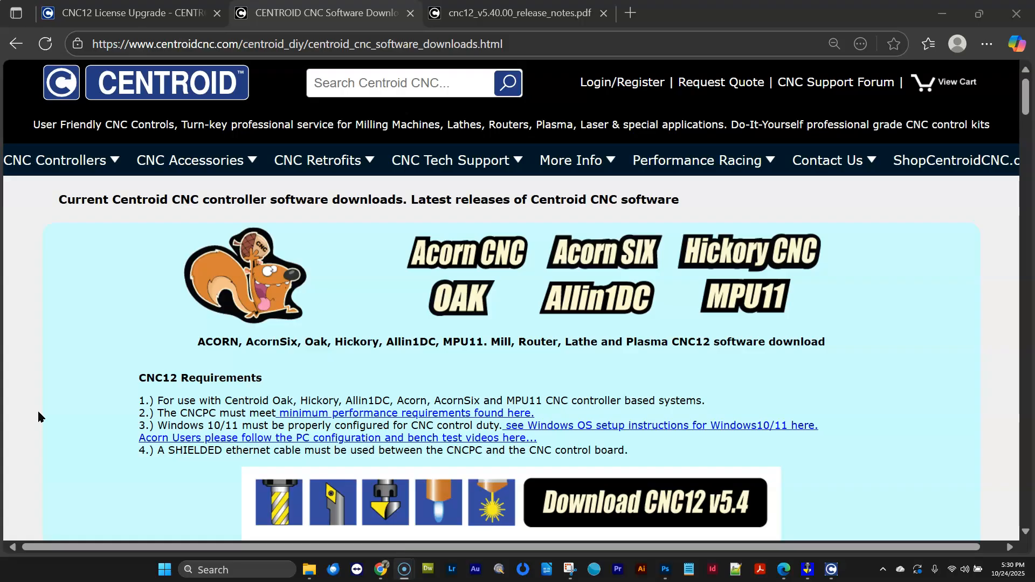
mouse_move(57, 418)
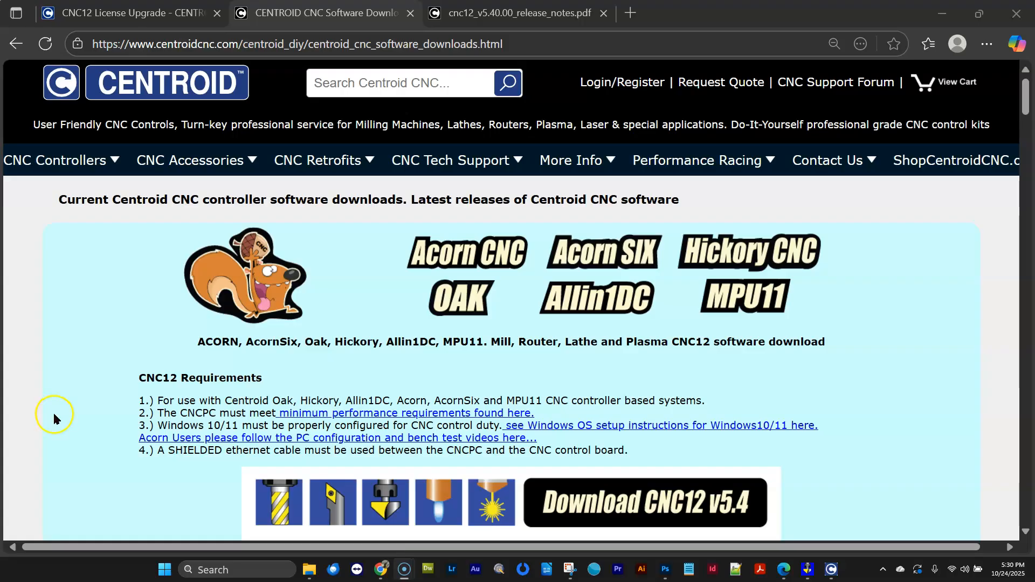
scroll(down, 3)
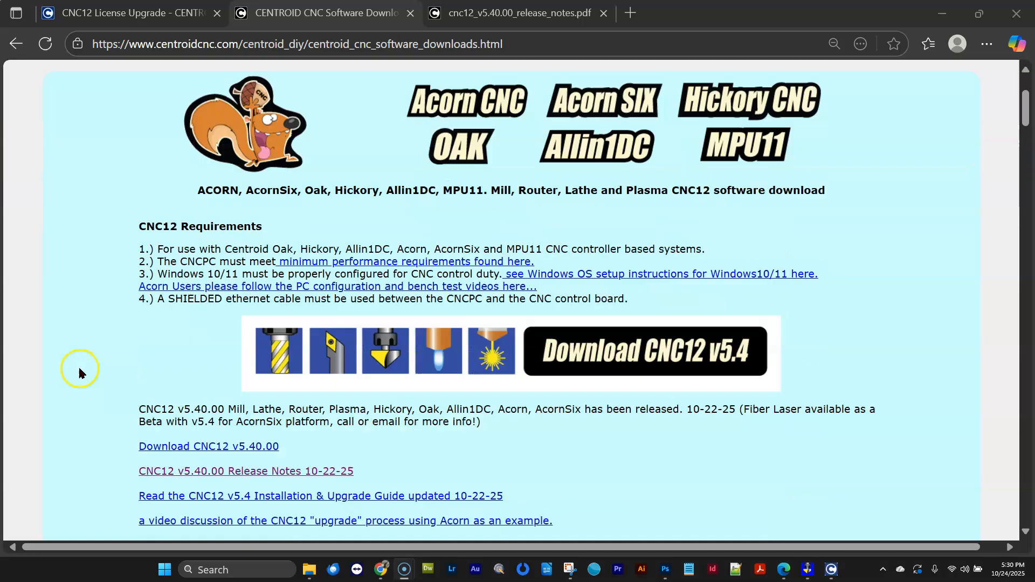
scroll(down, 3)
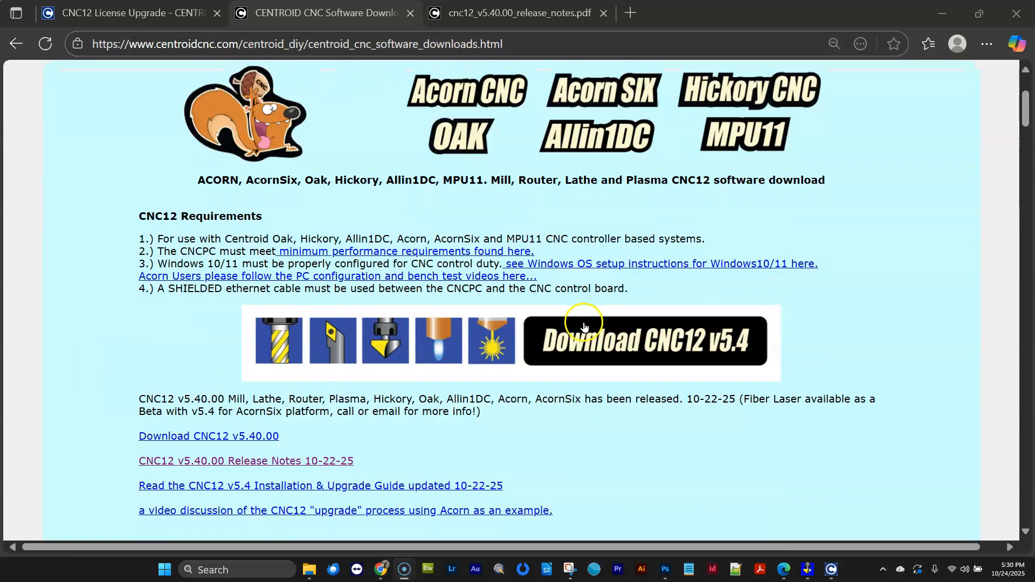
mouse_move(463, 453)
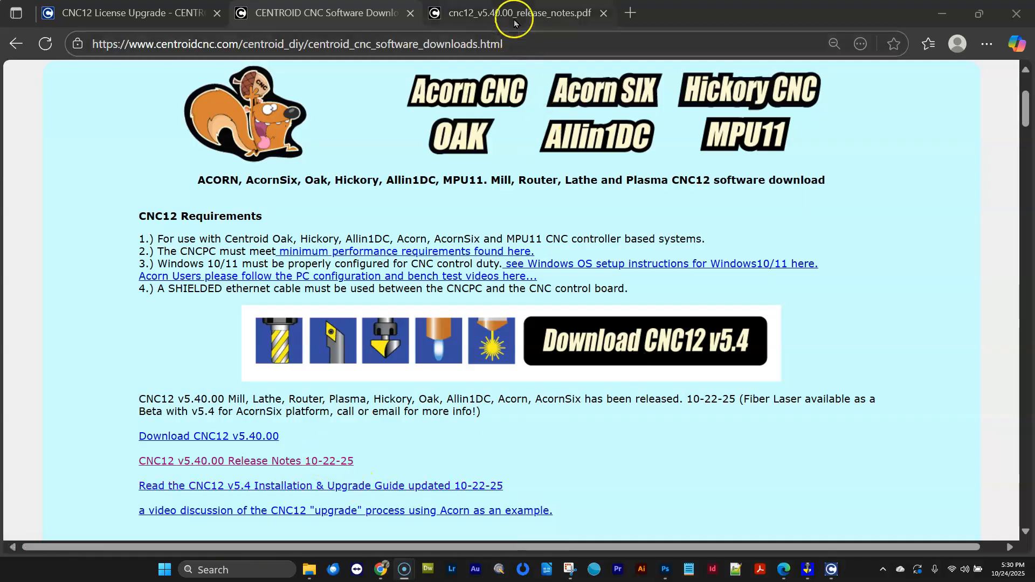
Read the v5.40.00 release notes PDF through licensing and run time graphics to page 5
click(515, 13)
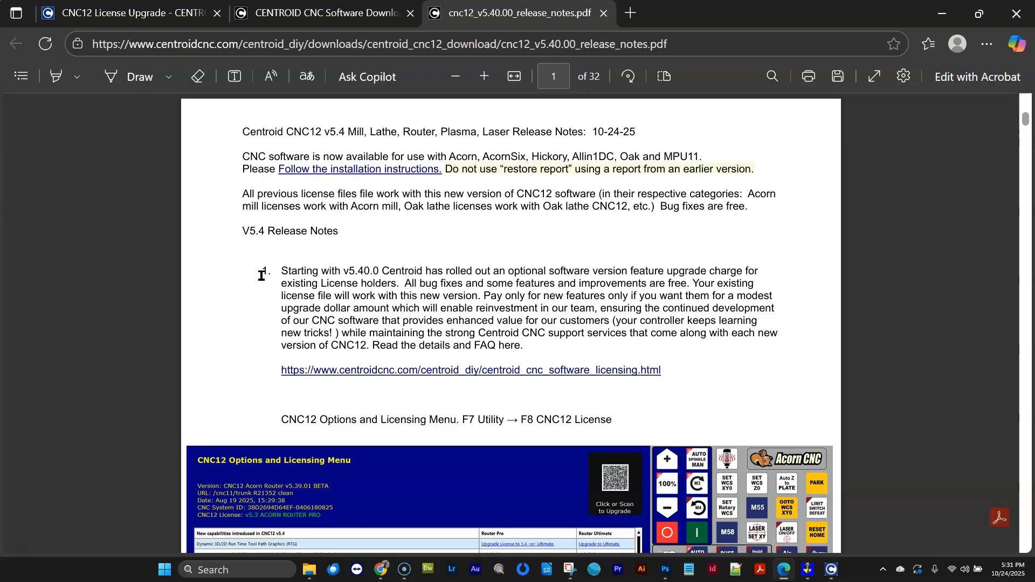
scroll(down, 3)
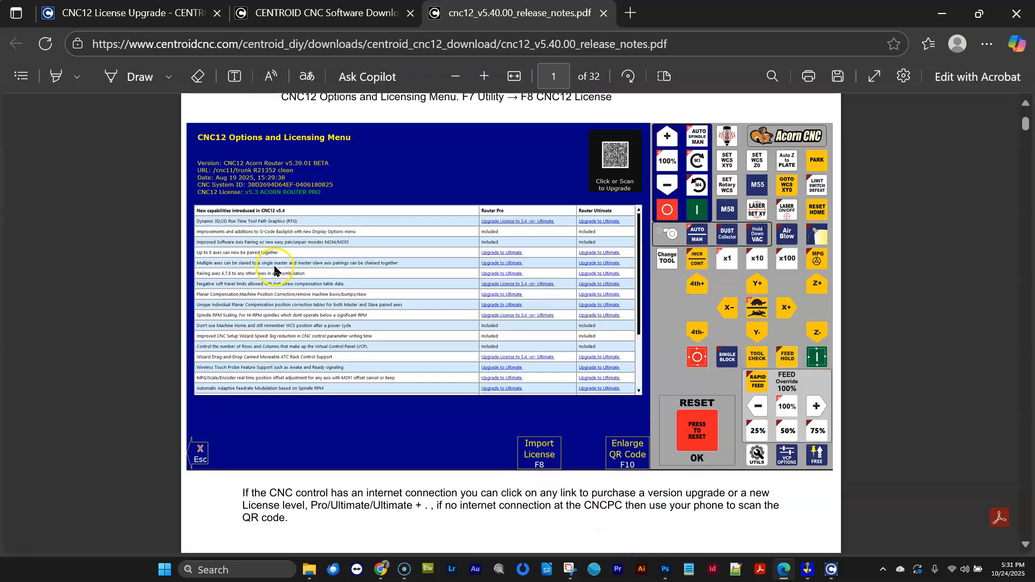
scroll(down, 3)
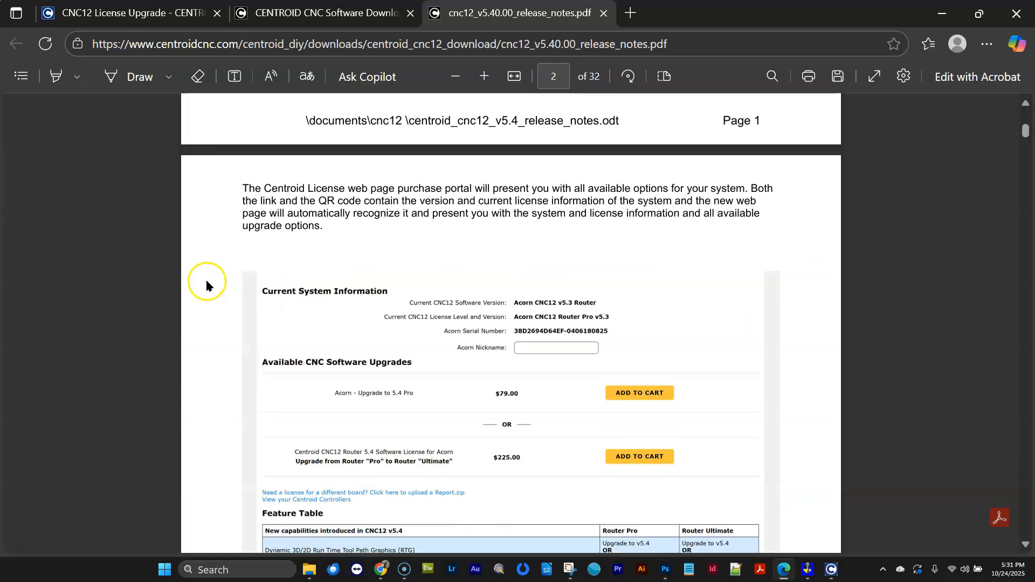
scroll(down, 3)
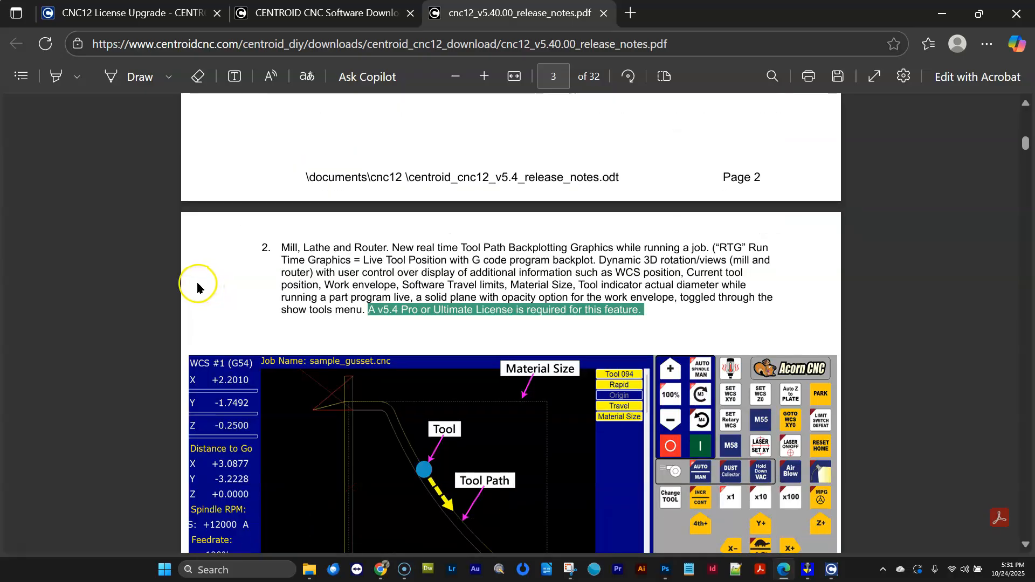
mouse_move(196, 287)
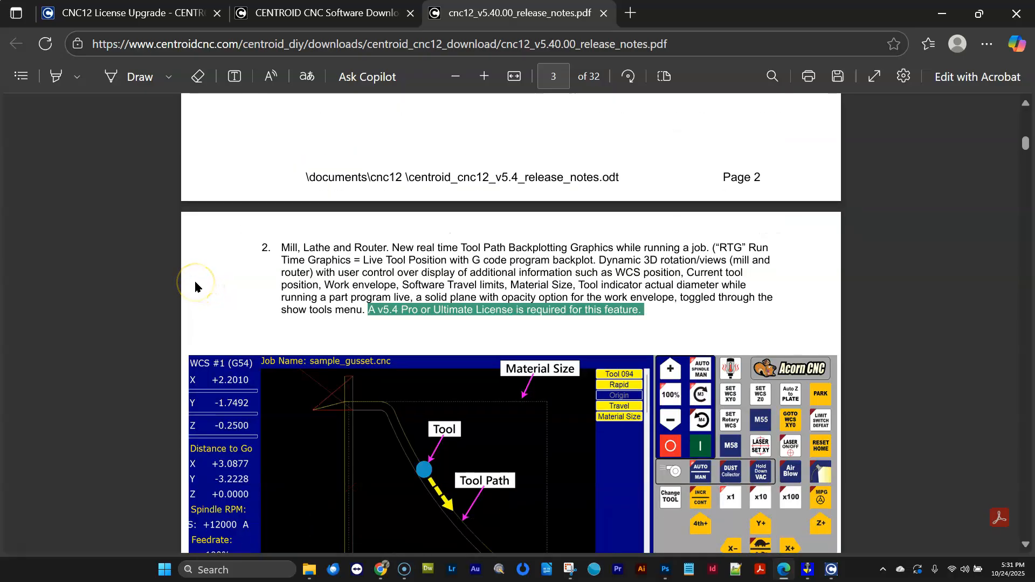
scroll(down, 3)
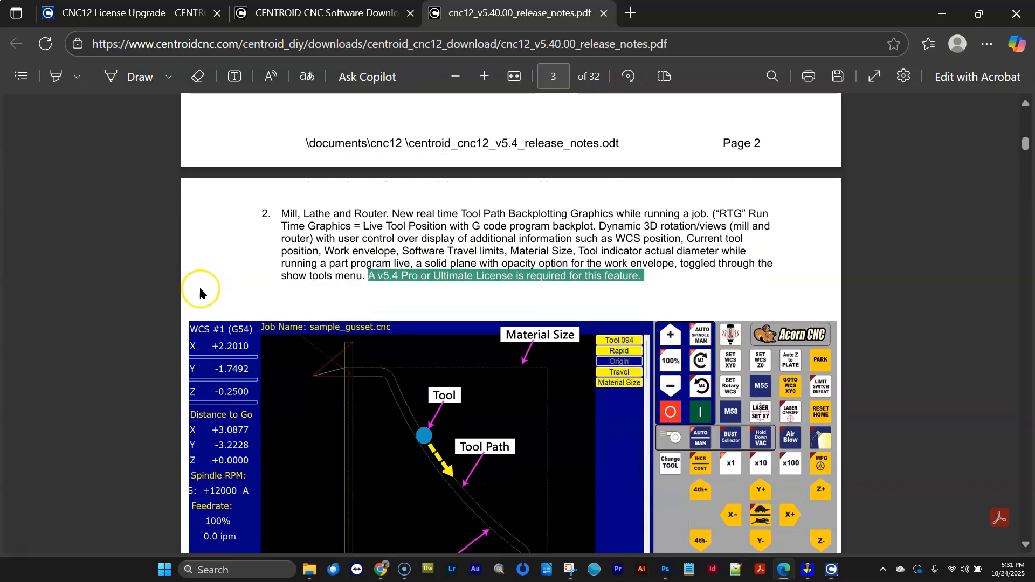
scroll(down, 3)
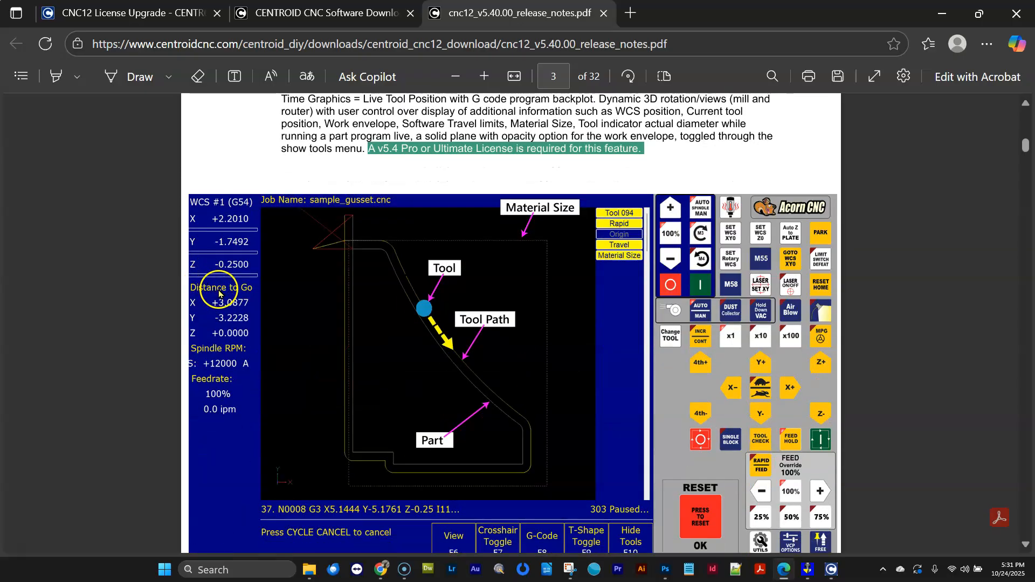
scroll(down, 3)
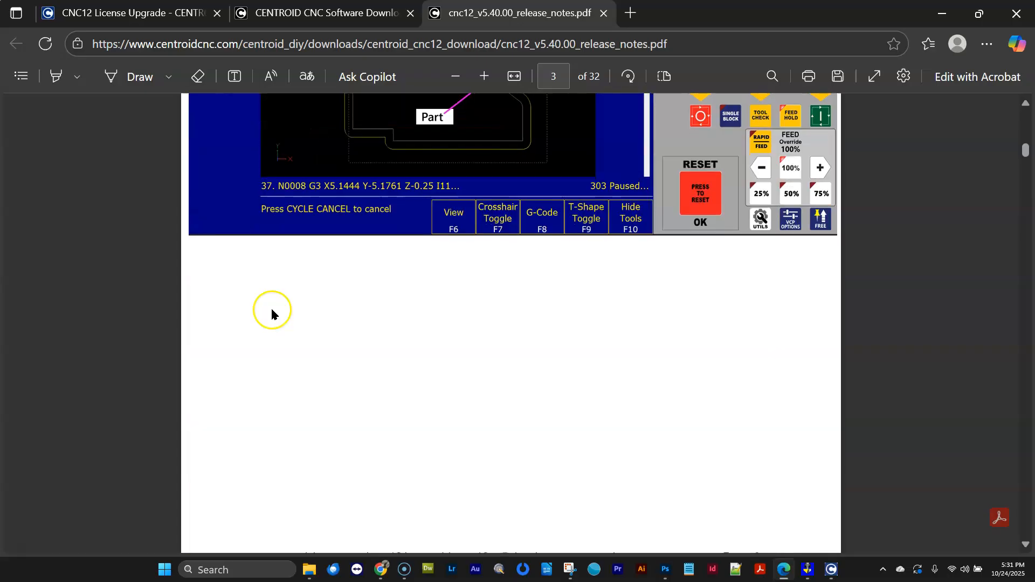
scroll(down, 3)
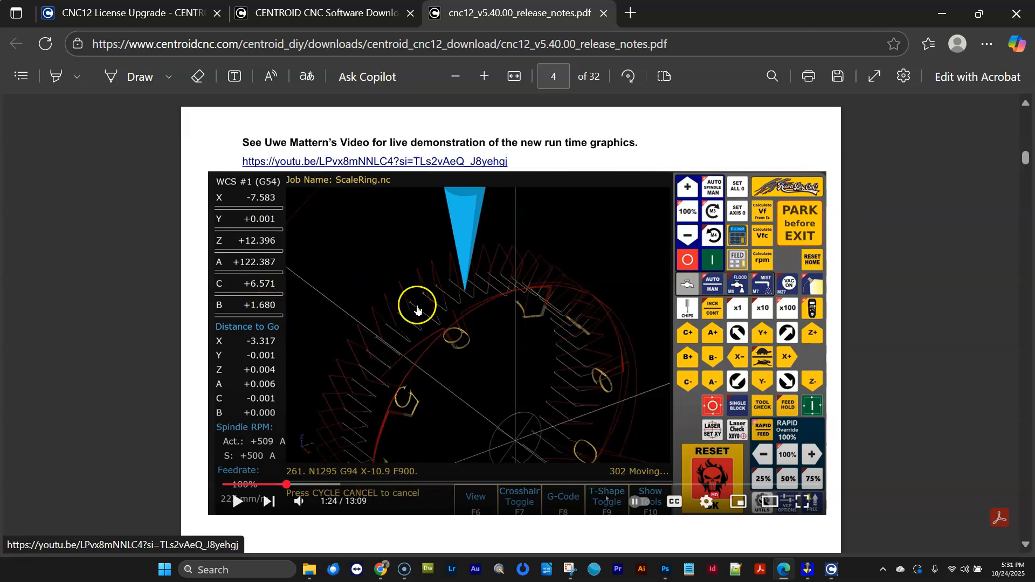
mouse_move(161, 308)
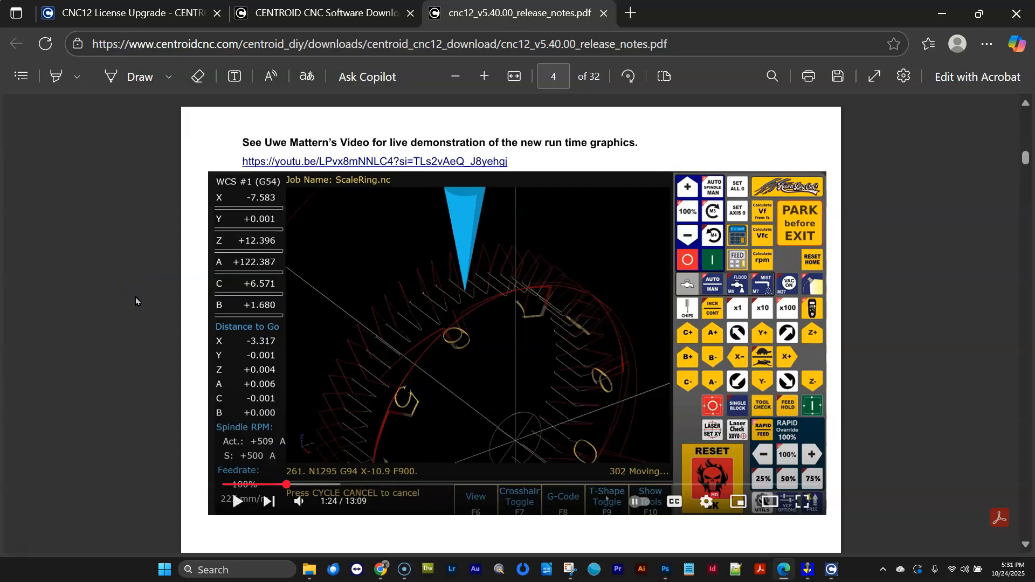
scroll(down, 3)
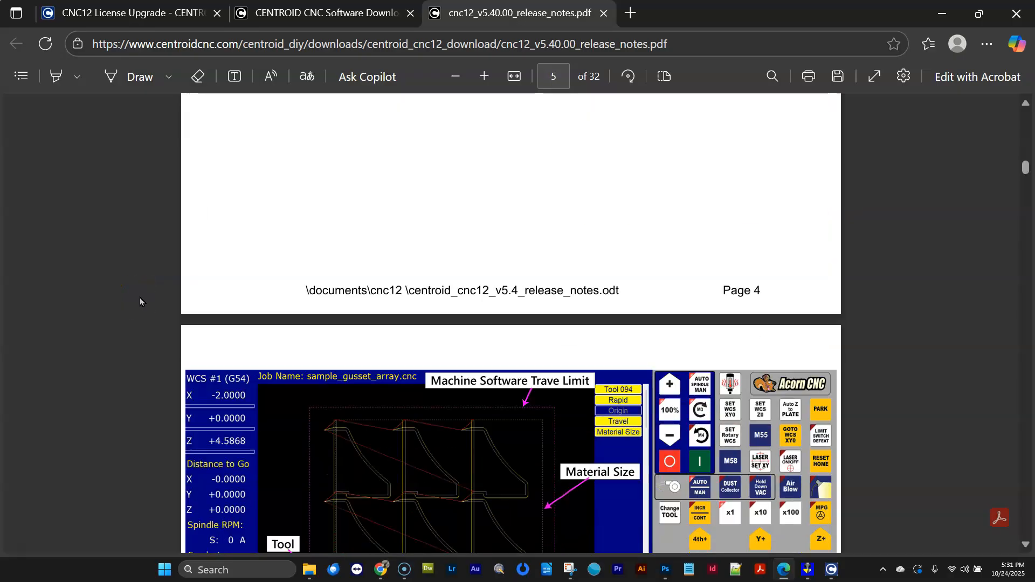
scroll(down, 3)
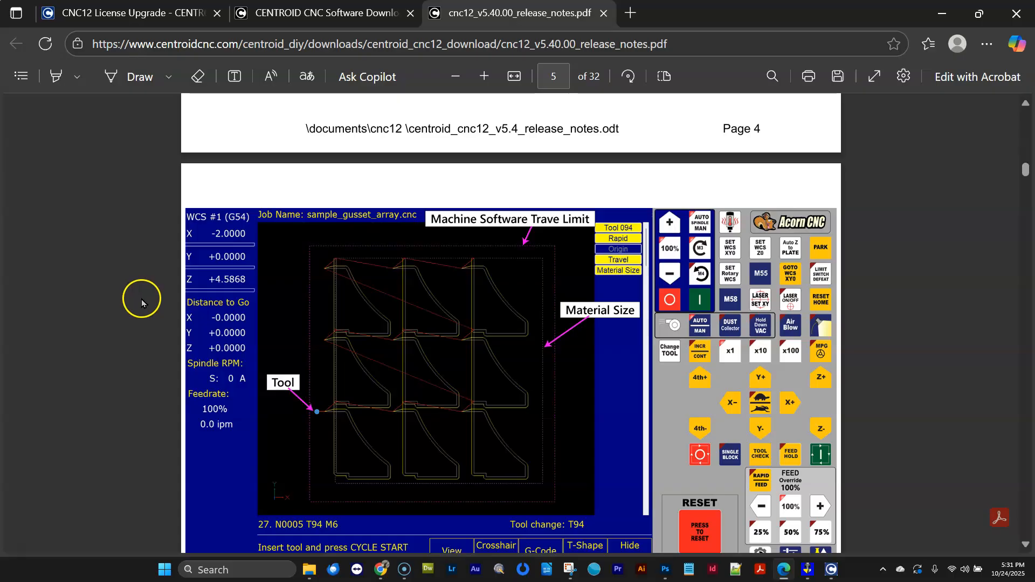
scroll(down, 3)
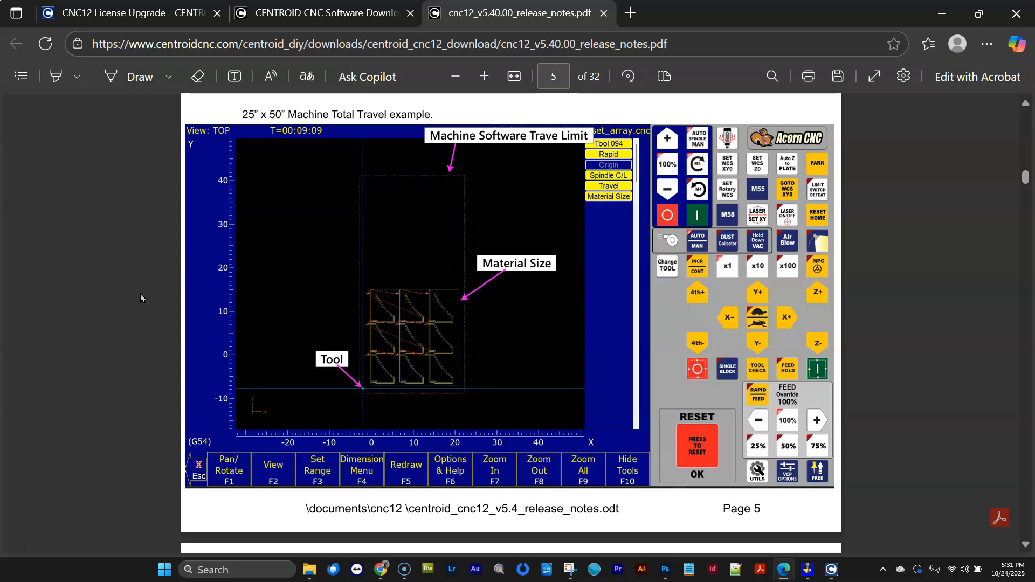
mouse_move(149, 303)
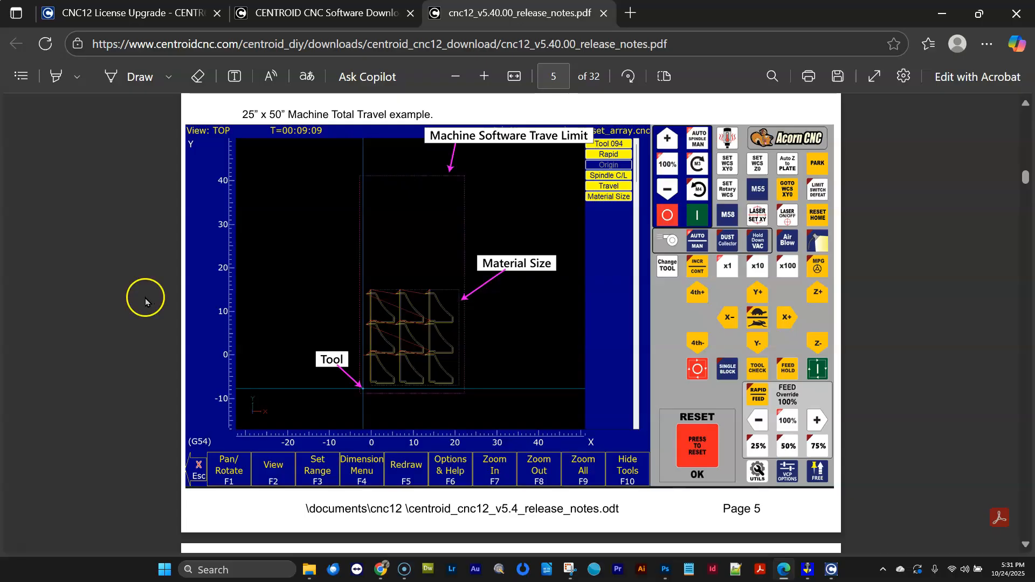
mouse_move(32, 550)
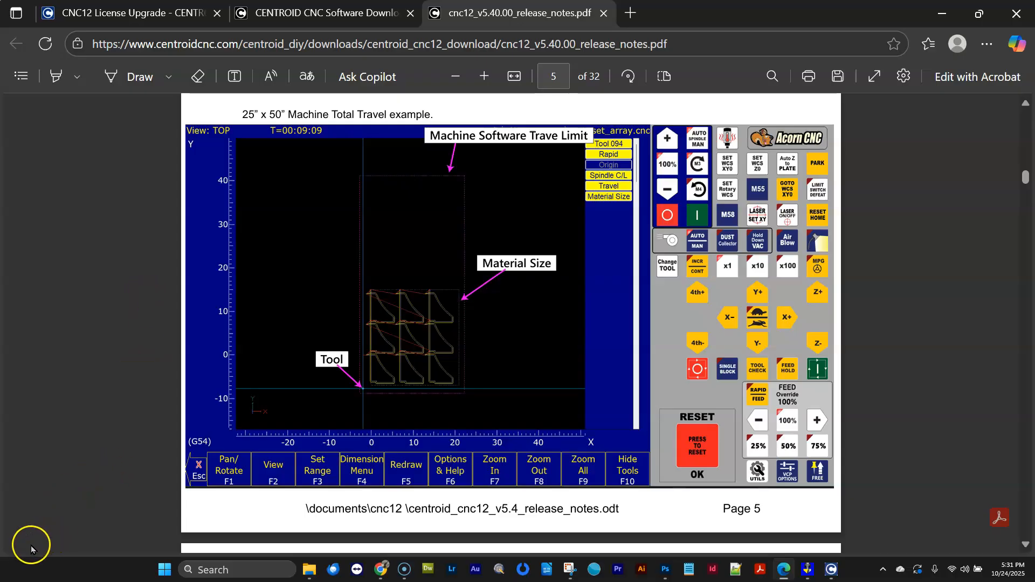